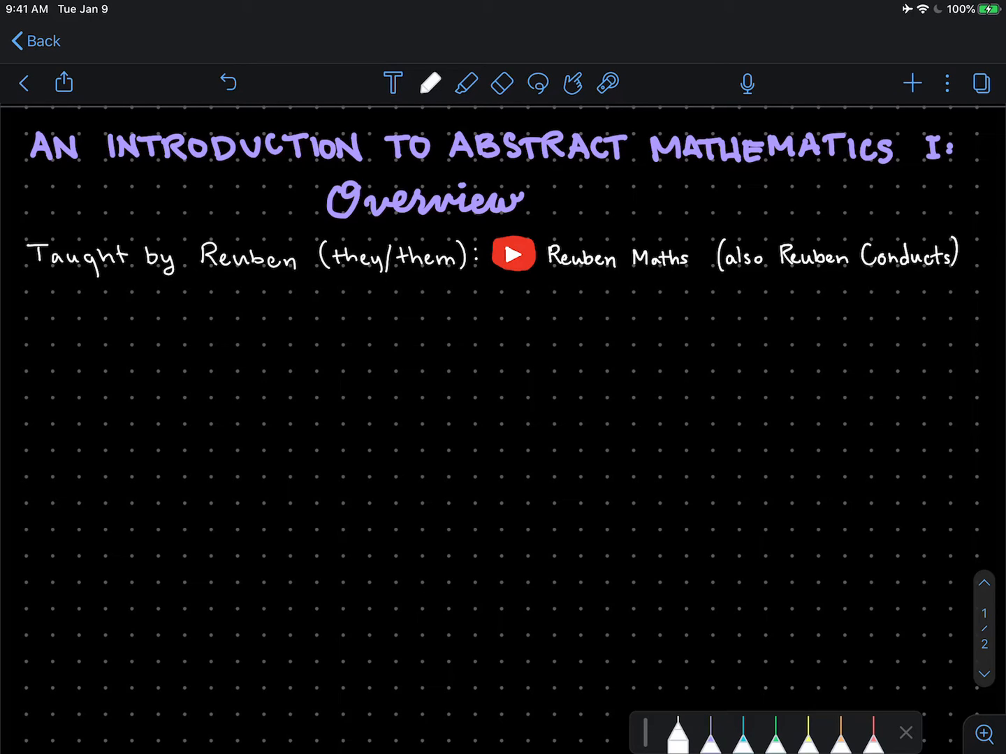
Handwrite 'What is the purpose of mathematics?' in cyan, answered 'To understand logical truth.' in white
click(744, 734)
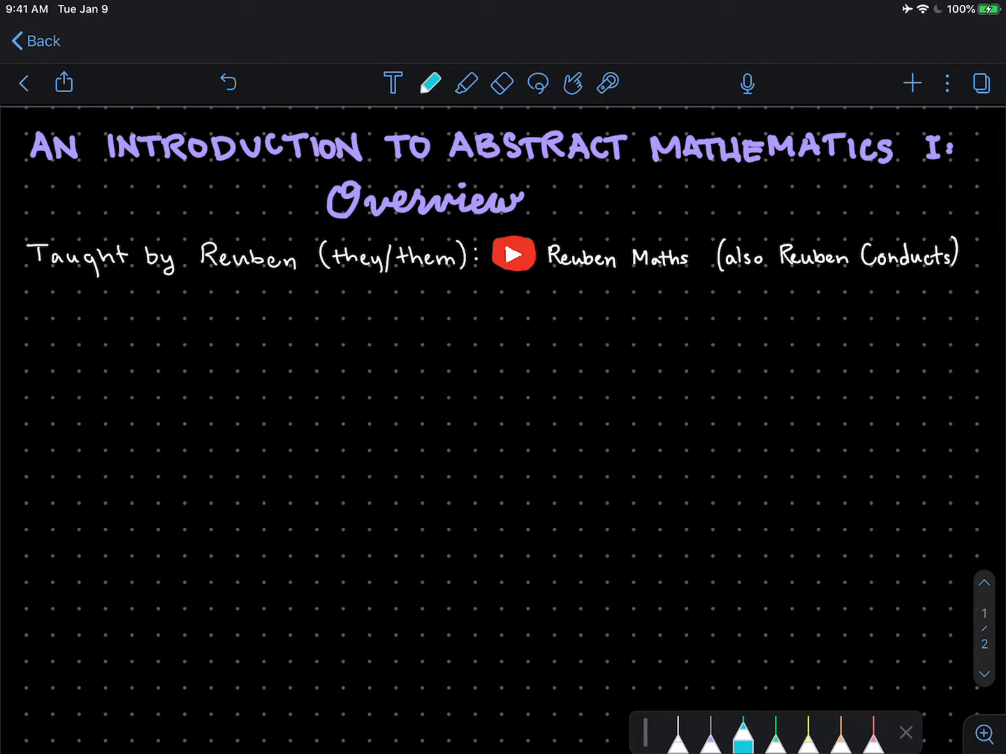
drag(31, 314, 59, 300)
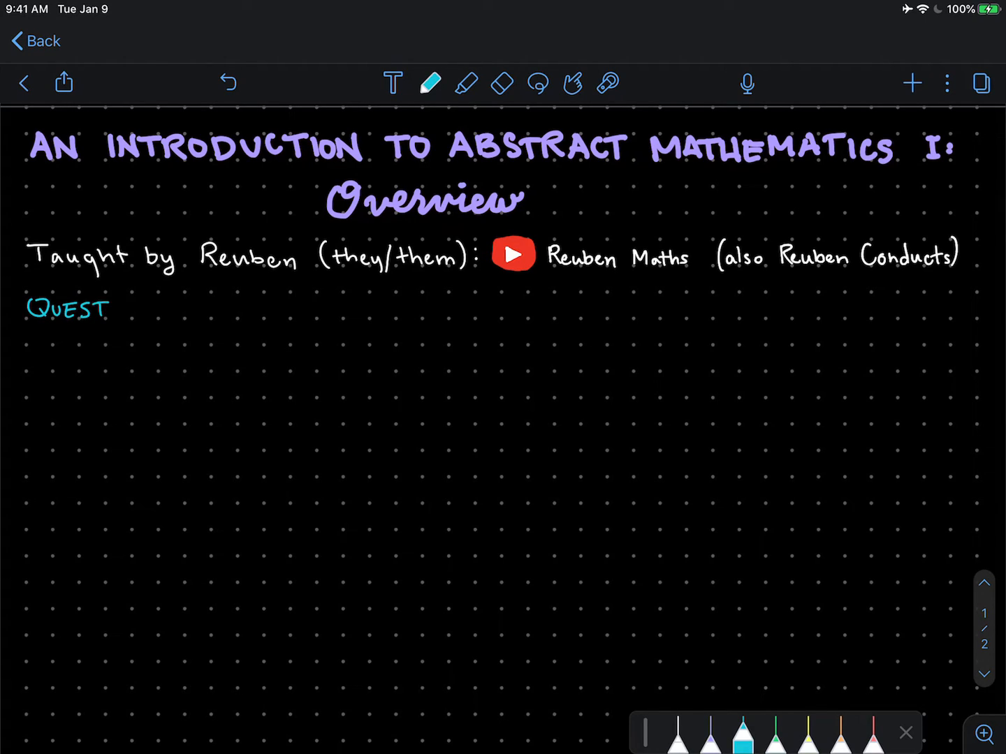
text(ION: What)
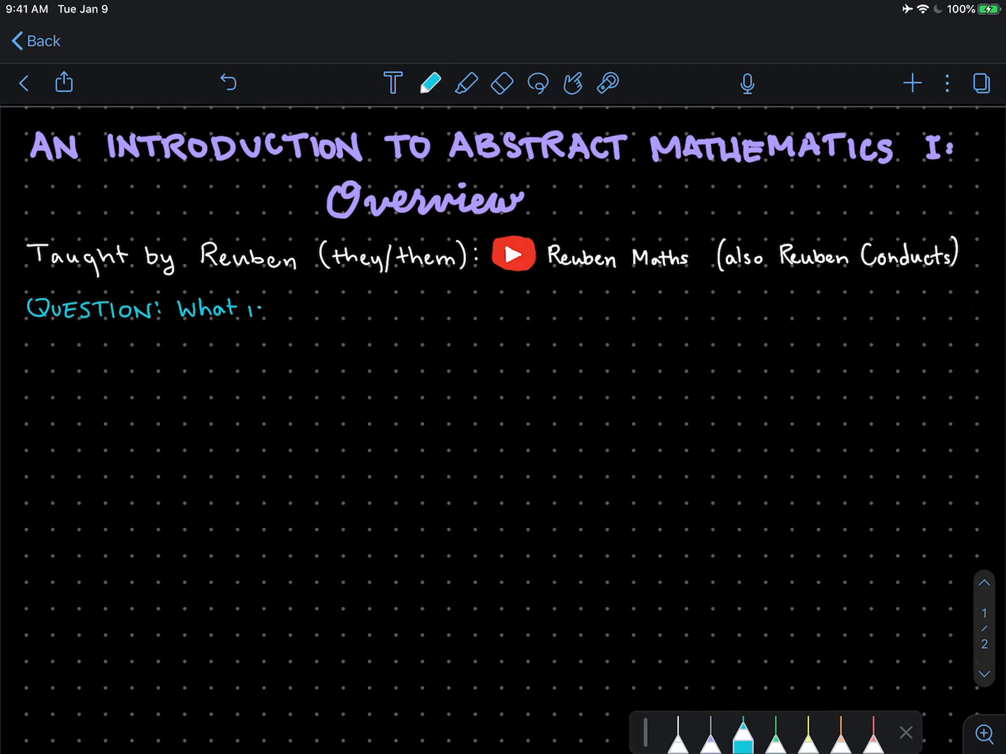
text(is the pur)
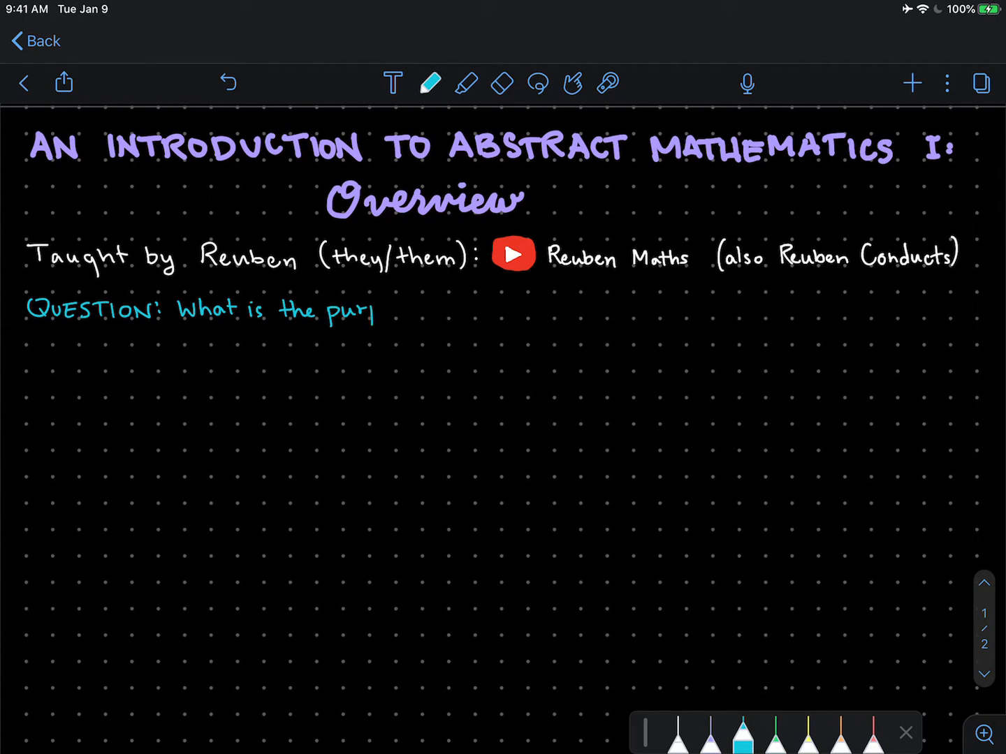
text(pose of math)
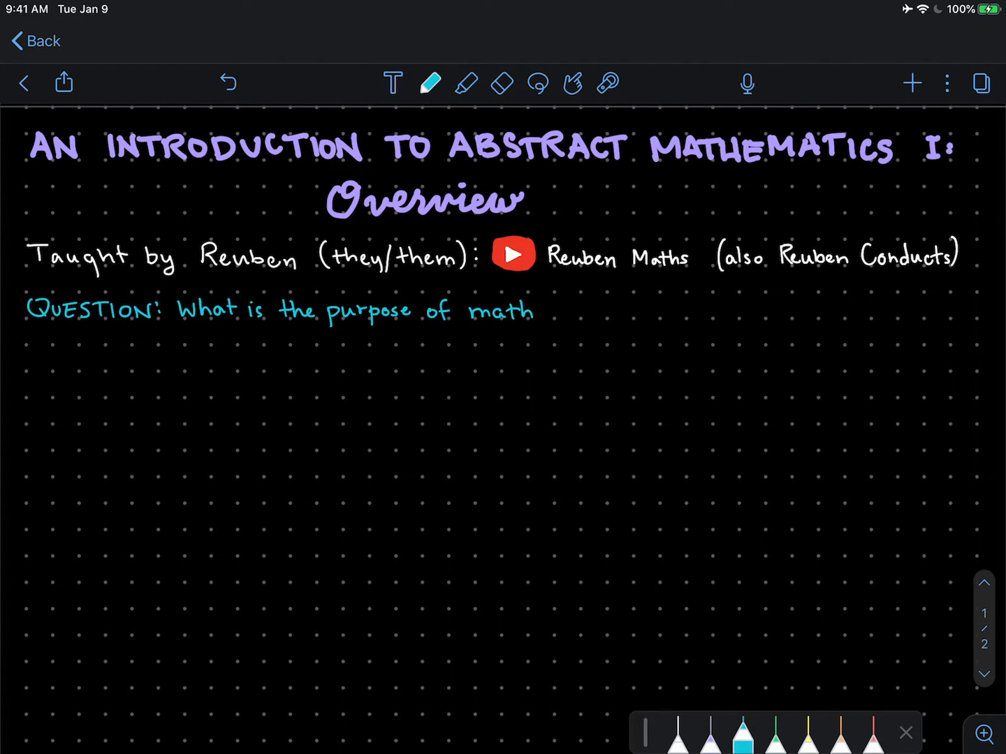
text(emo)
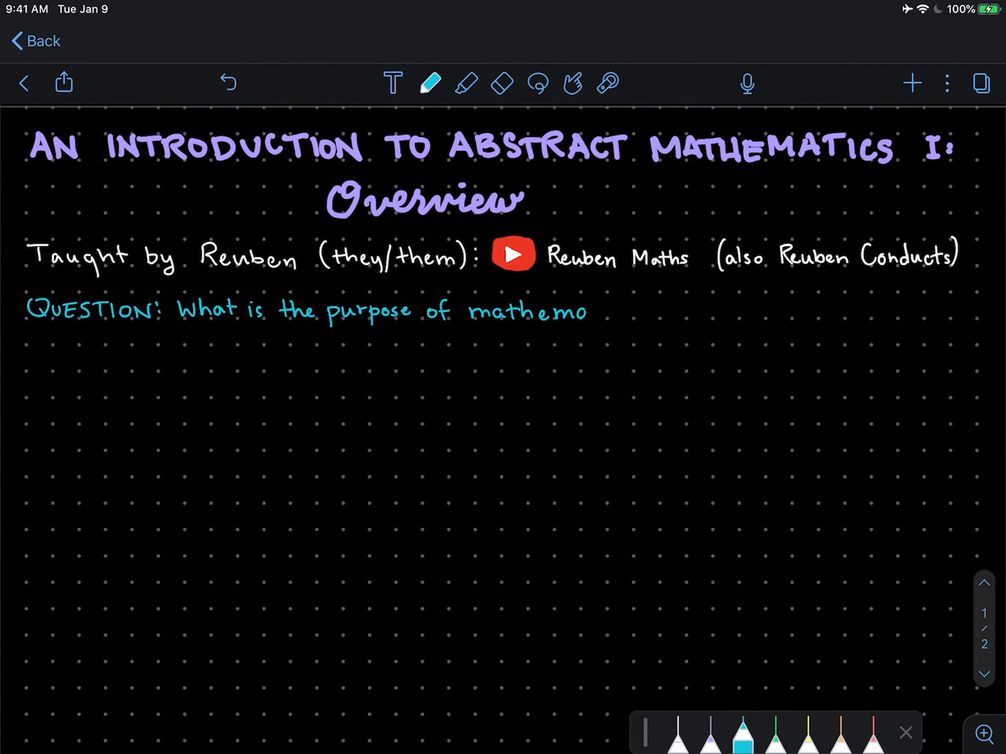
text(tics?)
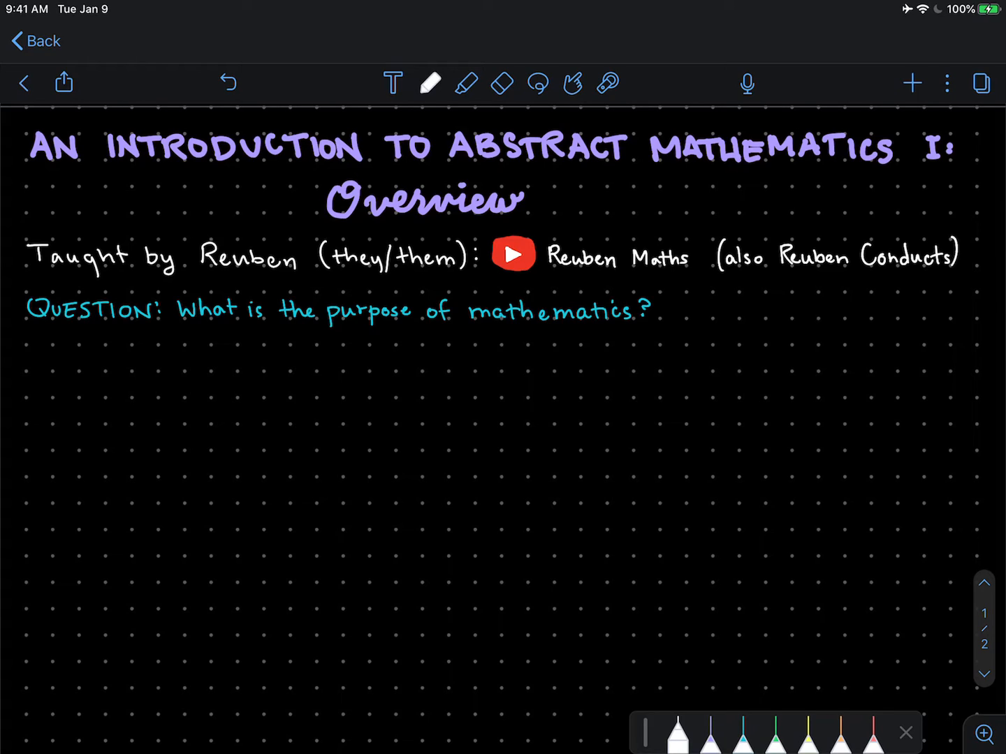
drag(63, 371, 81, 356)
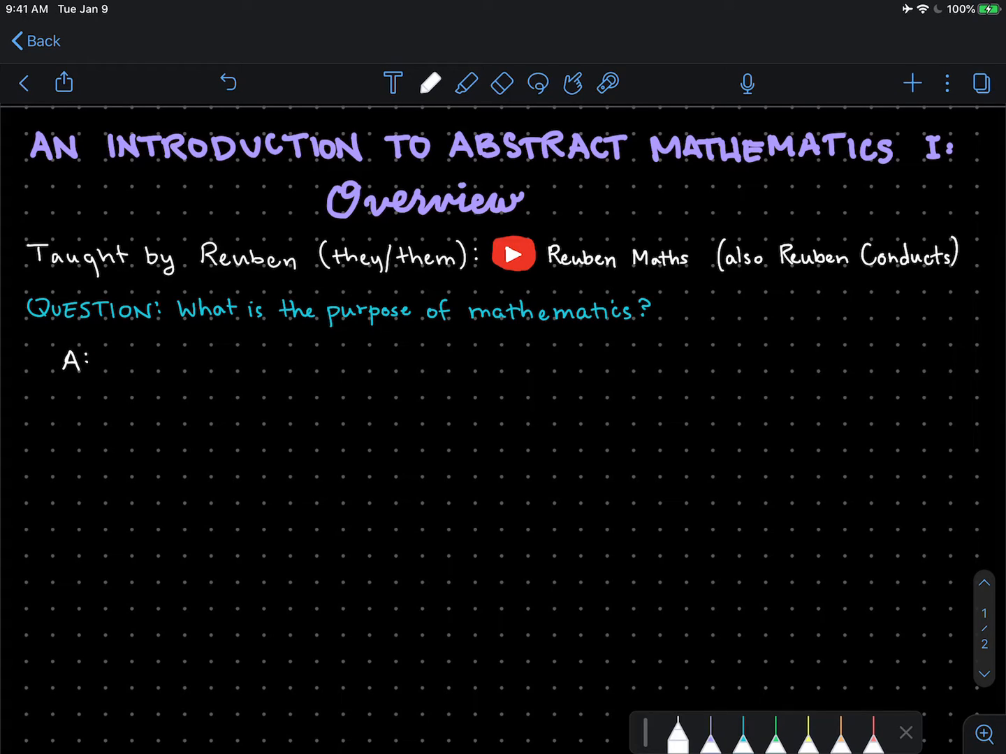
text(To understand logical truth.)
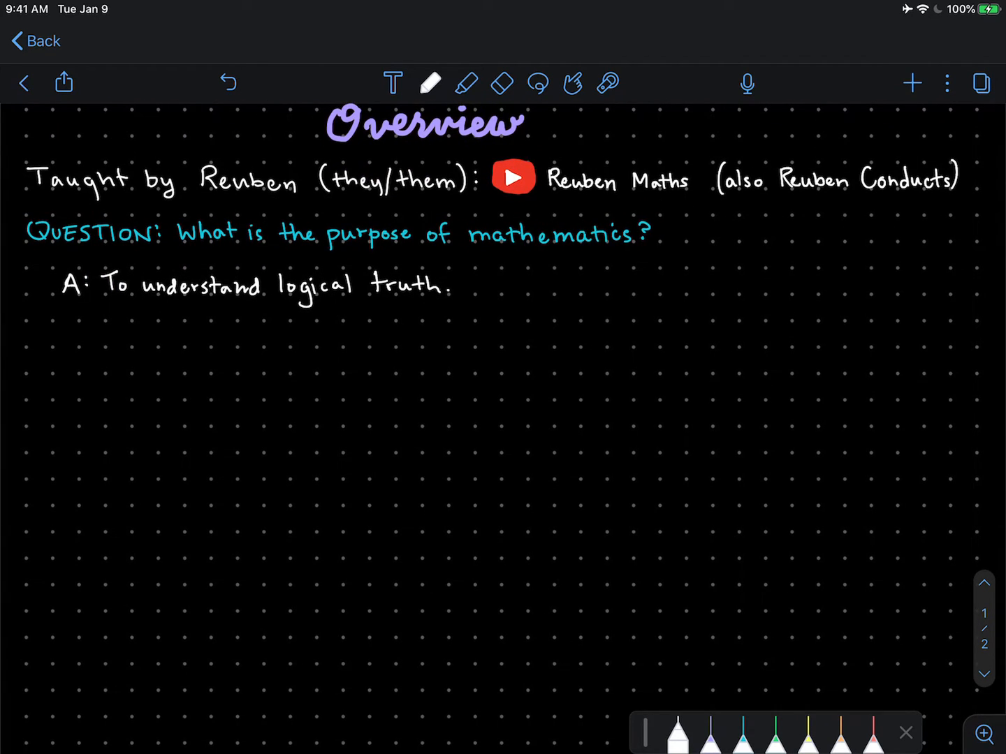
Write in white 'Mathematics subsumes computer science, statistics, music theory, … calculus, trig., geometry' over two lines
click(36, 334)
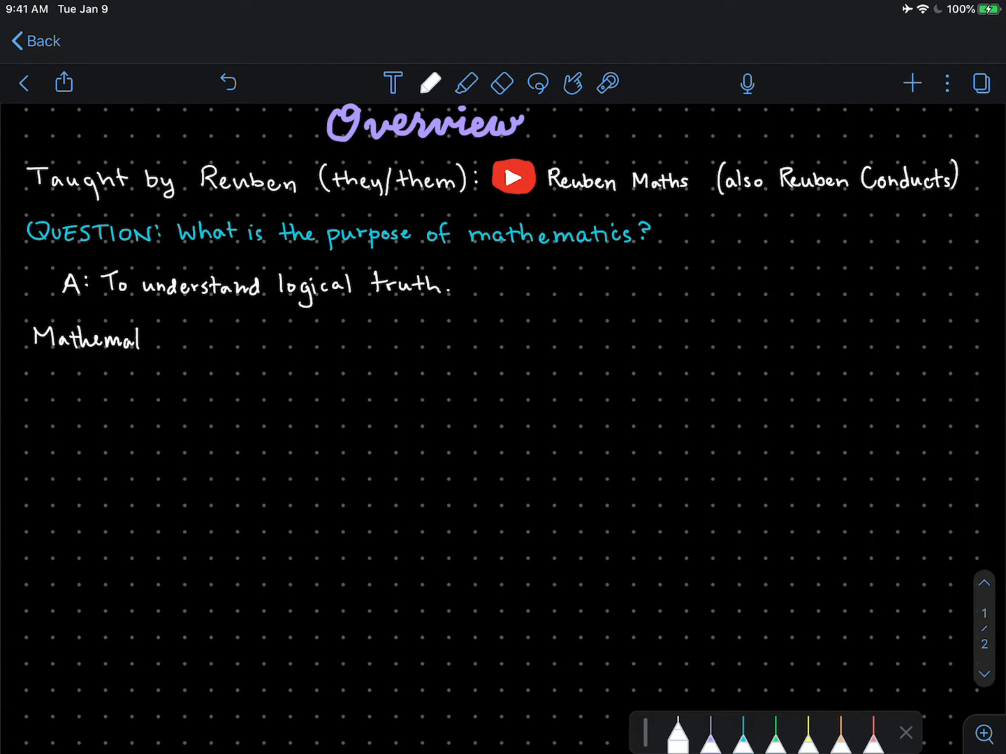
text(ics subsu)
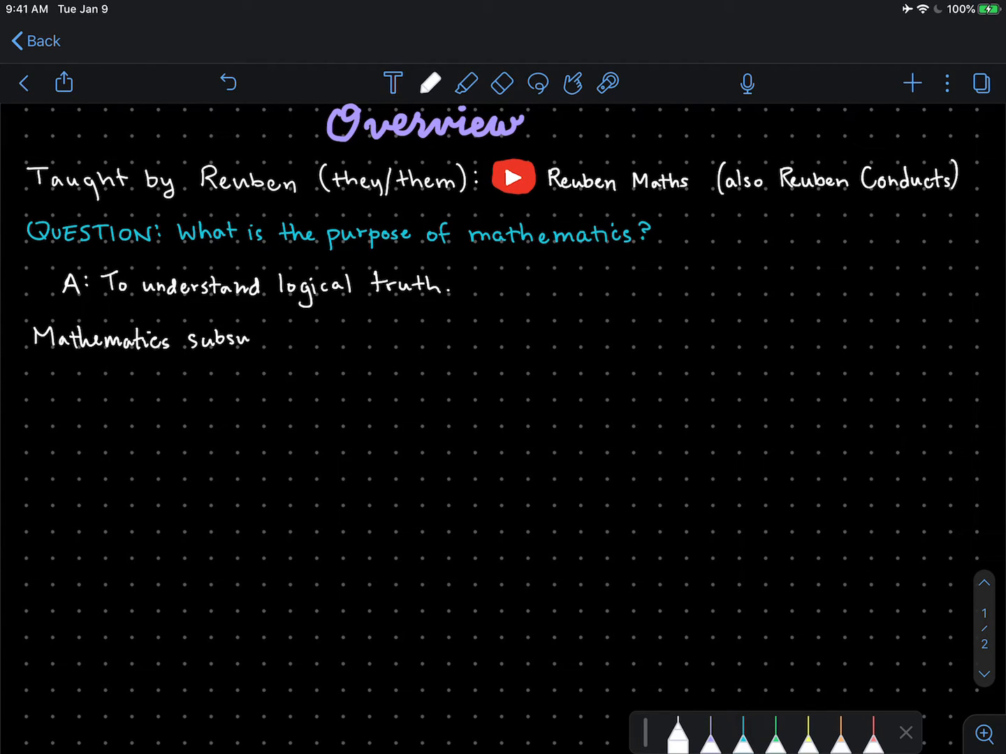
text(mes computer science, sl)
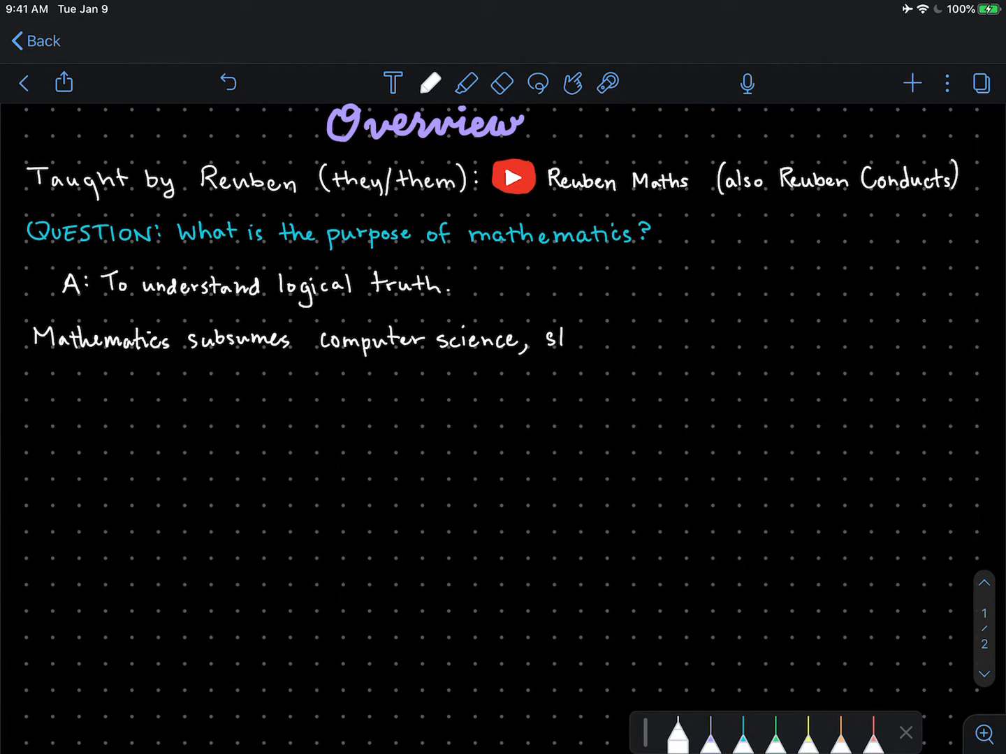
text(statst)
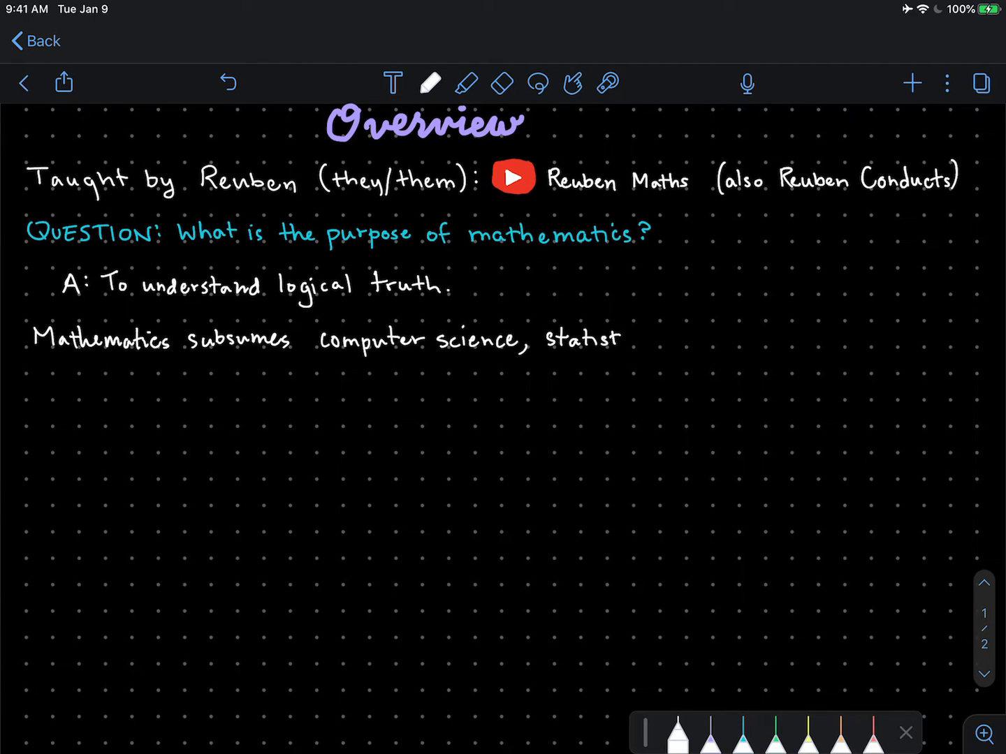
text(ics, music theory, ...)
text(calculus,)
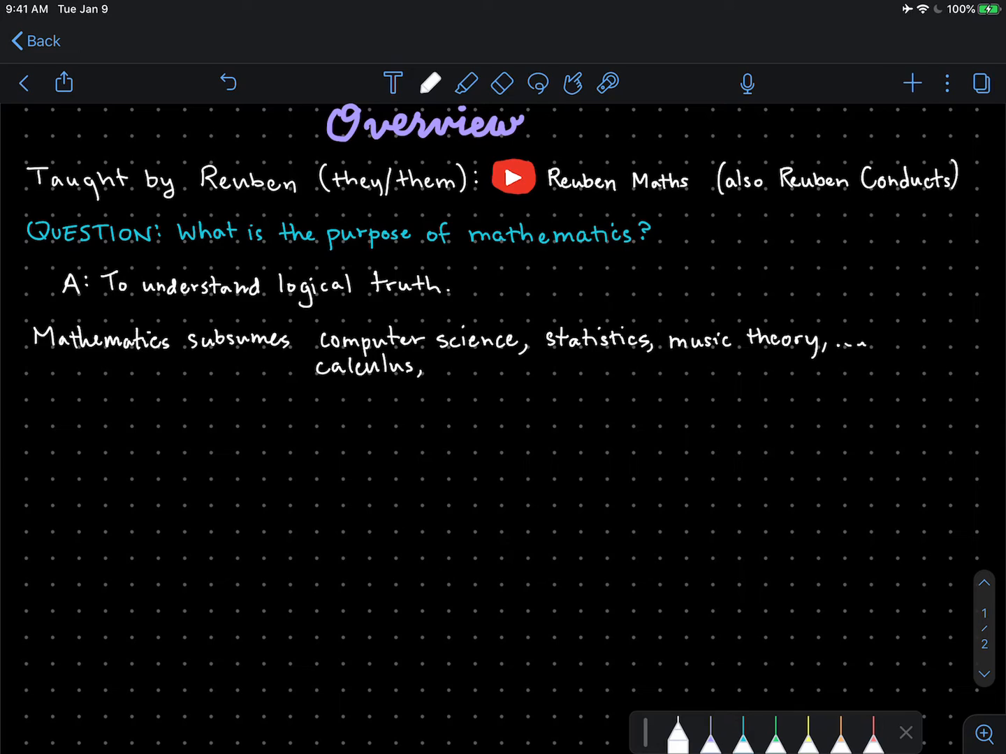
text(trig.)
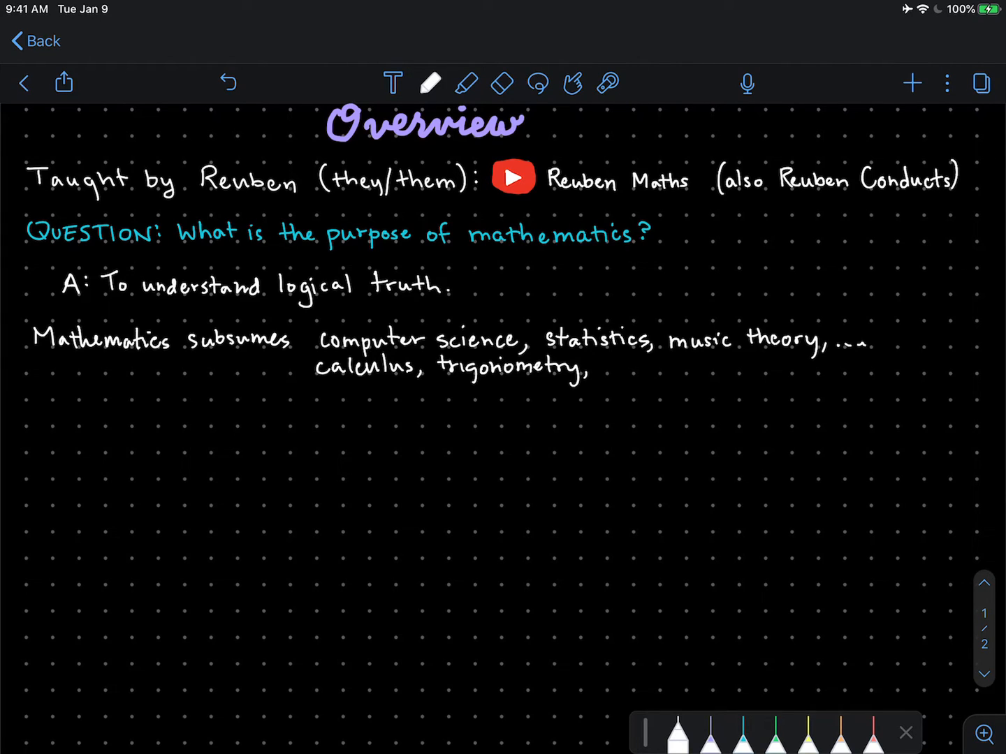
text(geometry, ...)
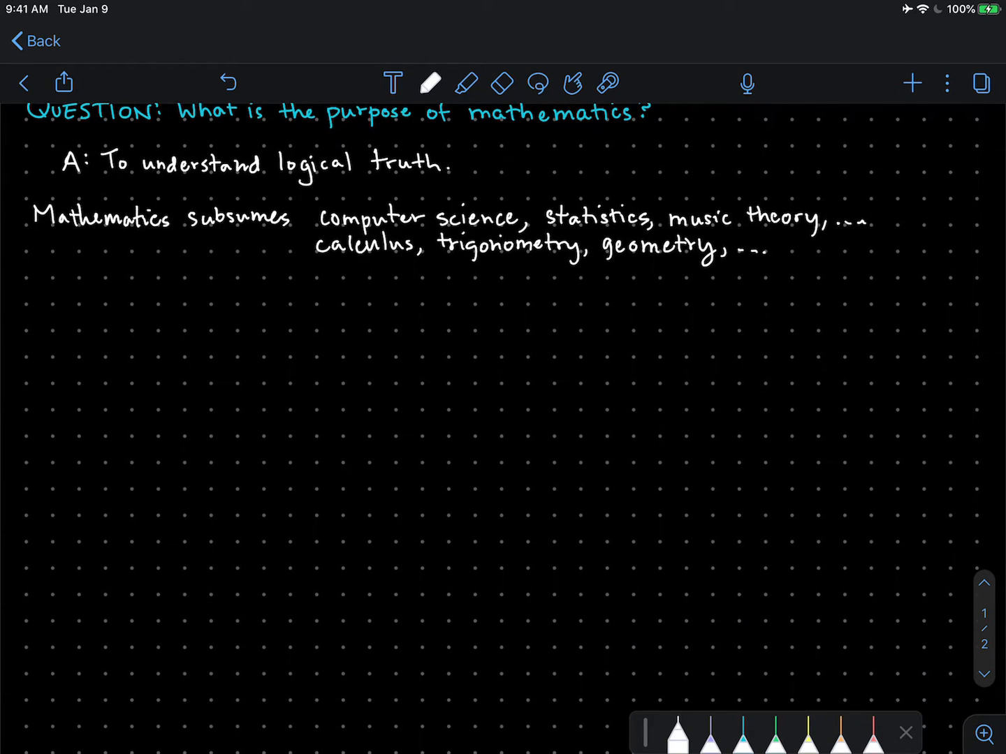
Write 'WHENEVER IT IS POSSIBLE TO DISCUSS LOGICAL TRUTH, IT IS MATH.' in cyan and begin 'Q:'
click(744, 732)
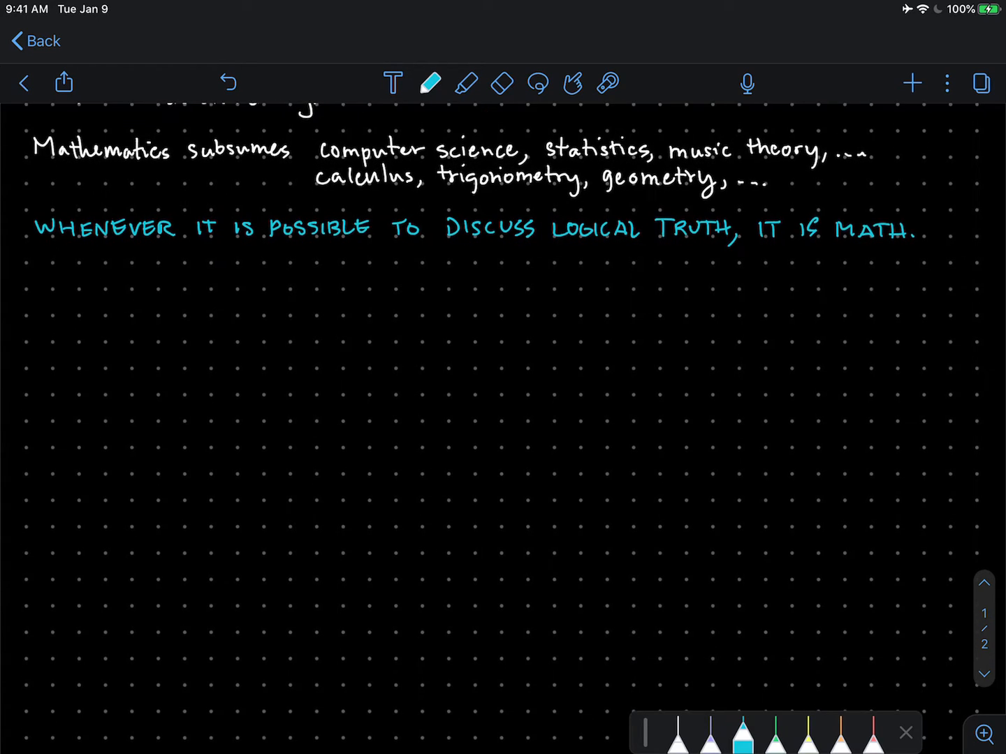
scroll(up, 3)
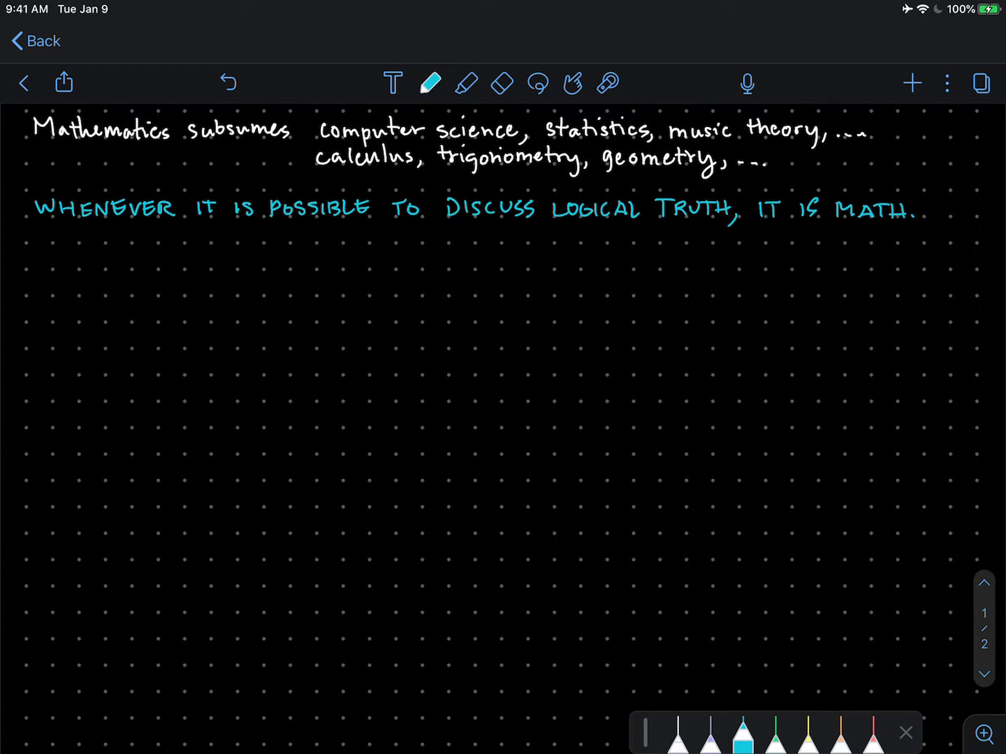
drag(35, 269, 44, 252)
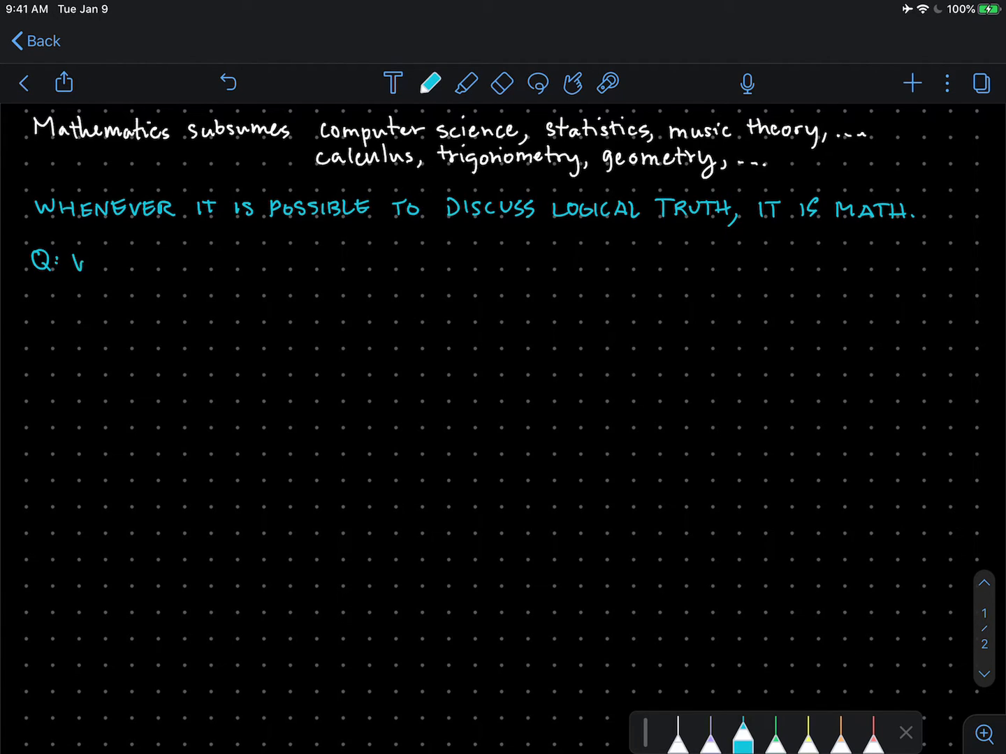
Complete the cyan question 'Q: What is logical truth?' and return to white ink
text(What)
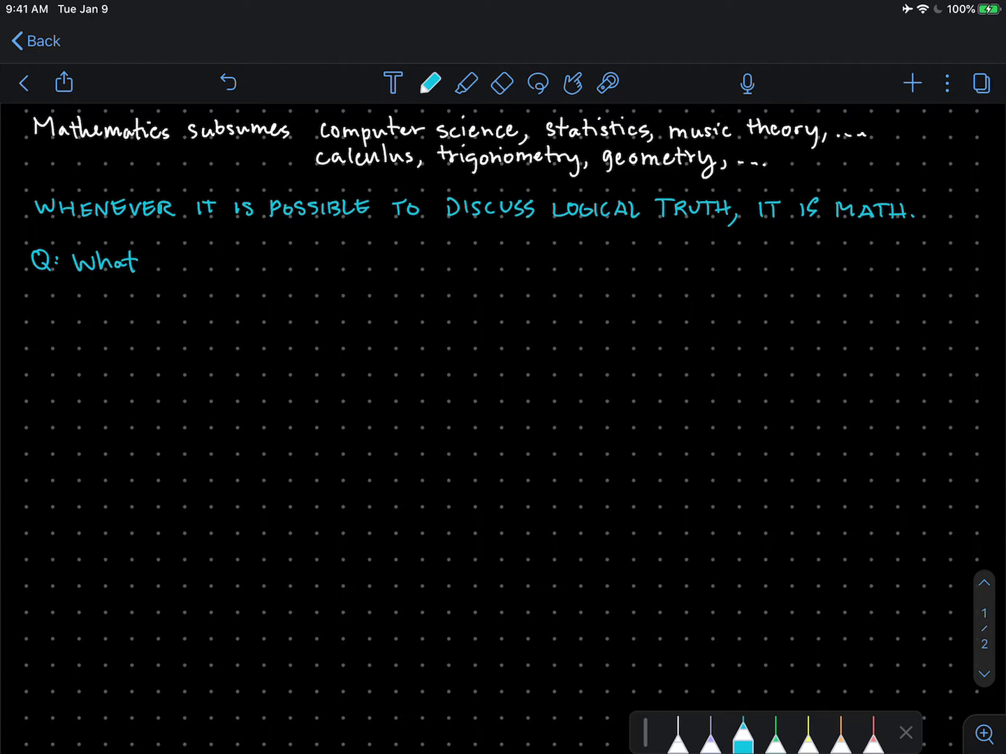
text(is logical truth?)
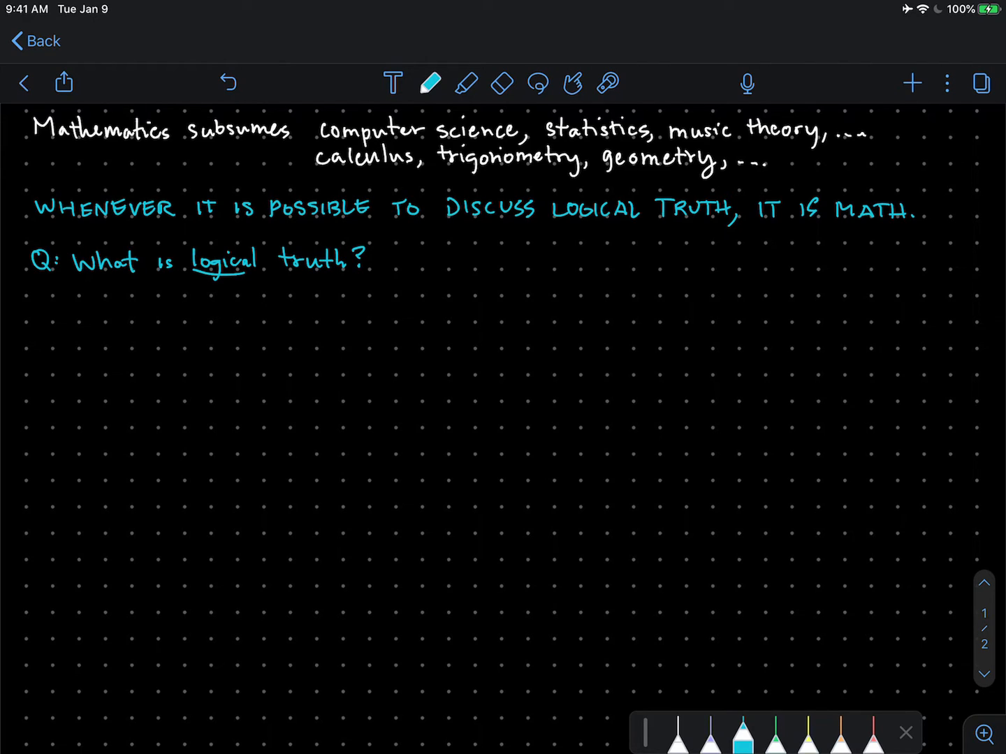
click(655, 733)
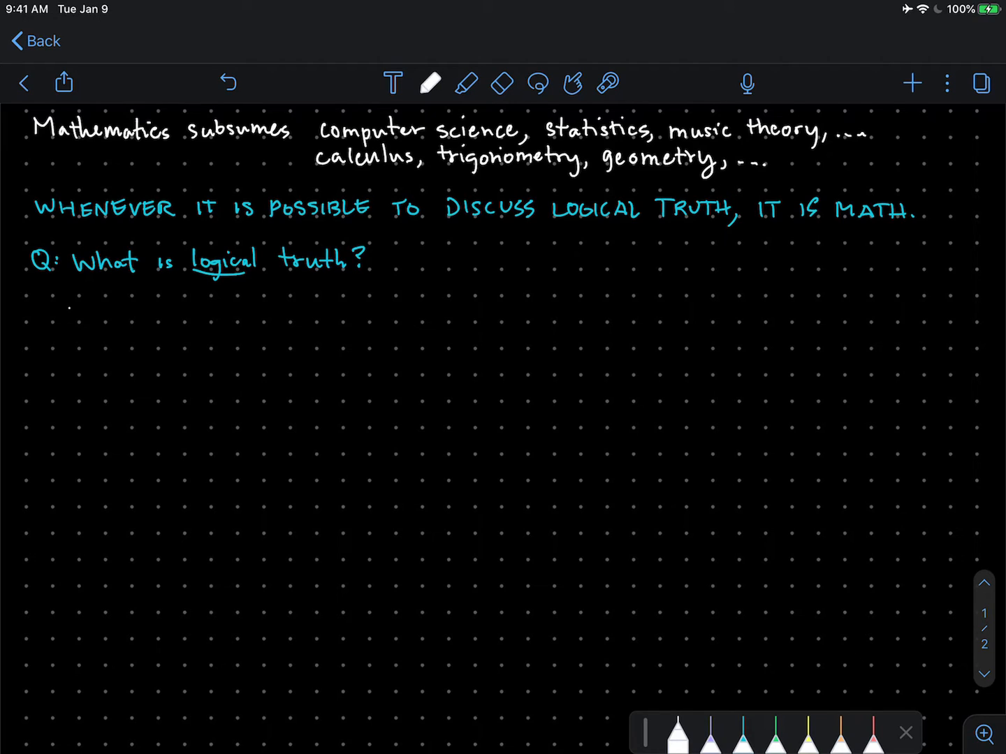
Write the bullet 'Experimental truth: verified (up to statistical significance) by experiment.'
text(Expe)
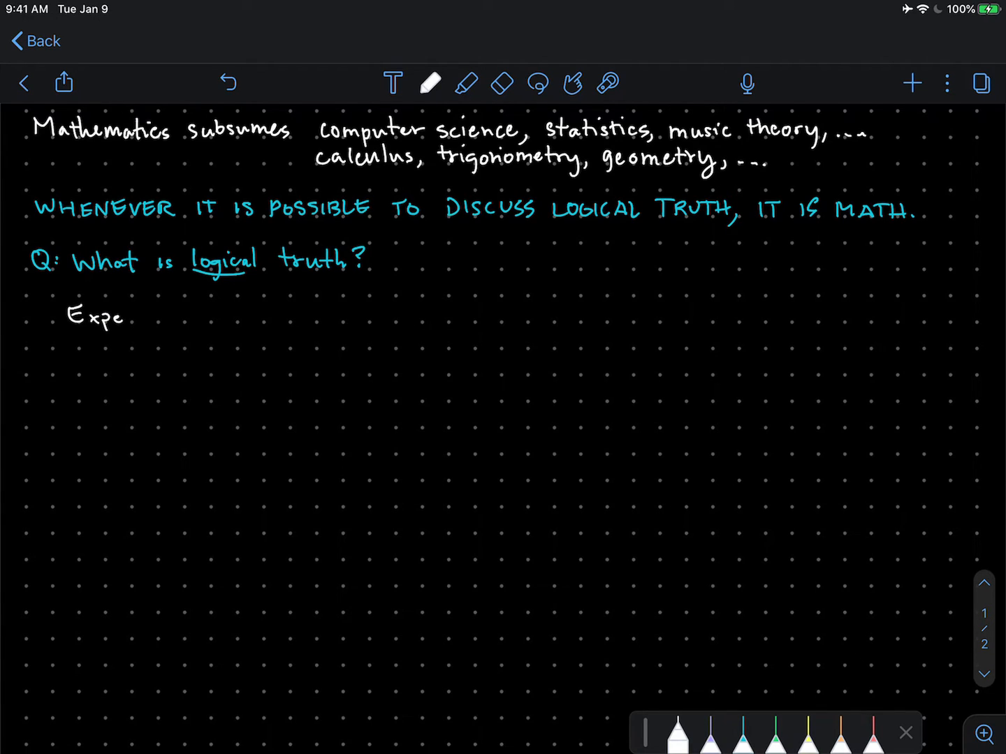
text(riment)
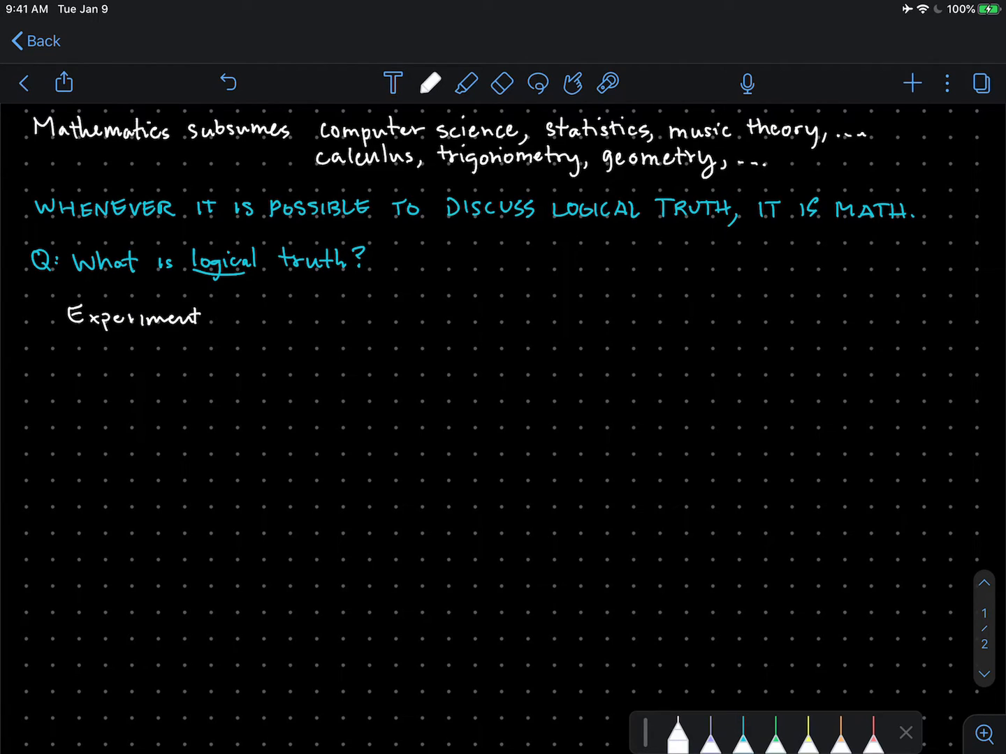
text(al truth: verified (up)
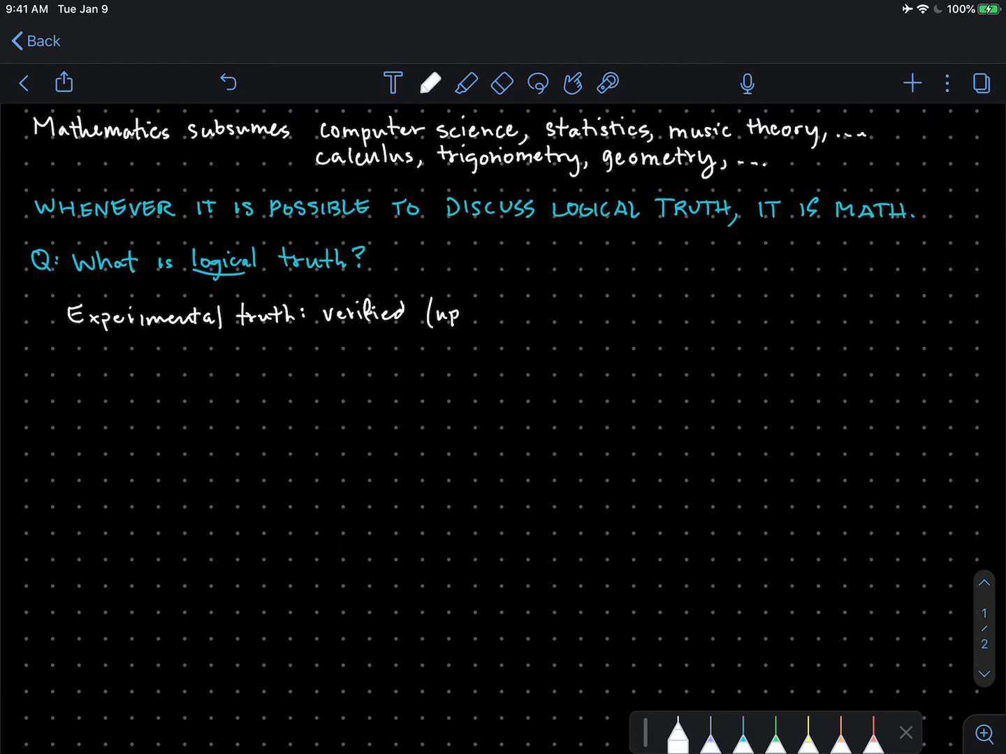
text(to)
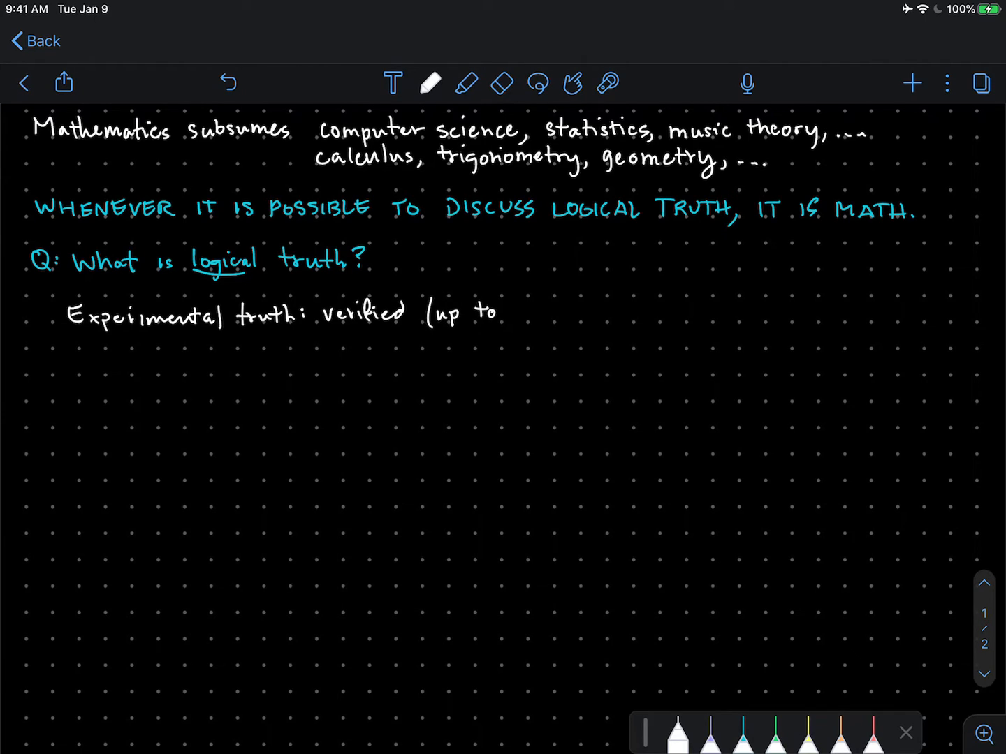
text(stal)
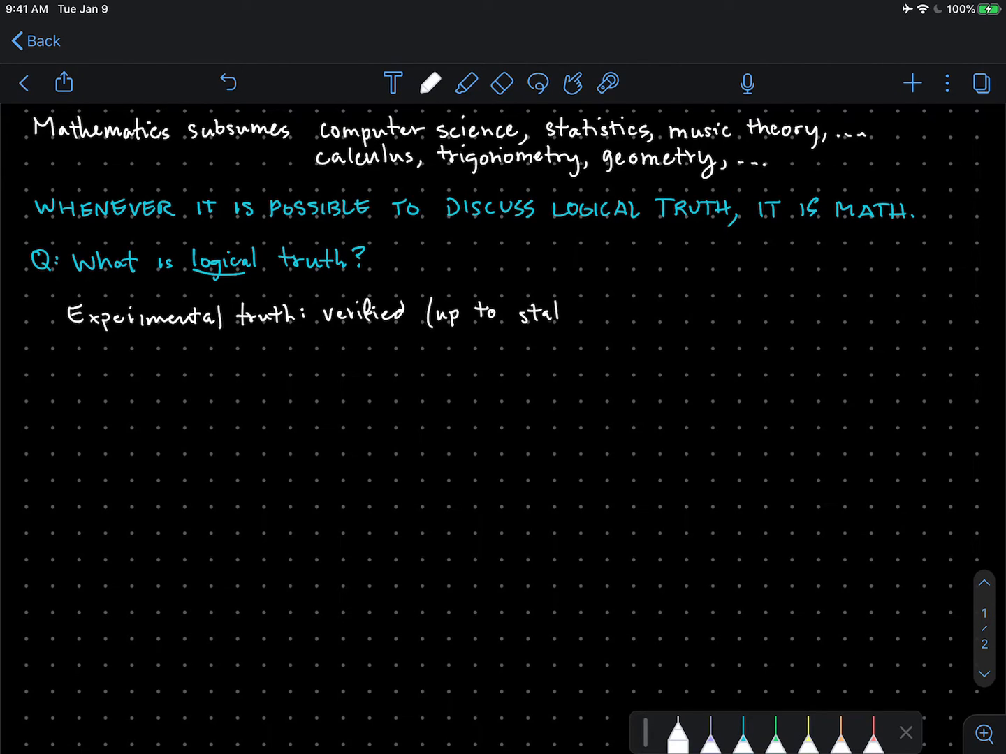
text(statistical signif)
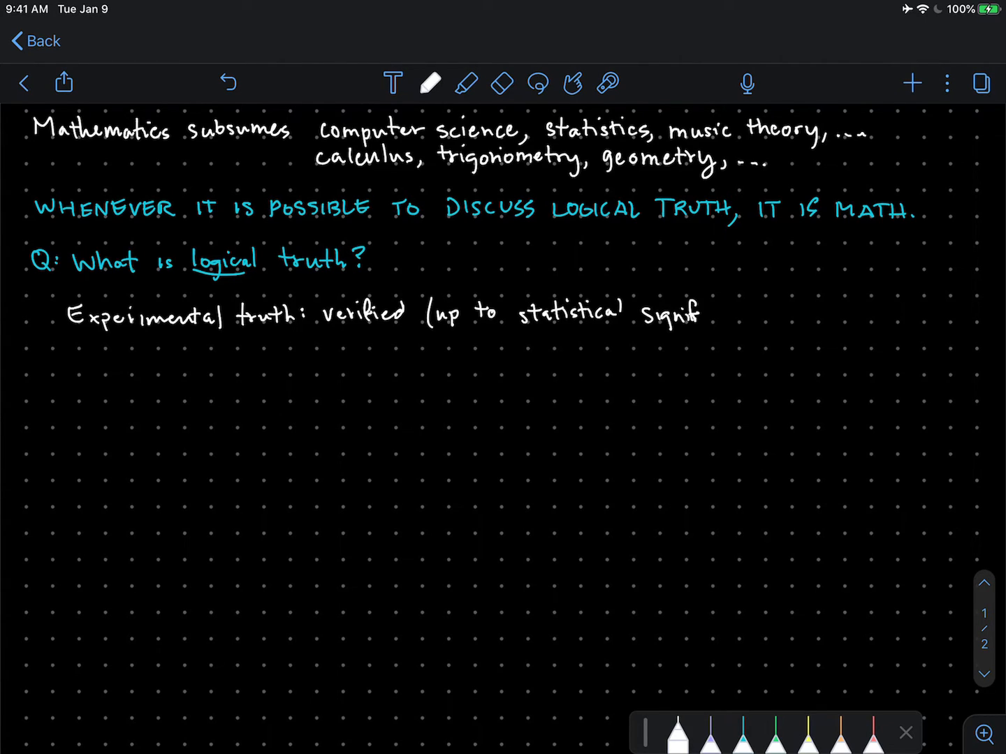
text(icance) by exper)
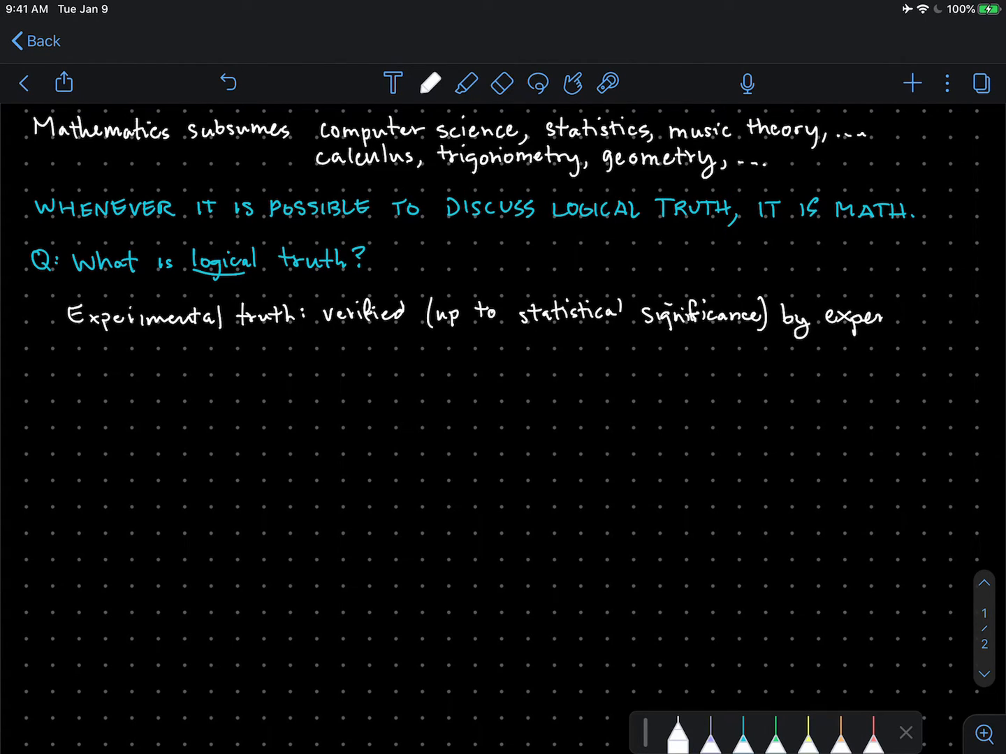
text(iment)
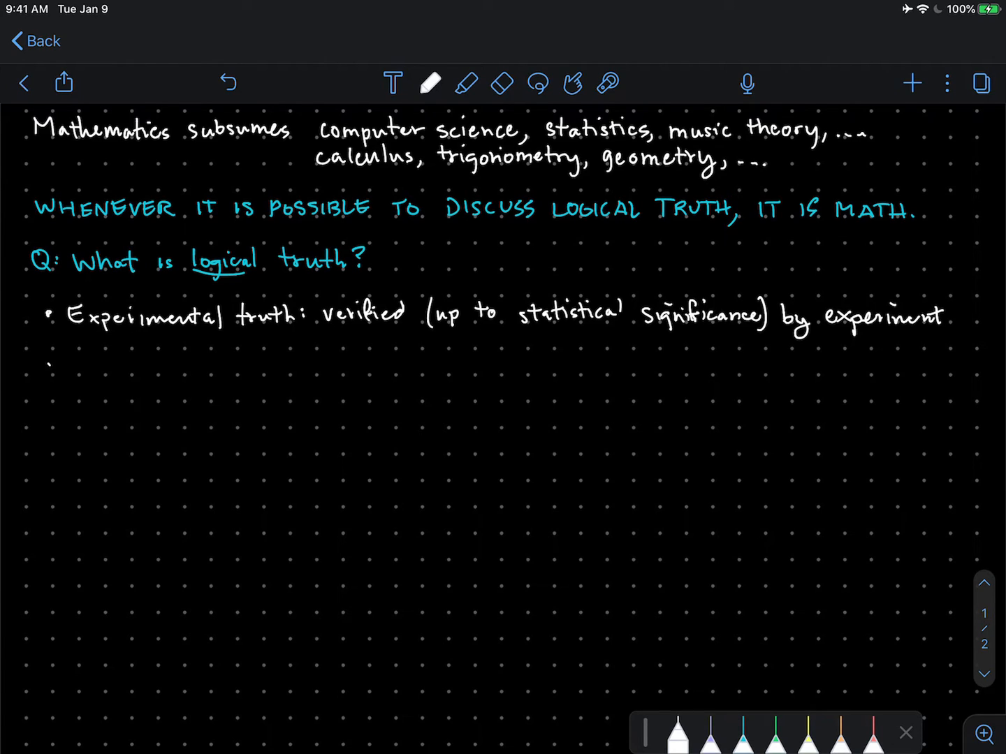
Handwrite the white bullet 'Personal truth: verified by internal feelings' and start a third bullet
click(49, 366)
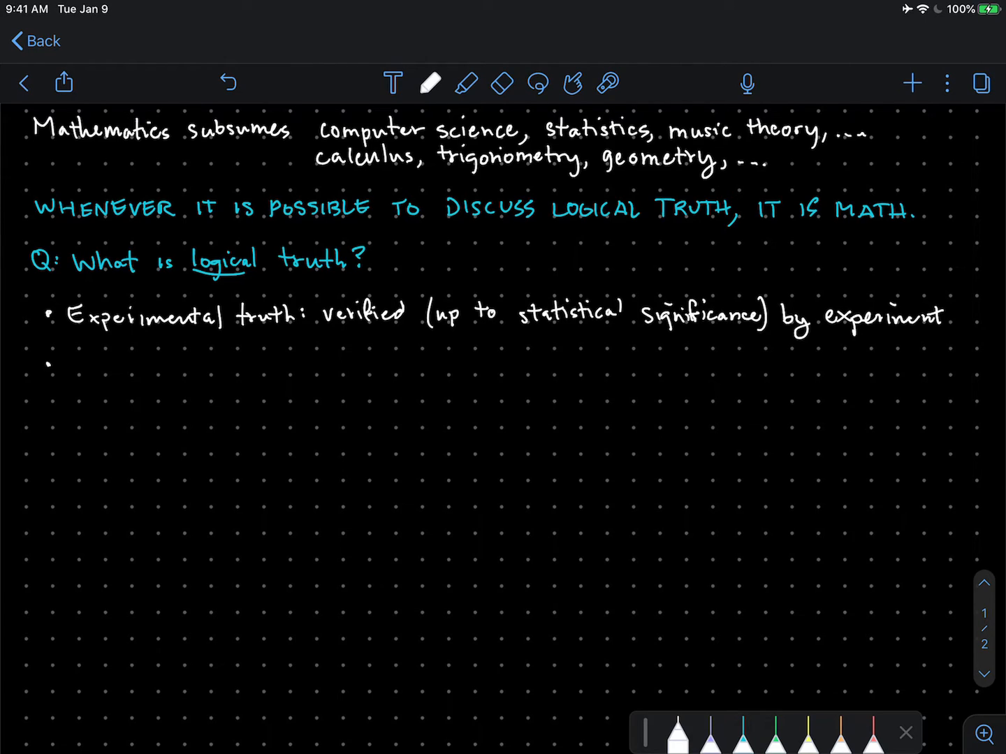
text(Pe)
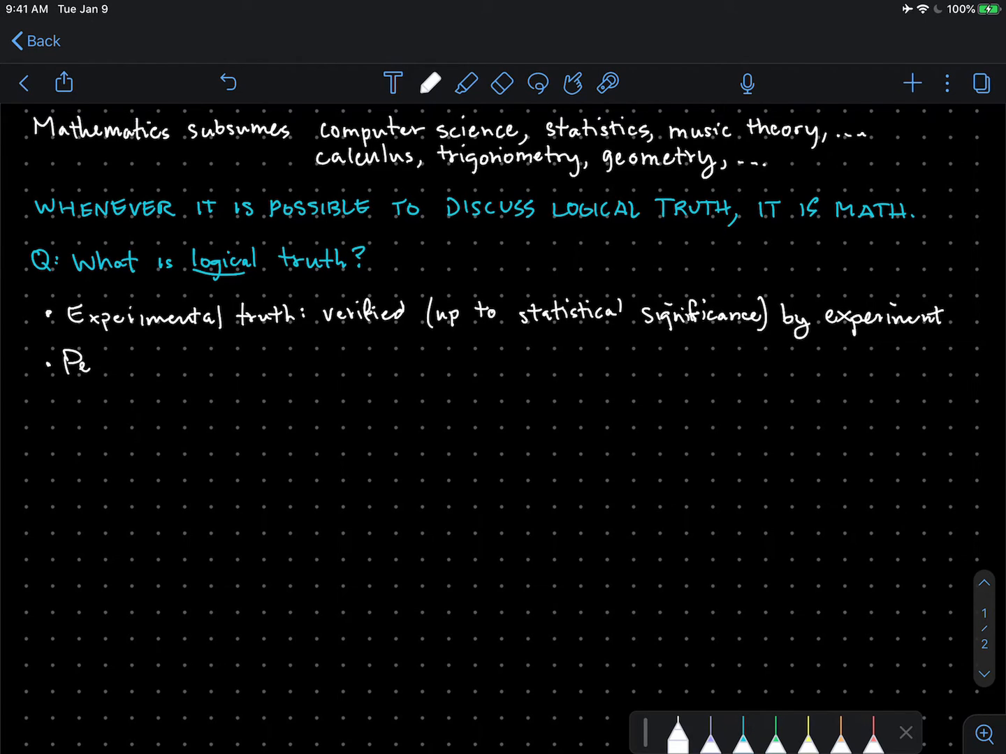
text(Personal)
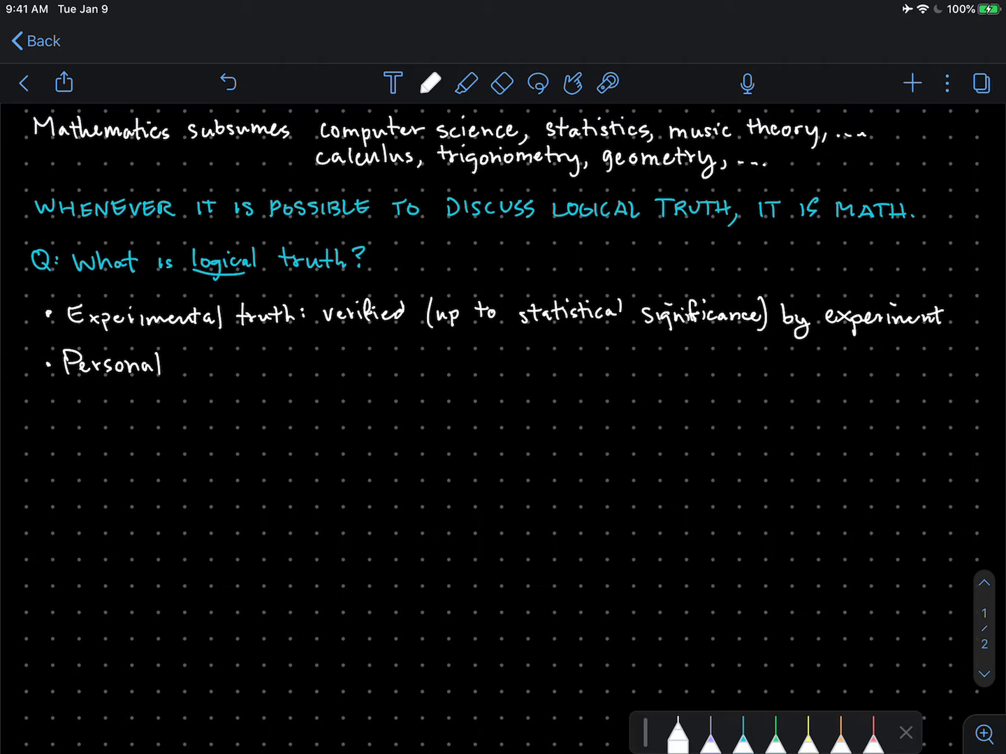
drag(174, 363, 234, 364)
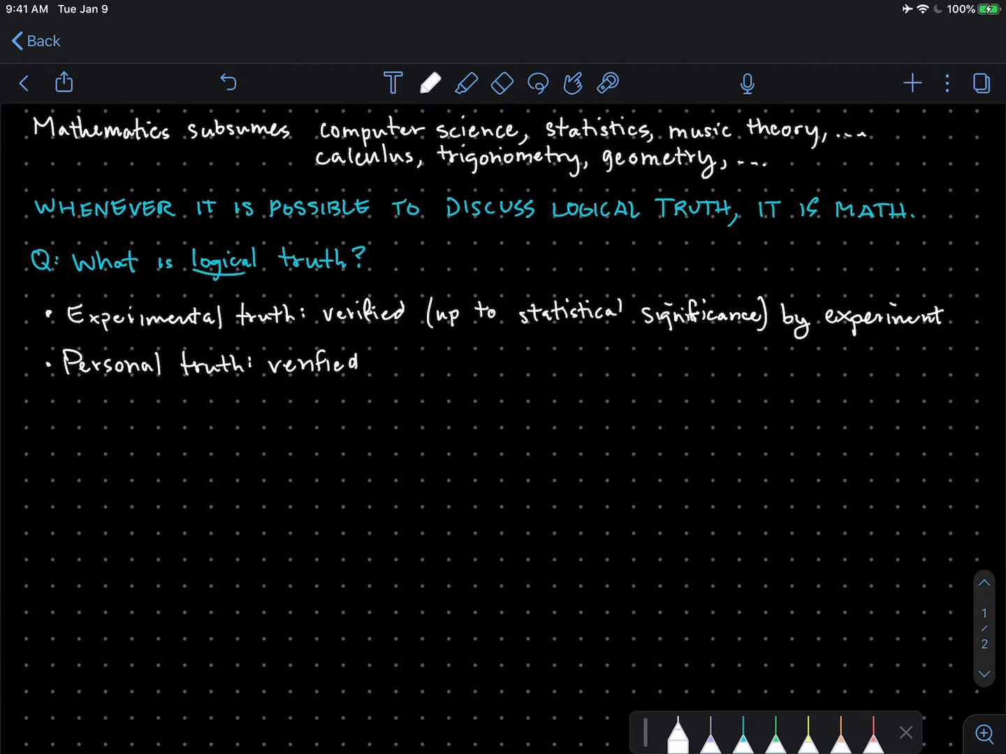
drag(366, 363, 402, 377)
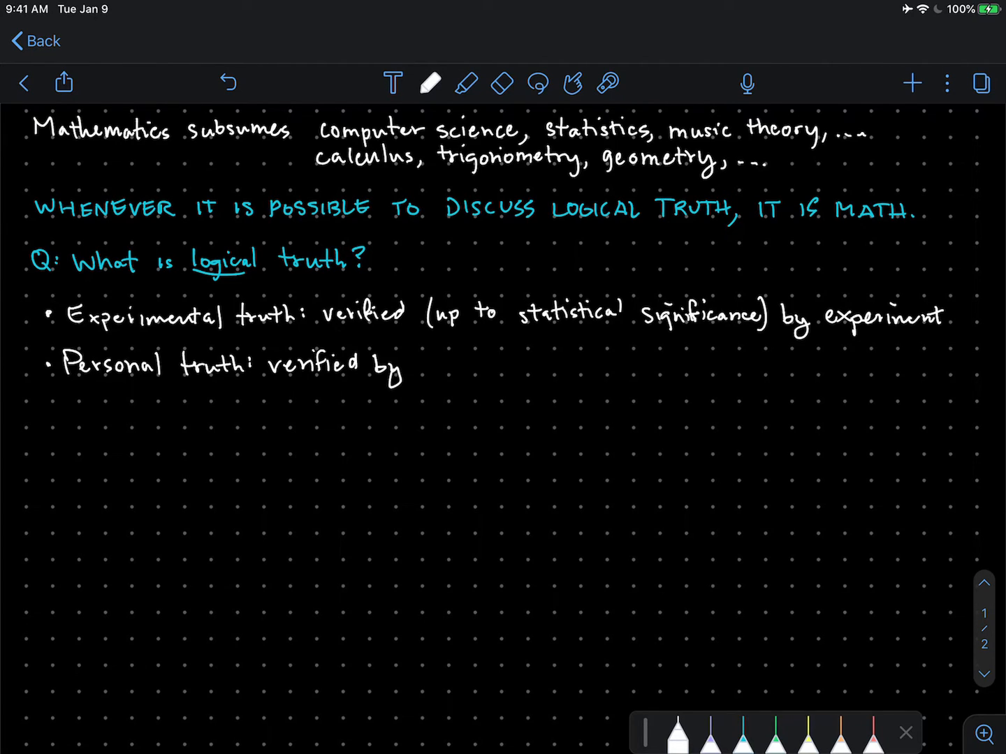
text(int)
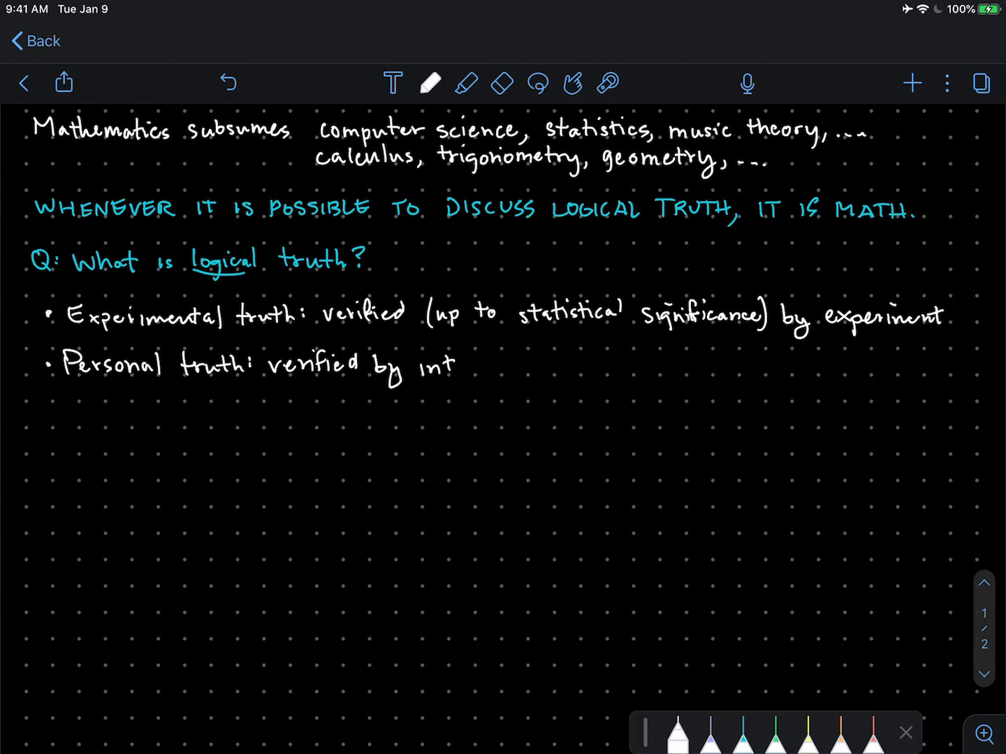
text(internal)
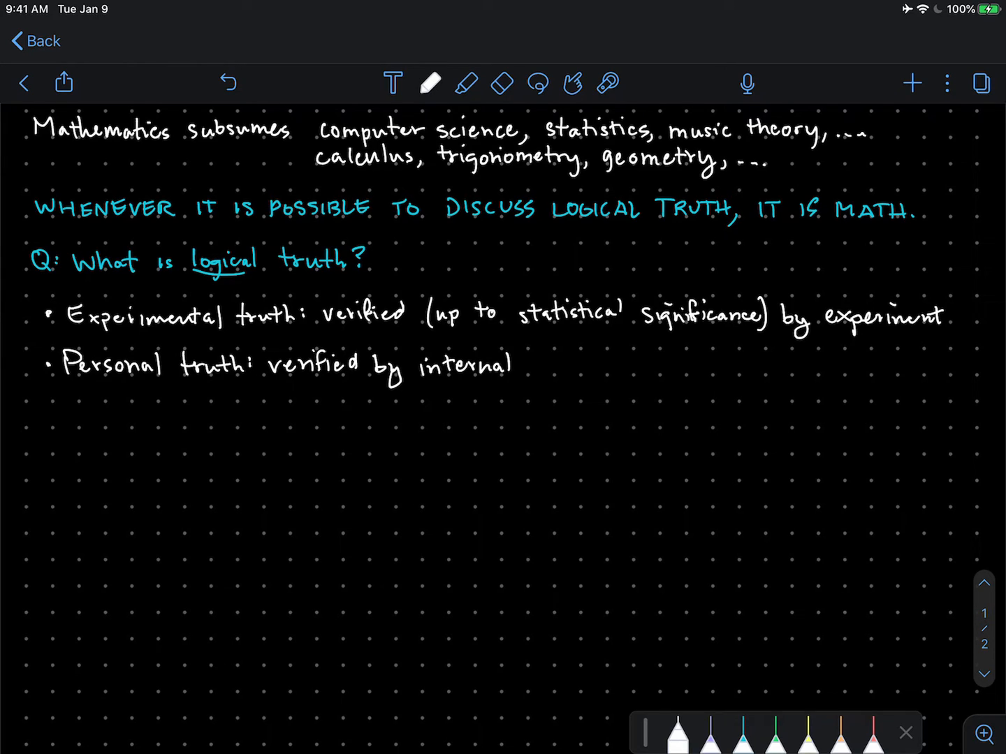
drag(517, 363, 587, 366)
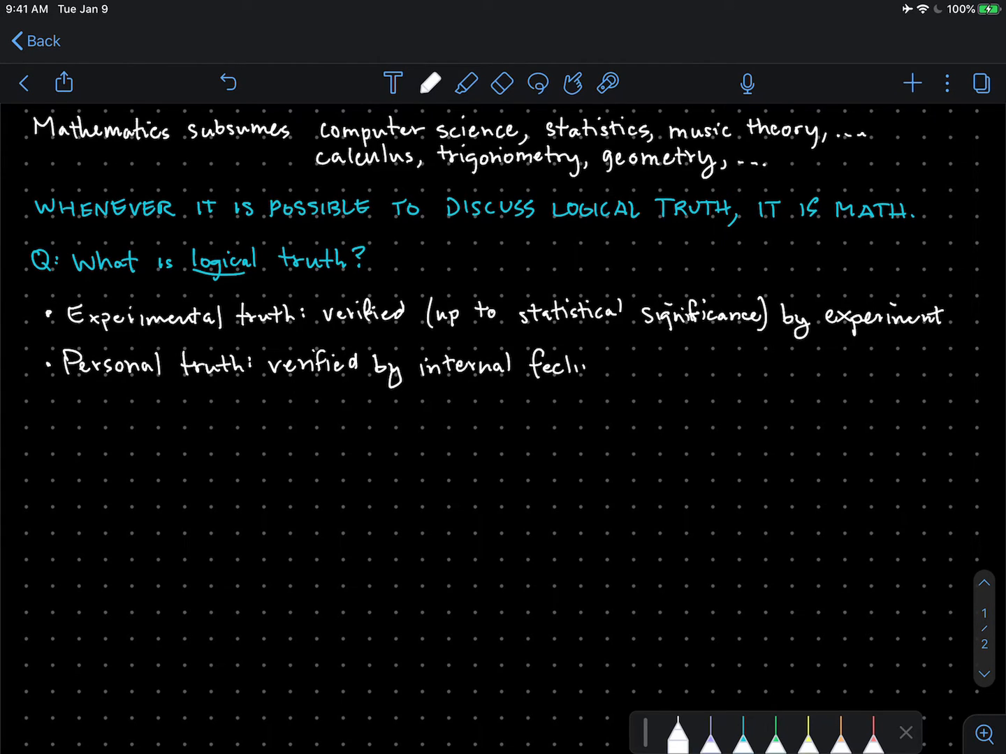
text(feelings)
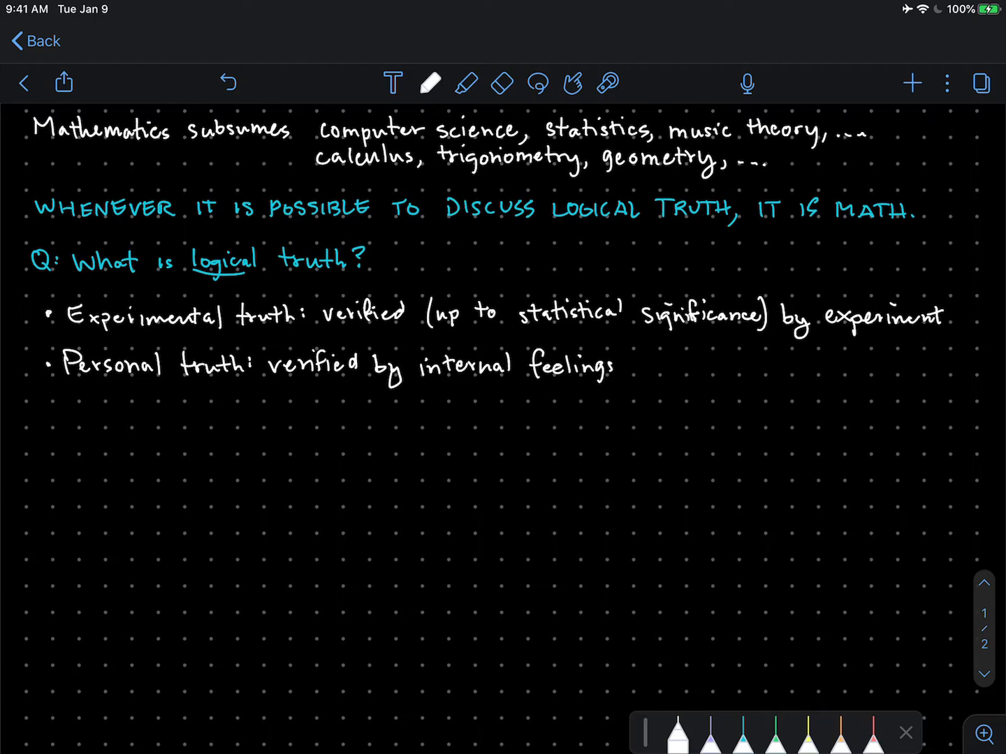
click(45, 413)
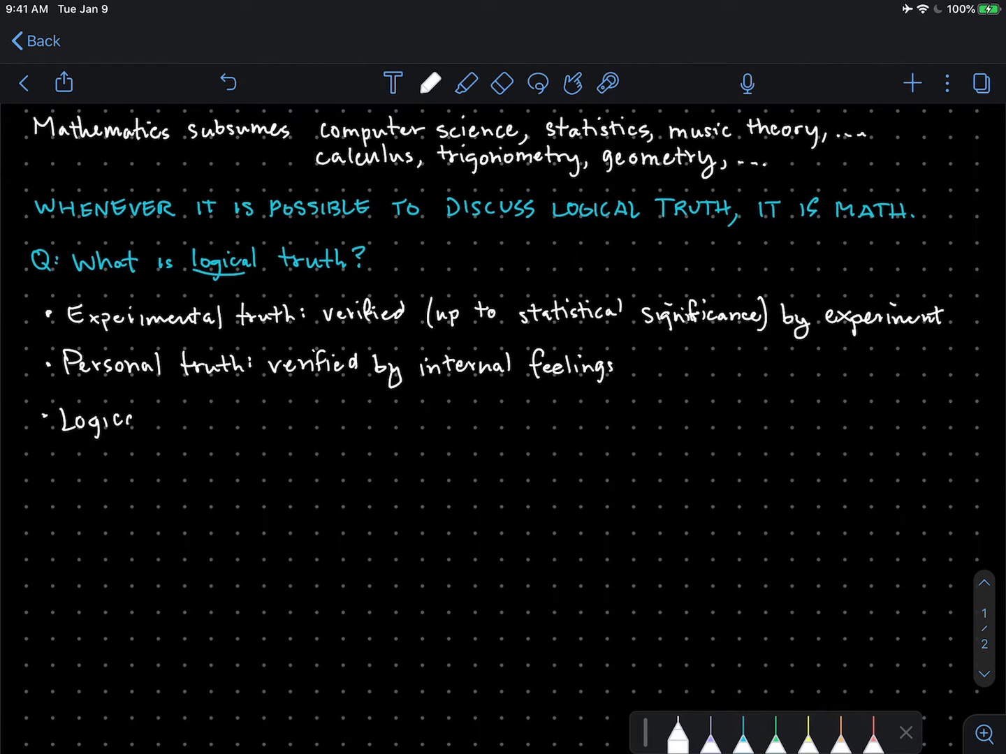
Write the bullet text 'Logical truth: verified by irrefutable proof.' followed by 'Air-tight!'
text(Logical truth:)
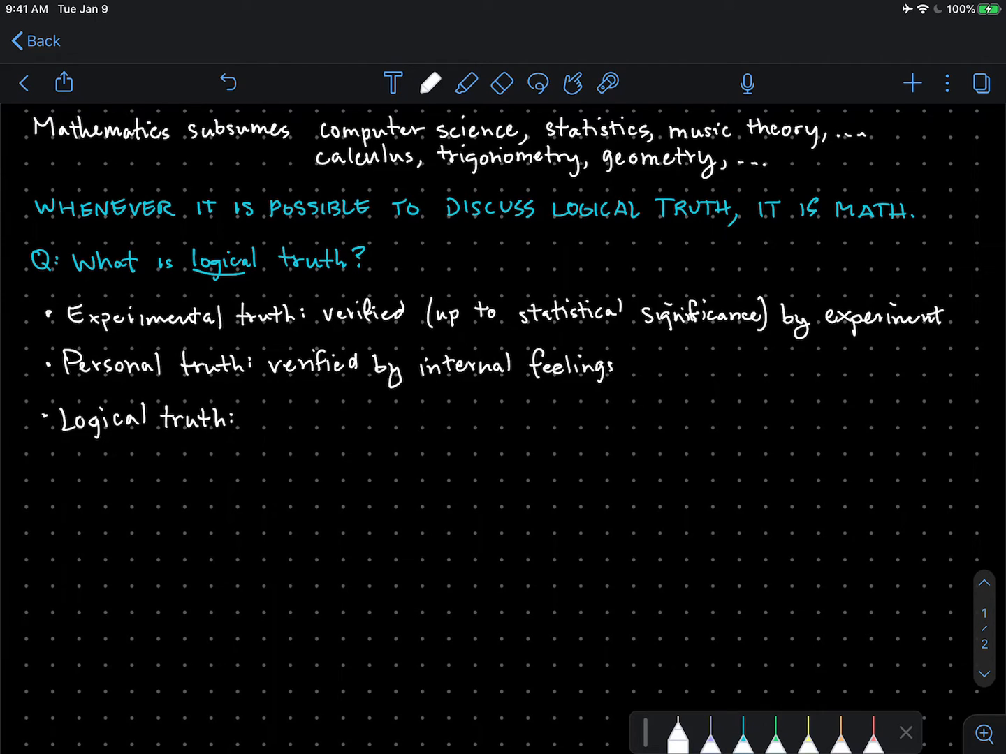
text(verf)
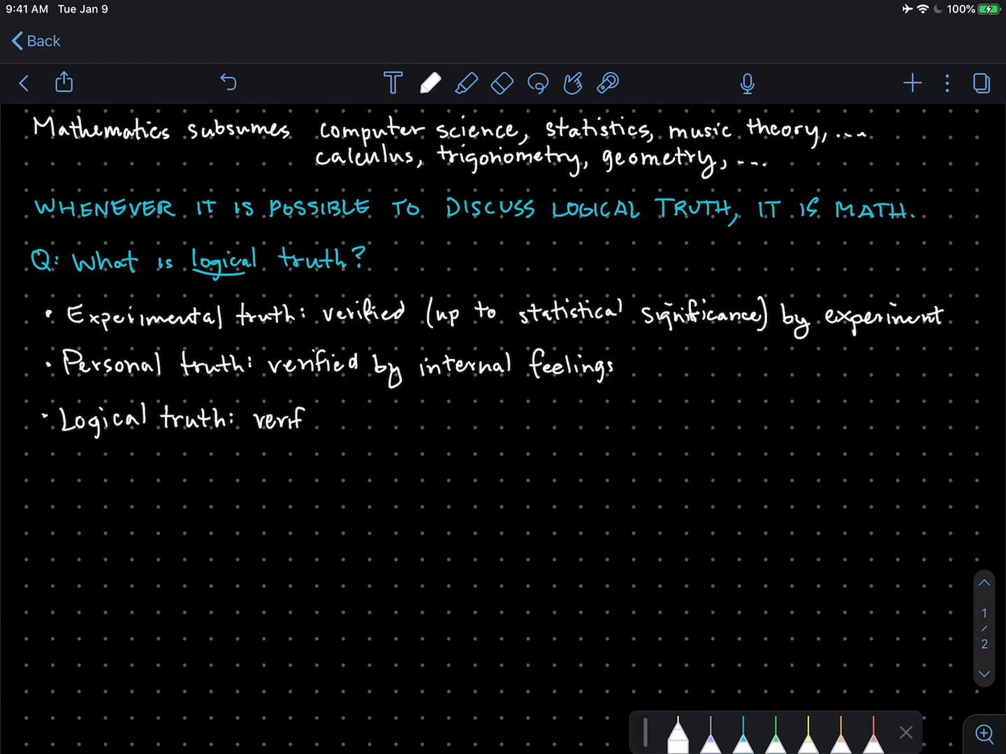
text(verified t)
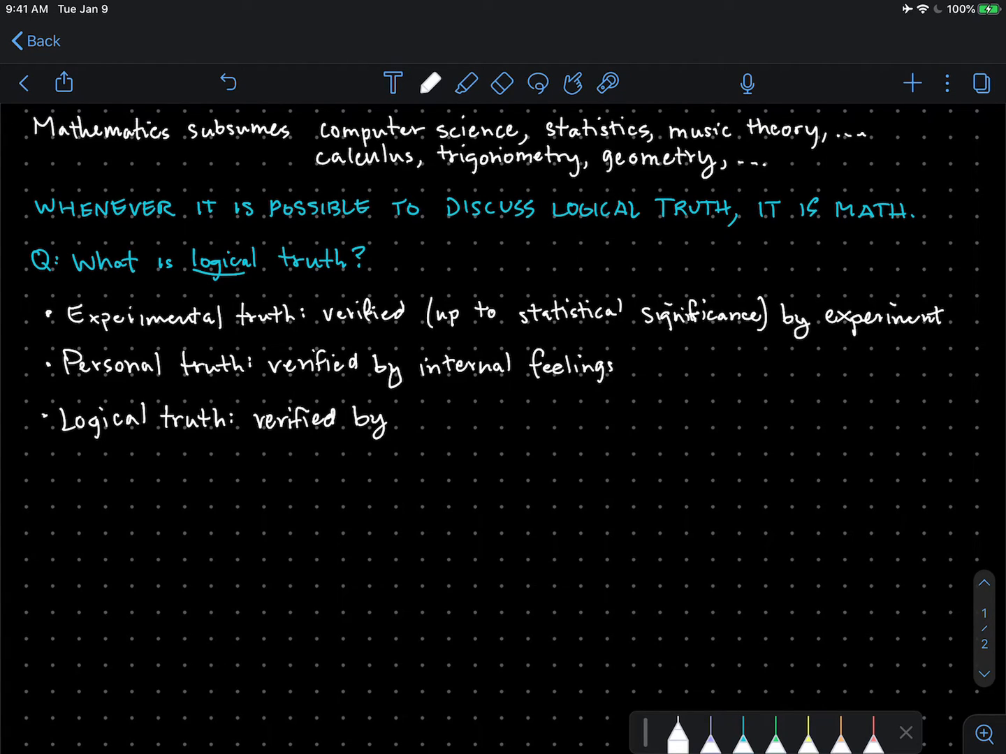
text(irrefutable)
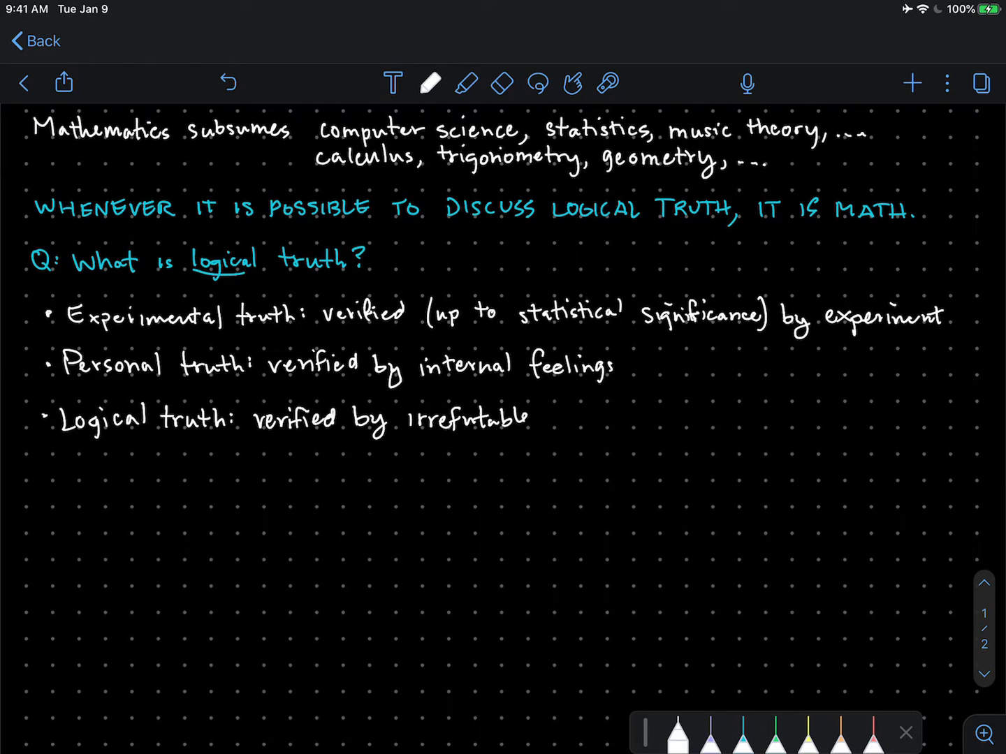
text(p)
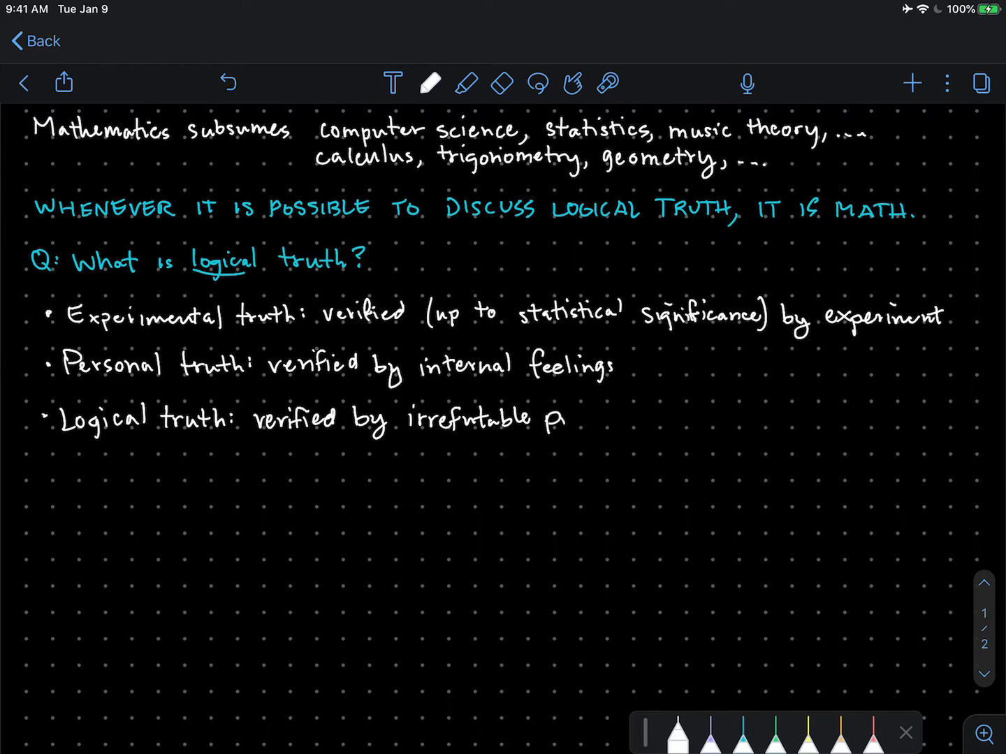
text(proof. A)
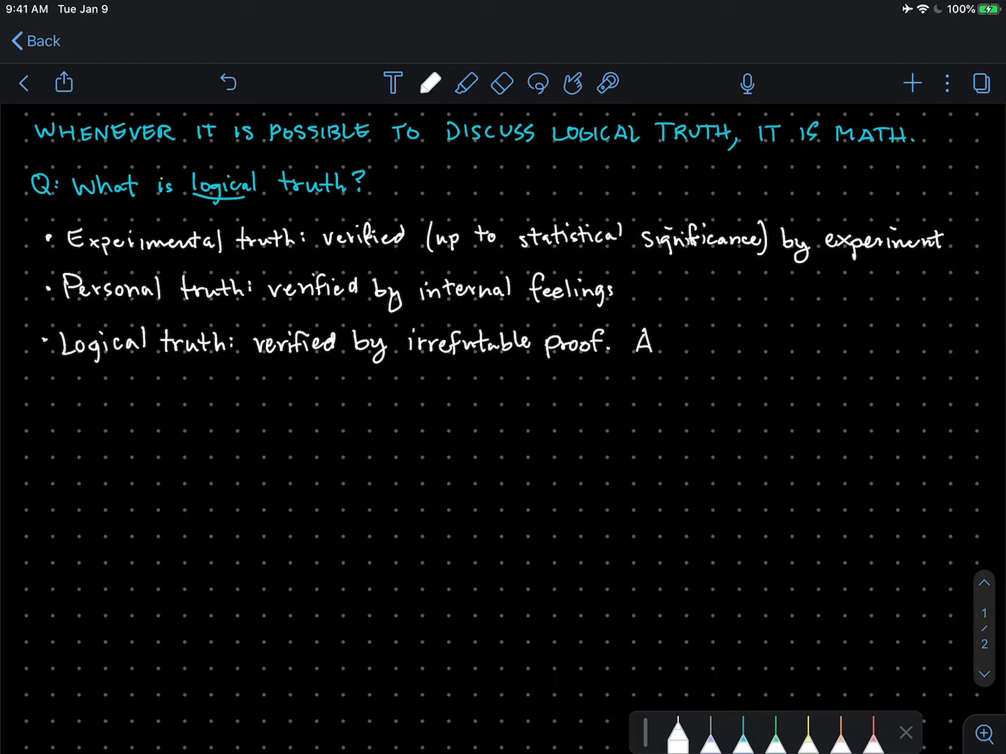
drag(643, 343, 699, 342)
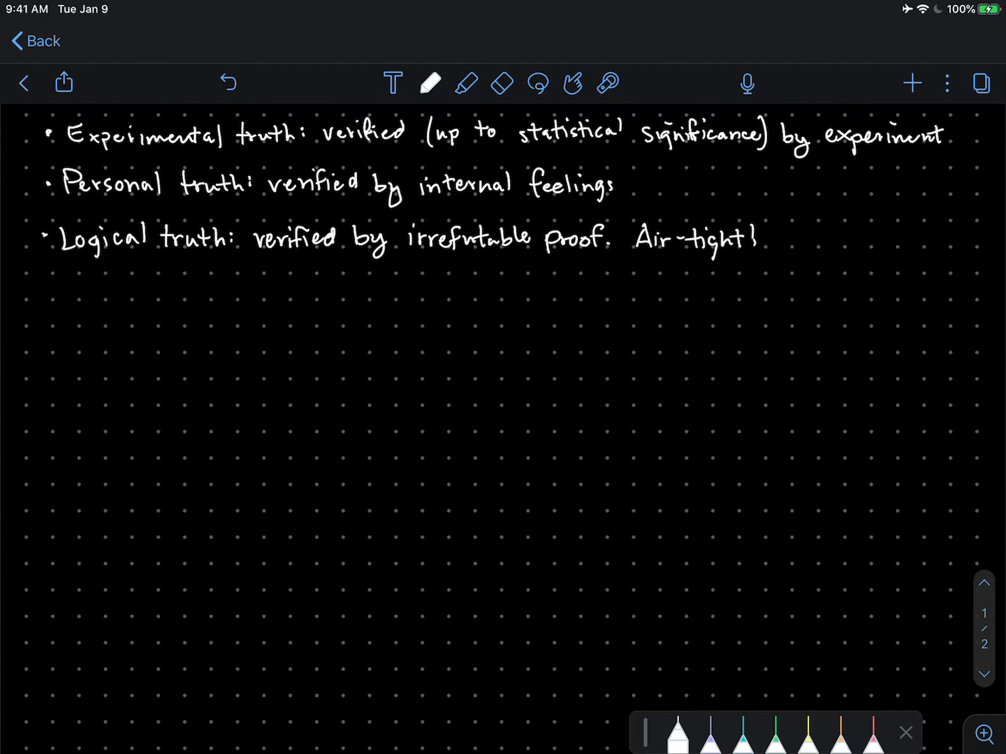
In purple ink, write 'IN THIS CLASS: familiarize ourselves' below the bullets
scroll(down, 3)
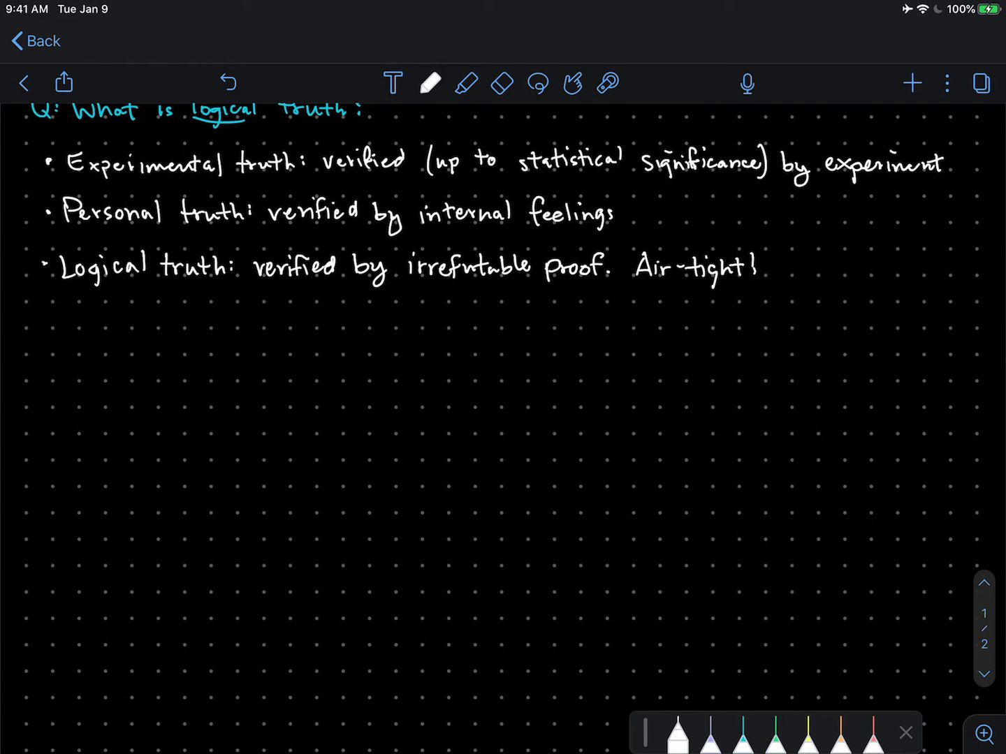
click(713, 732)
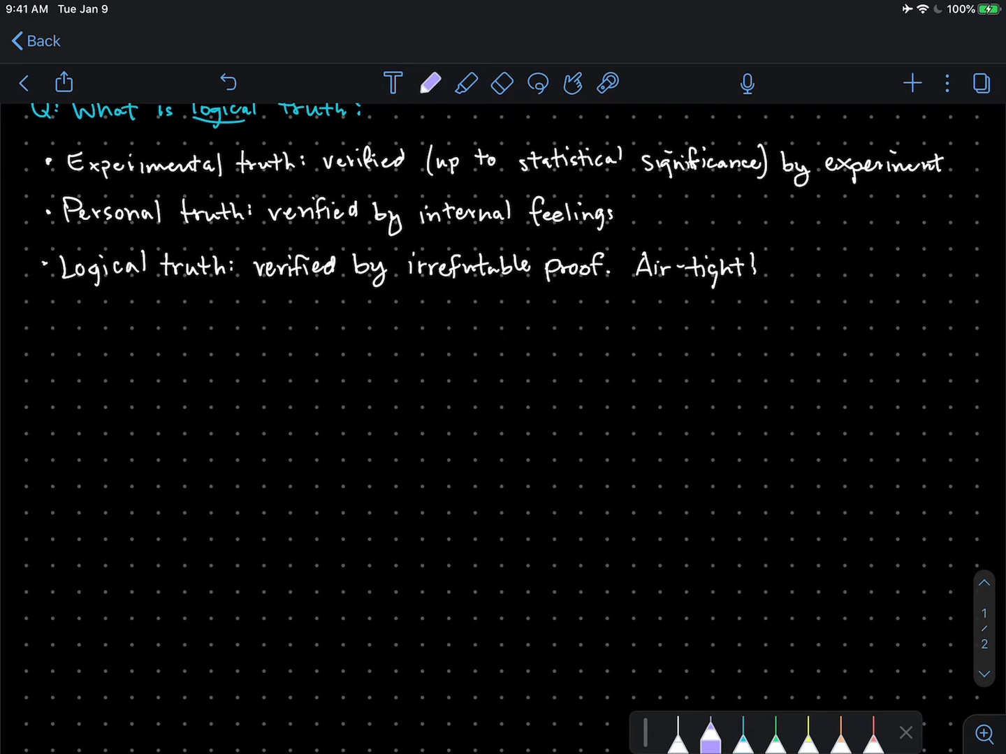
drag(33, 329, 56, 307)
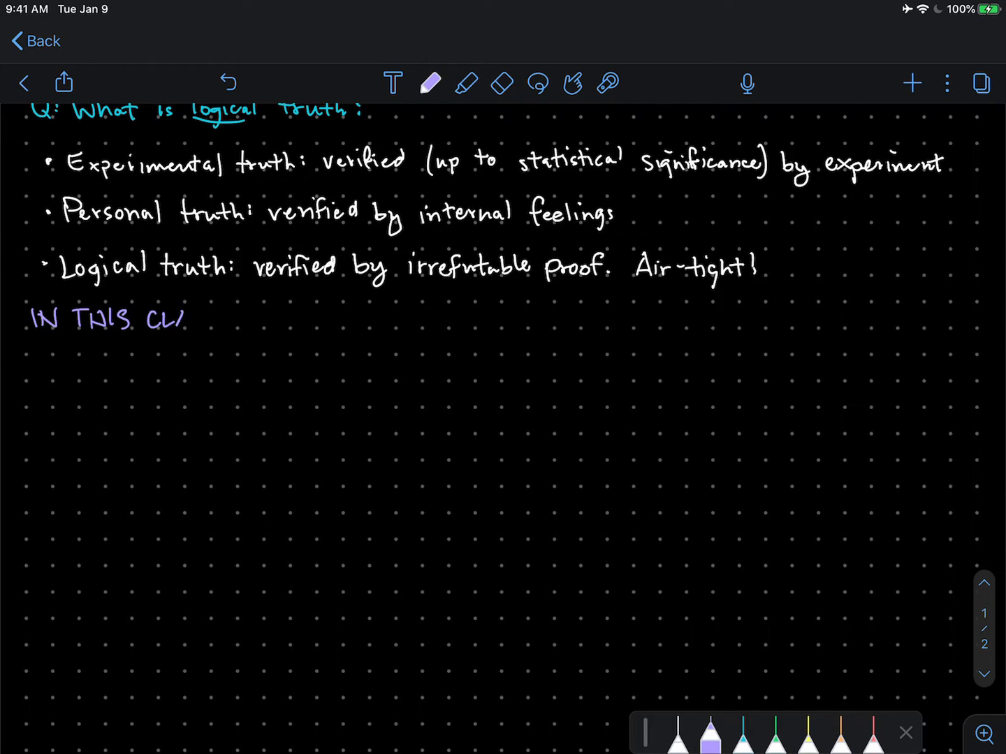
text(ASS: familiar)
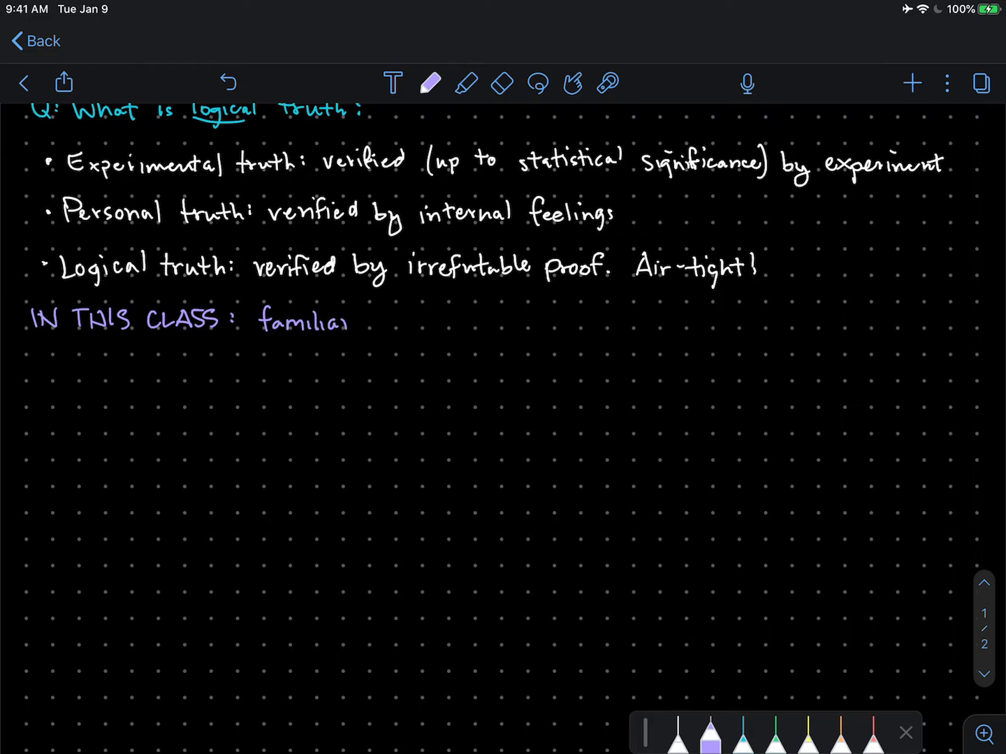
drag(343, 321, 391, 321)
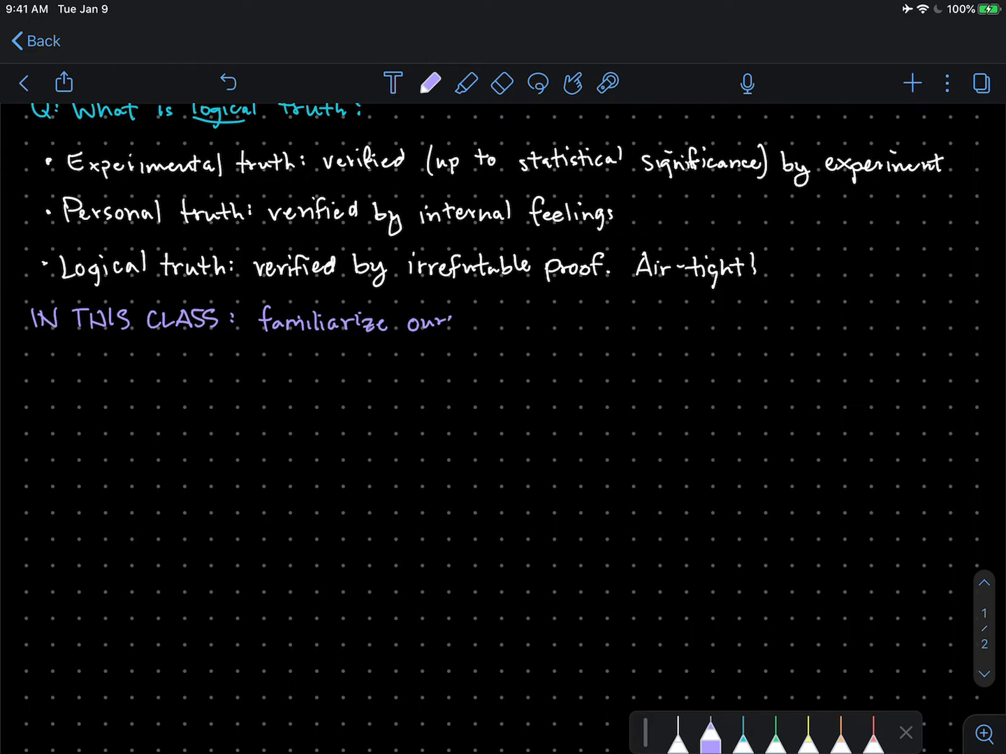
text(selves)
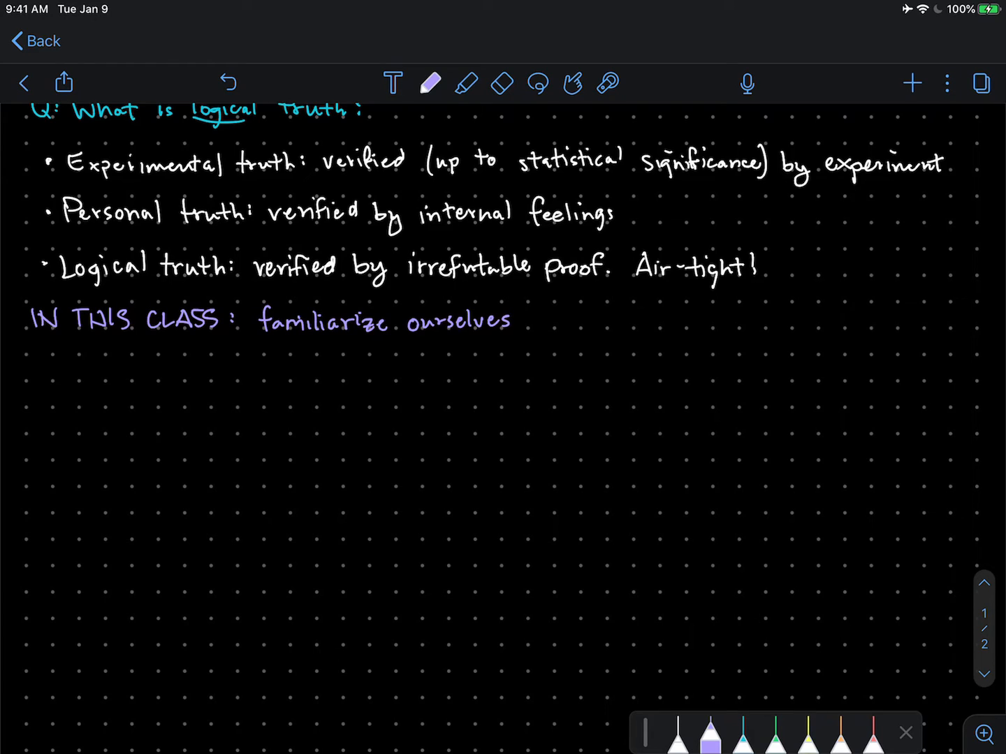
Continue with 'with those aspects of mathematics that will be maximally applicable to other…' over two lines
drag(531, 307, 531, 328)
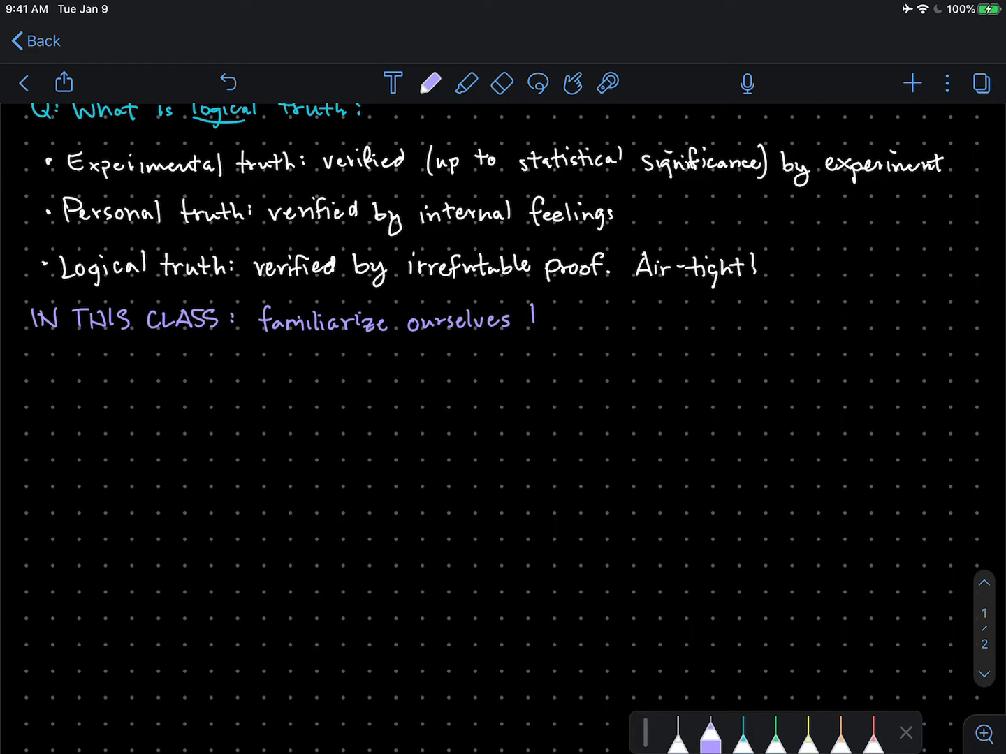
drag(531, 322, 552, 321)
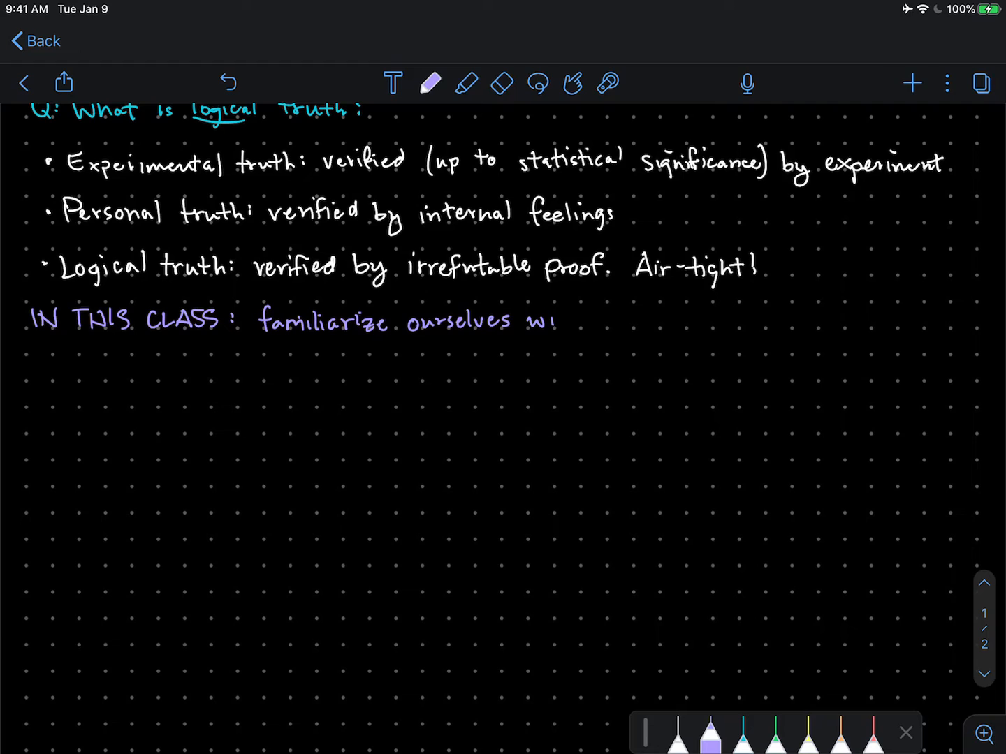
drag(531, 321, 580, 321)
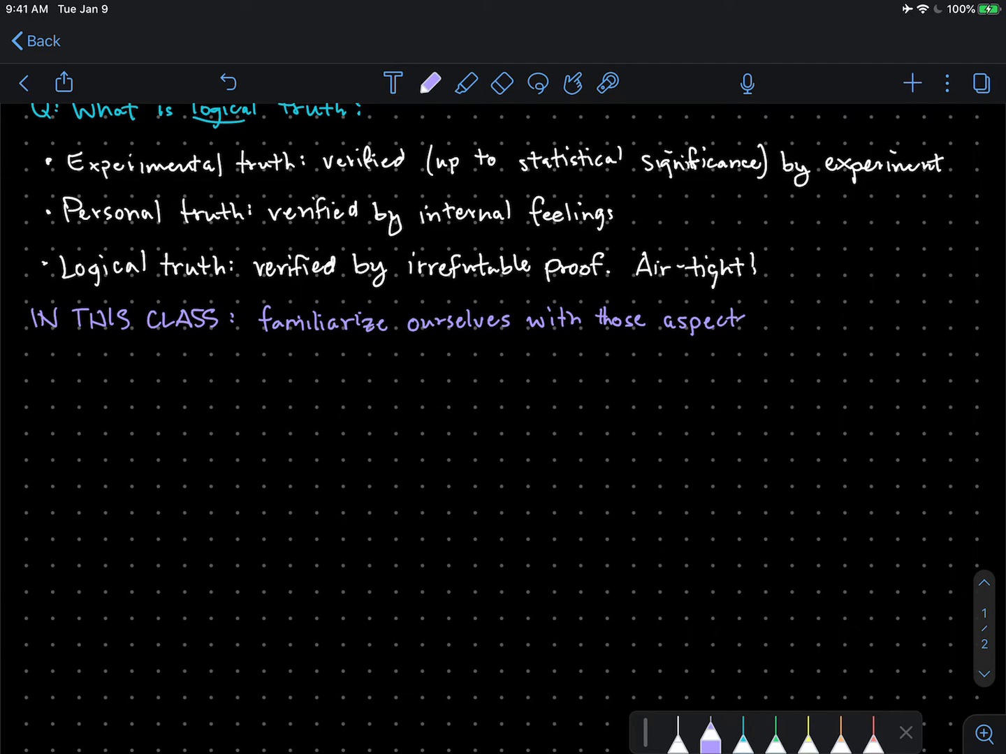
drag(741, 321, 810, 321)
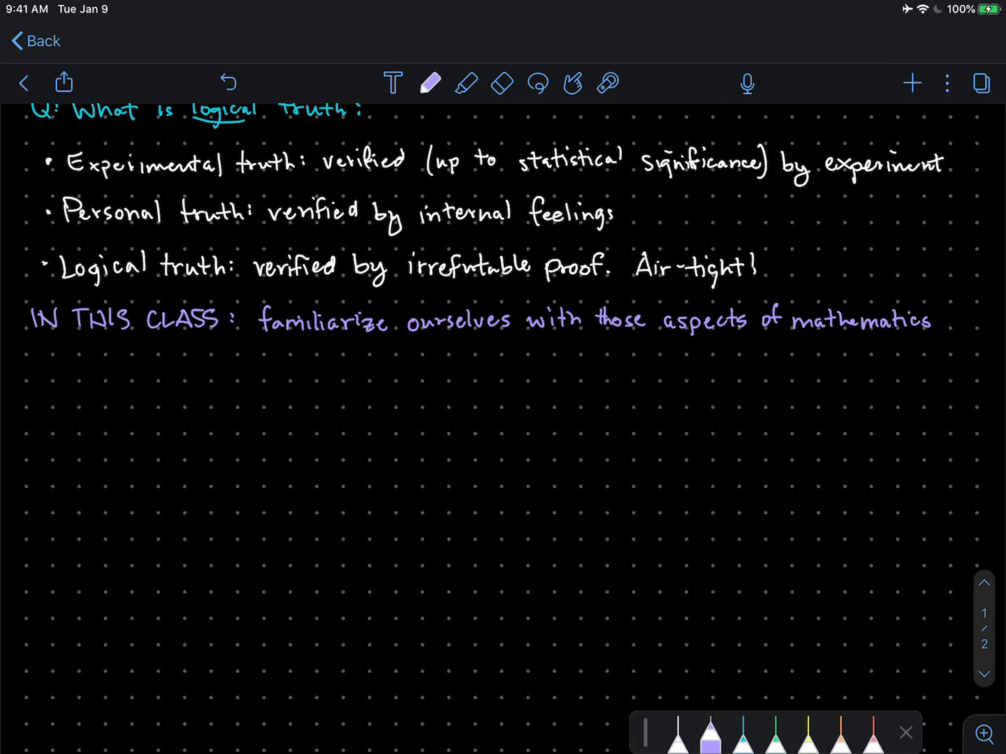
drag(255, 342, 297, 350)
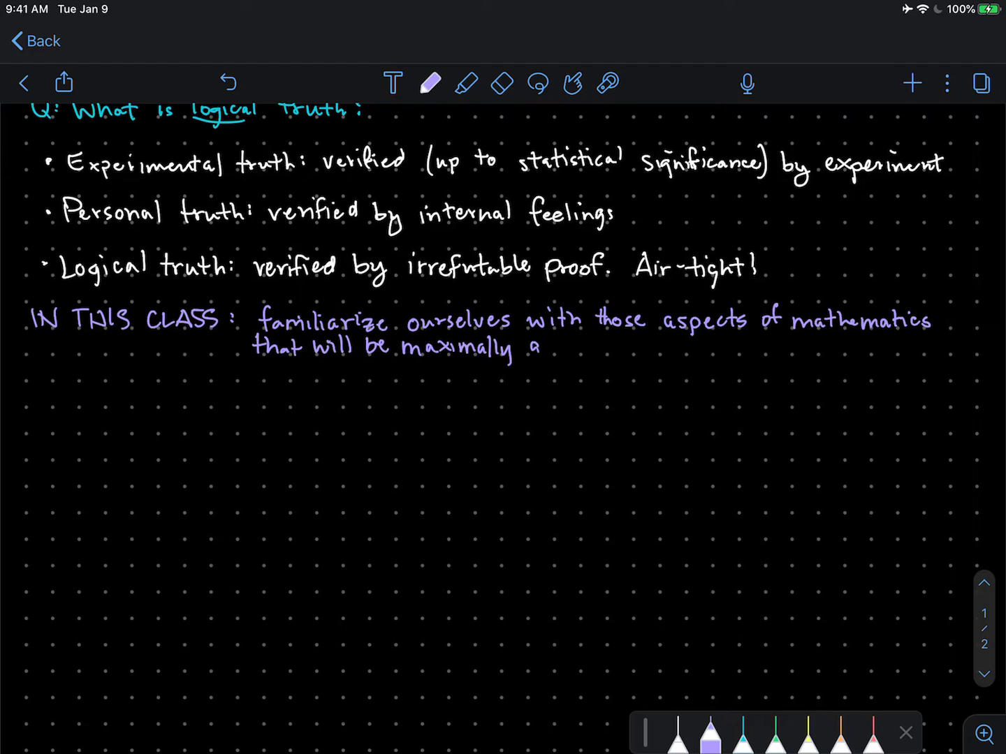
drag(538, 350, 607, 349)
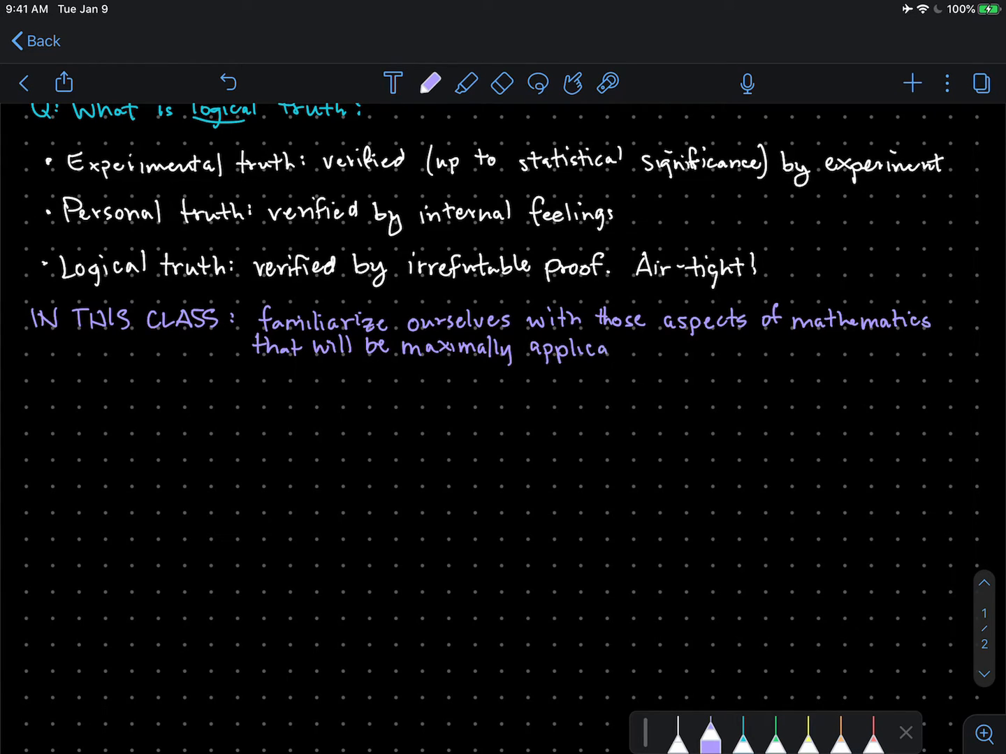
drag(594, 348, 660, 347)
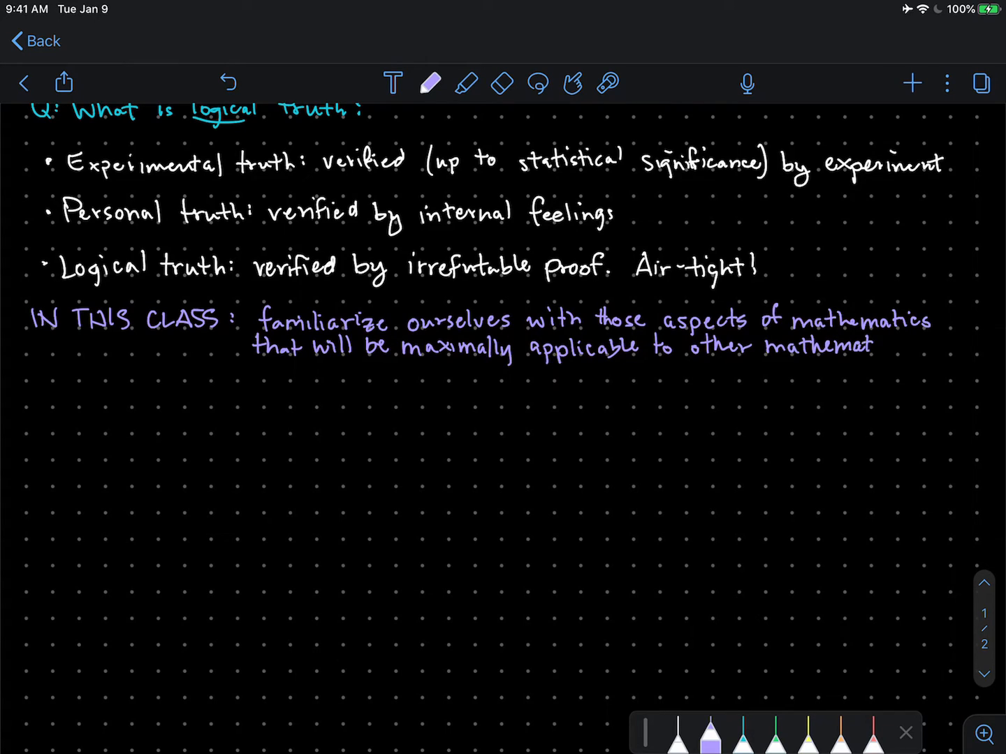
Write the final word 'mathematics.' to close the purple statement
text(ics.)
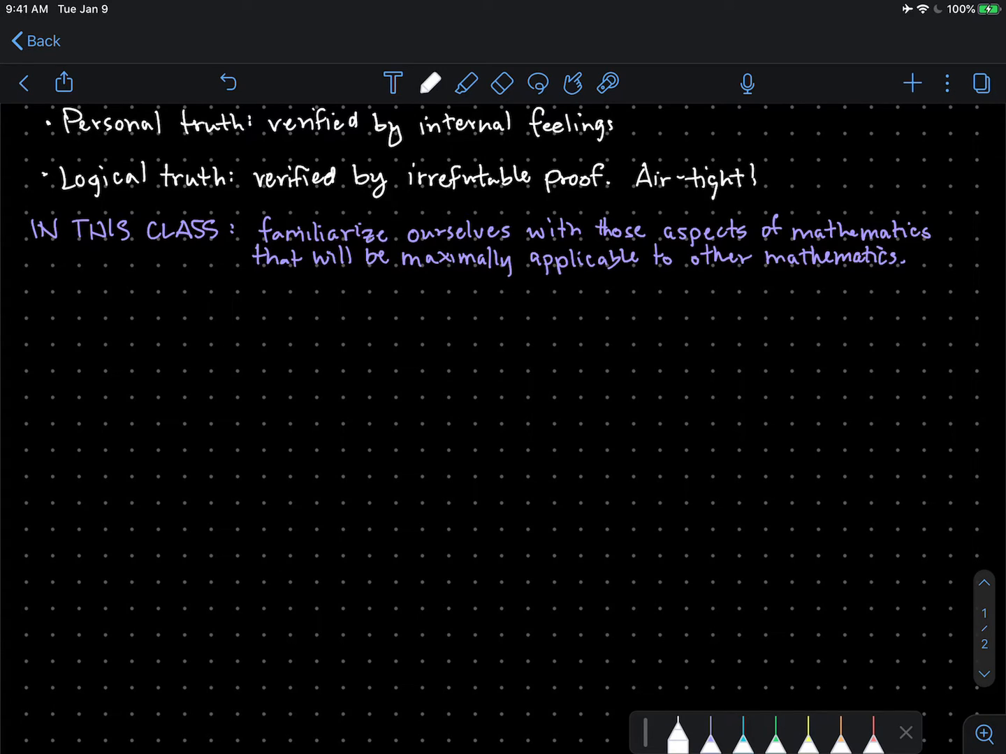
Draw a white brace under 'maximally' and note '(Reuben's judgement)' beneath it
drag(398, 271, 510, 271)
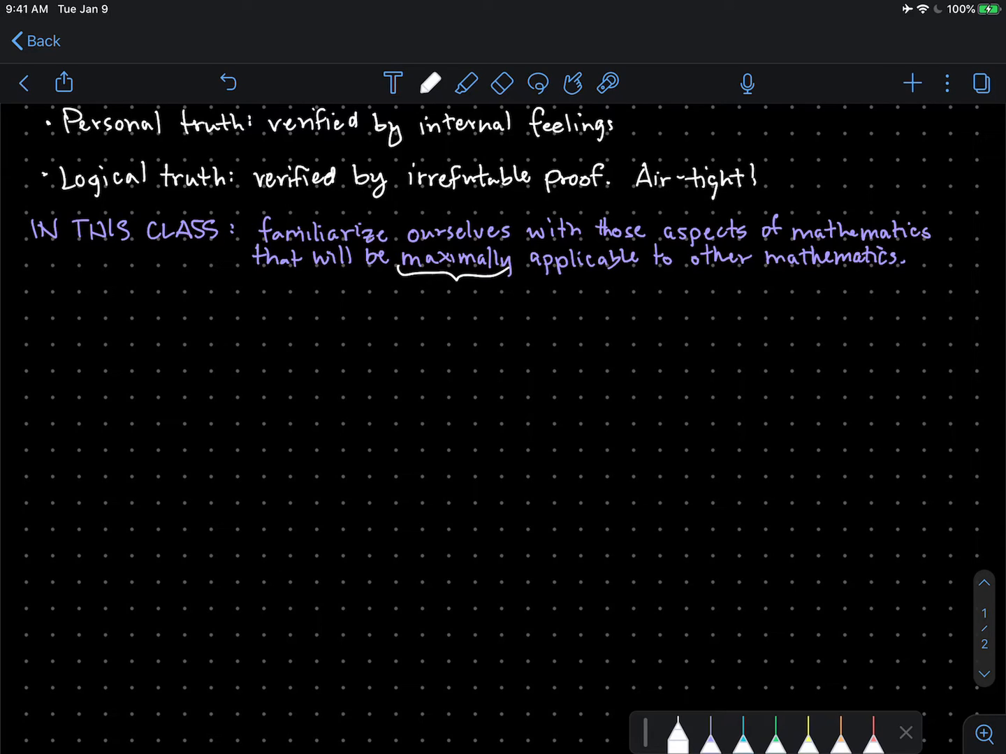
drag(405, 307, 419, 286)
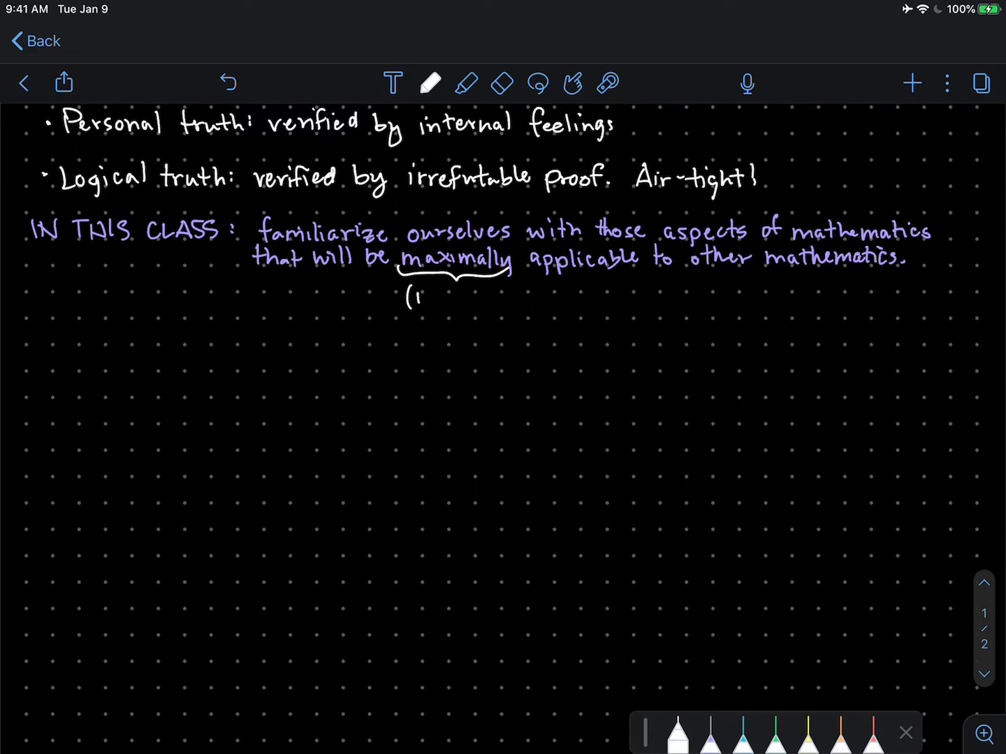
text(Reuben's judgement))
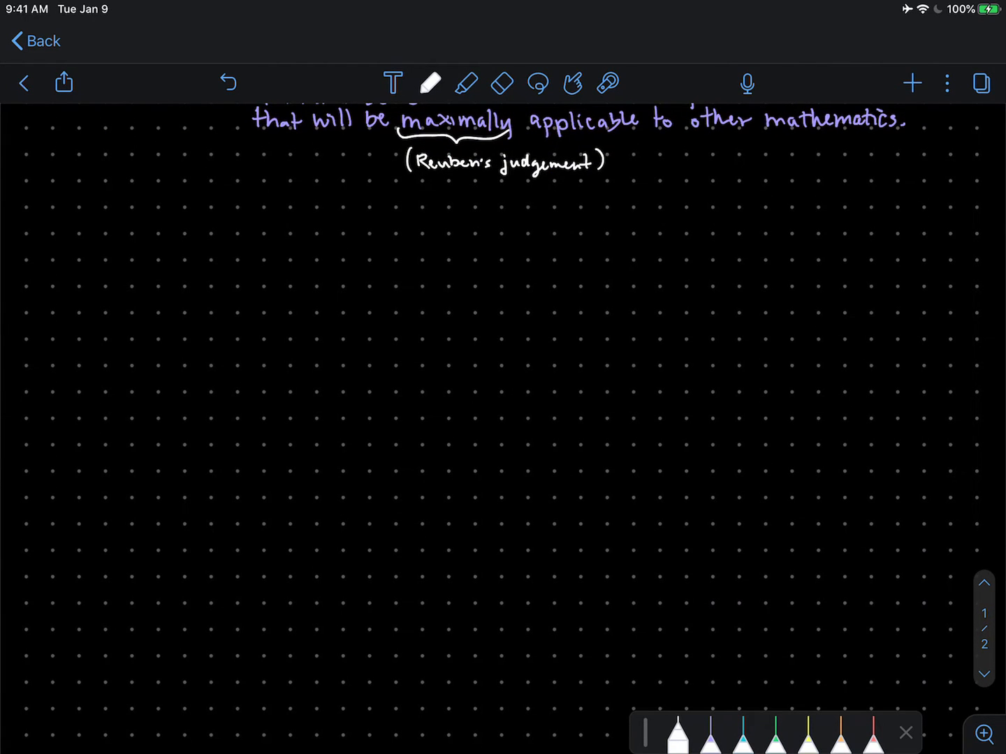
Write the white topic bullet '- Sets, functions, operations on sets, and more!' and select yellow ink
scroll(down, 3)
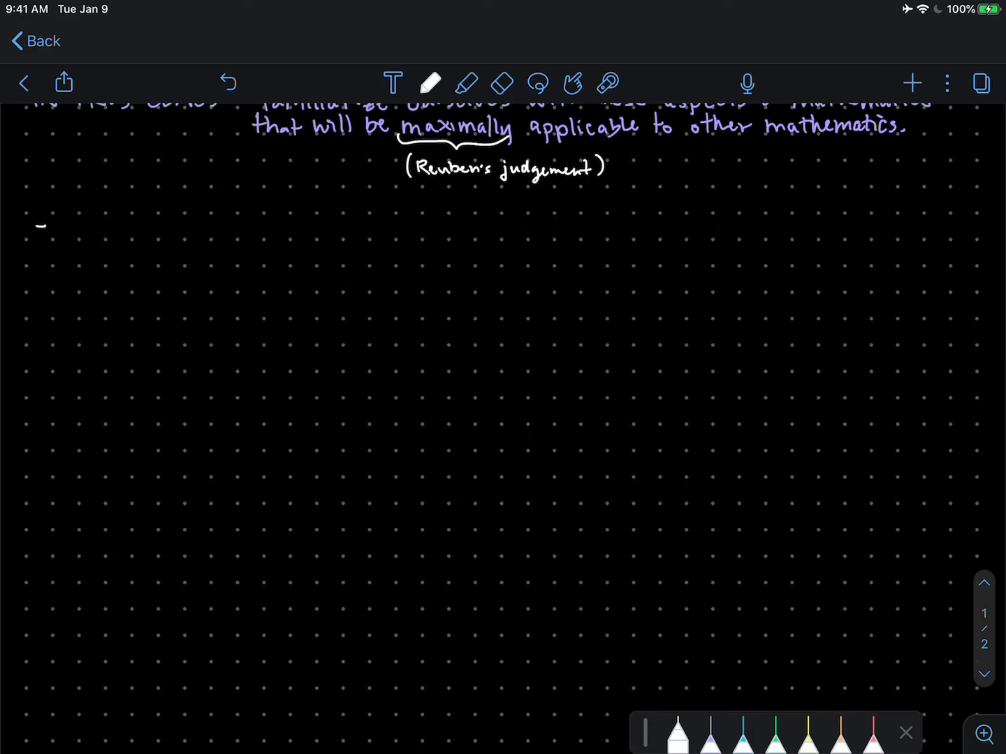
drag(52, 234, 67, 220)
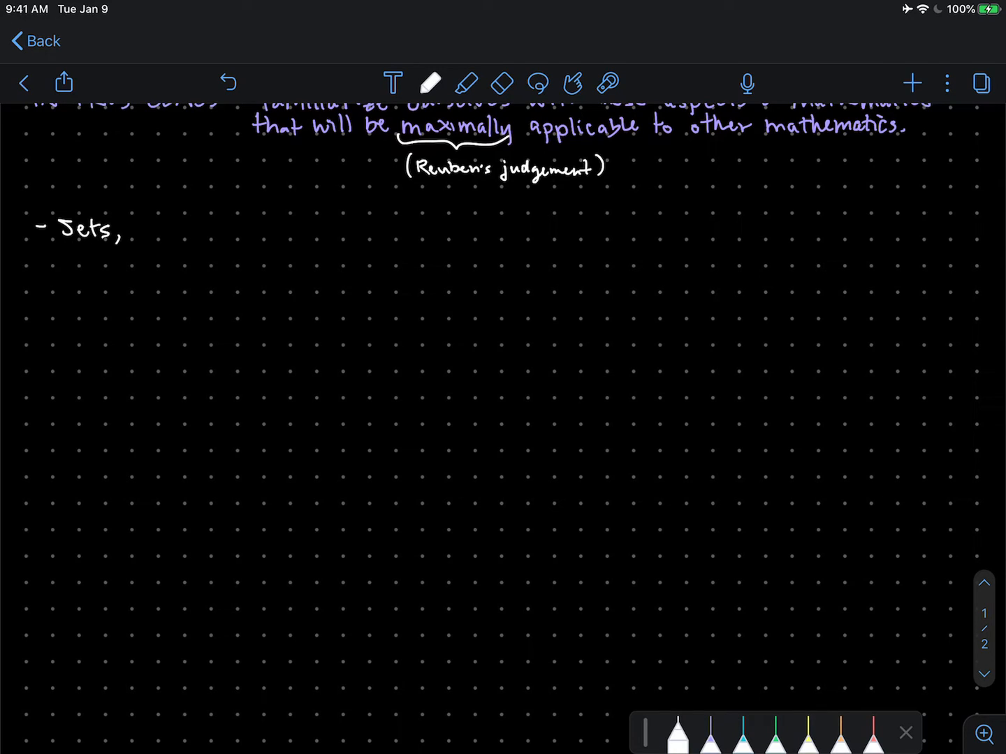
drag(132, 227, 178, 231)
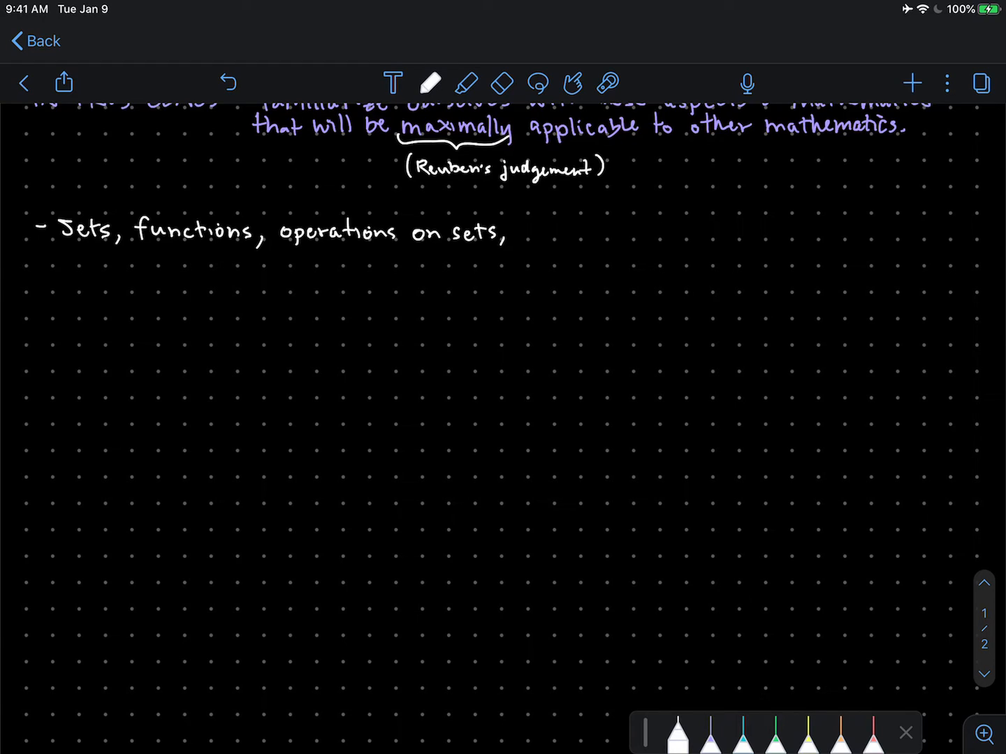
drag(531, 234, 556, 234)
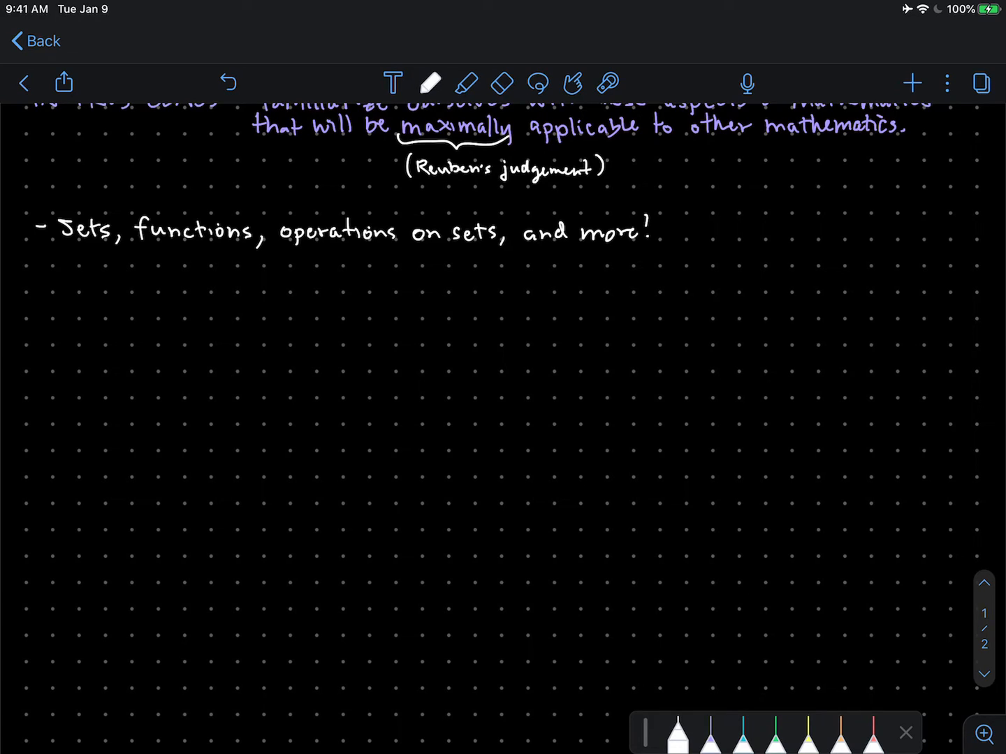
click(810, 732)
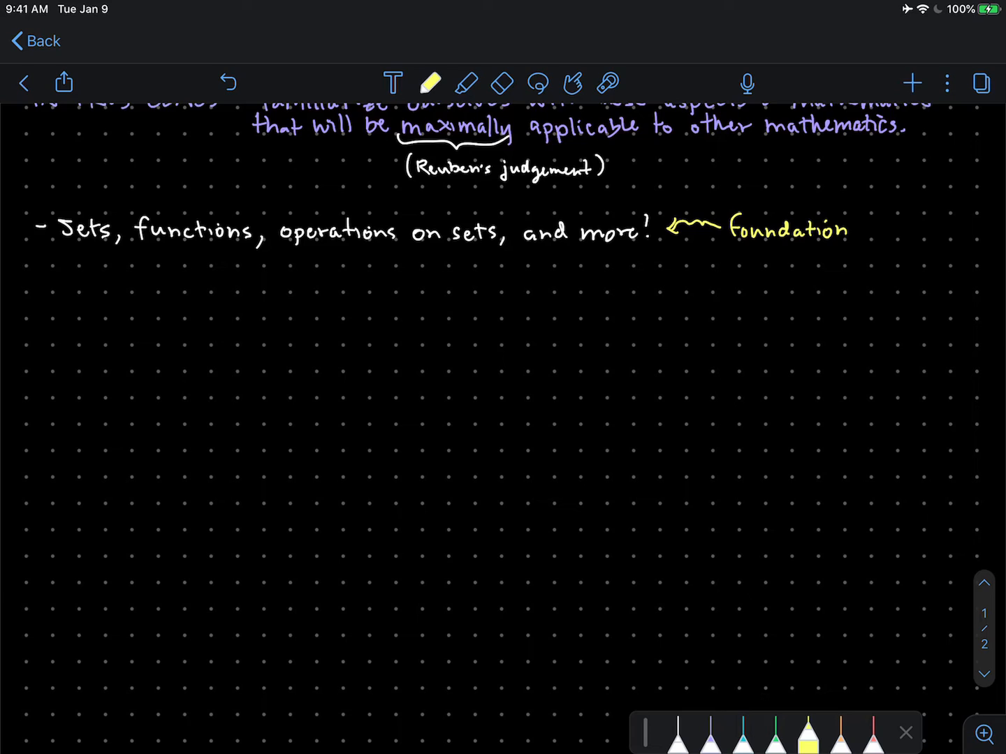
Switch back to white ink and begin the second bullet, 'Struc…', below the foundation line
click(677, 732)
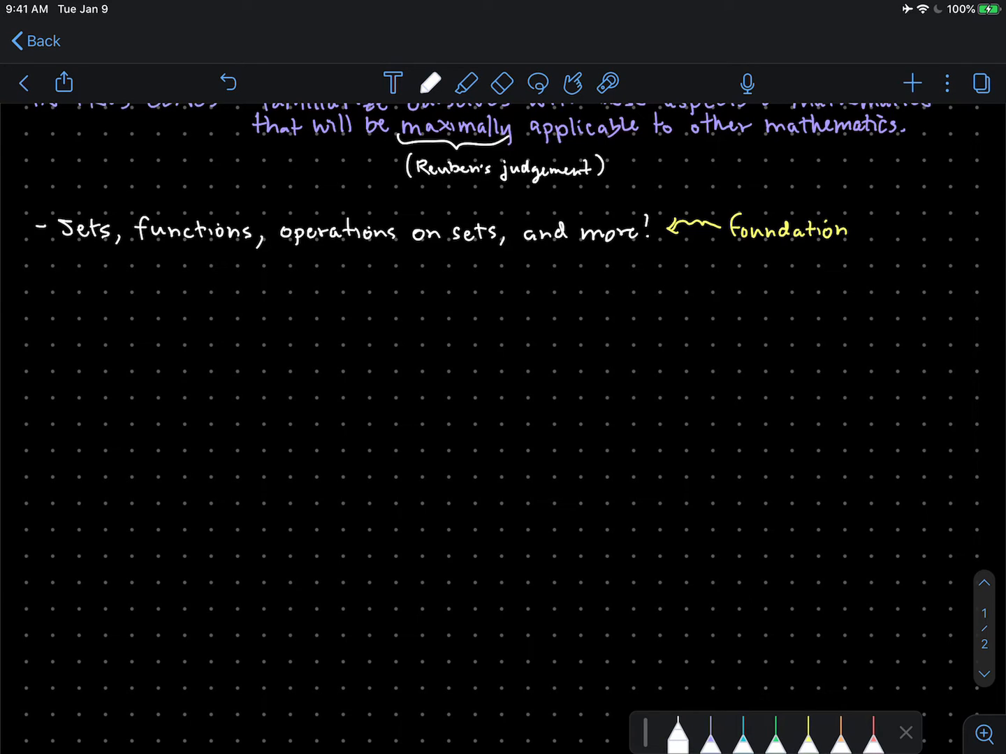
drag(38, 283, 52, 283)
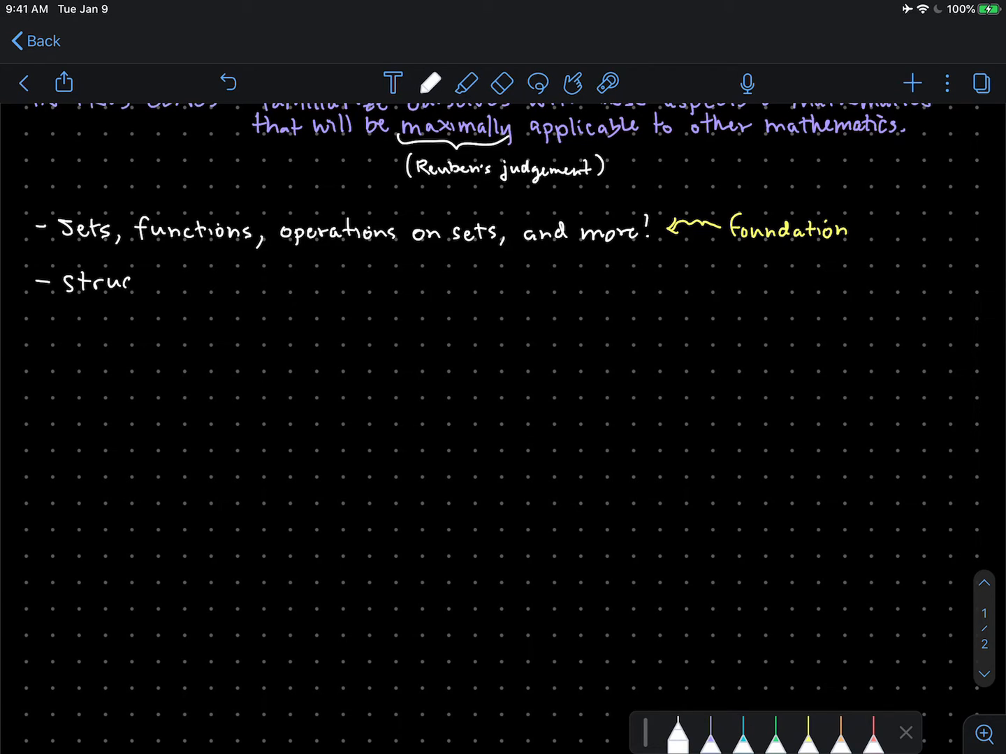
Handwrite 'structures on sets, morphisms of structures, important examples' on the second bullet
drag(126, 281, 185, 281)
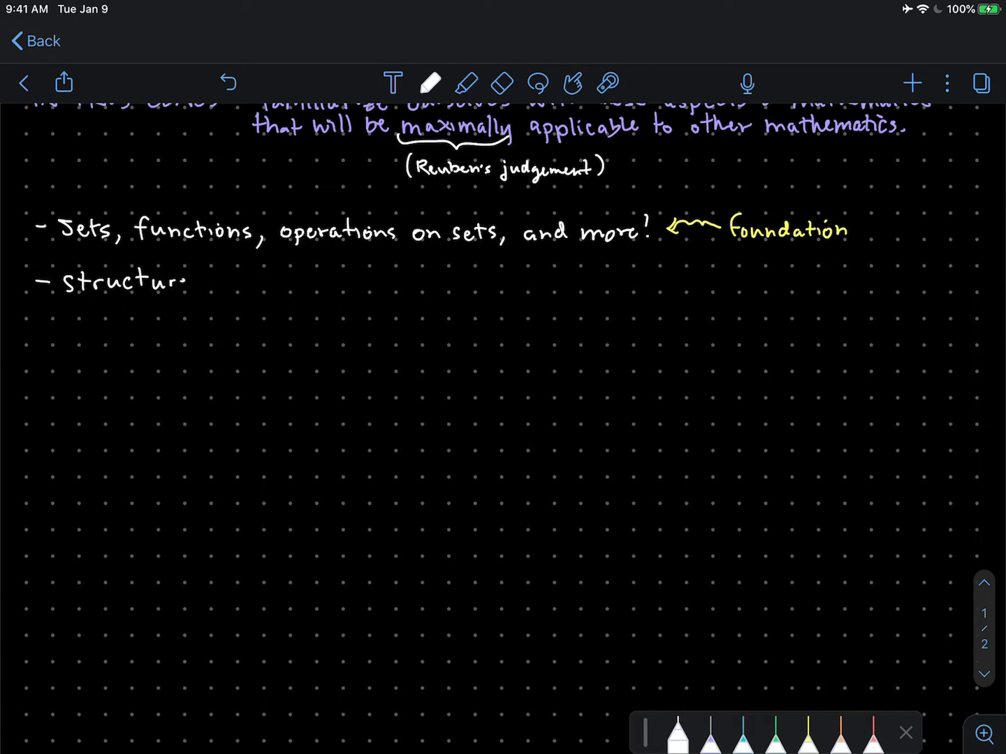
text(structures on)
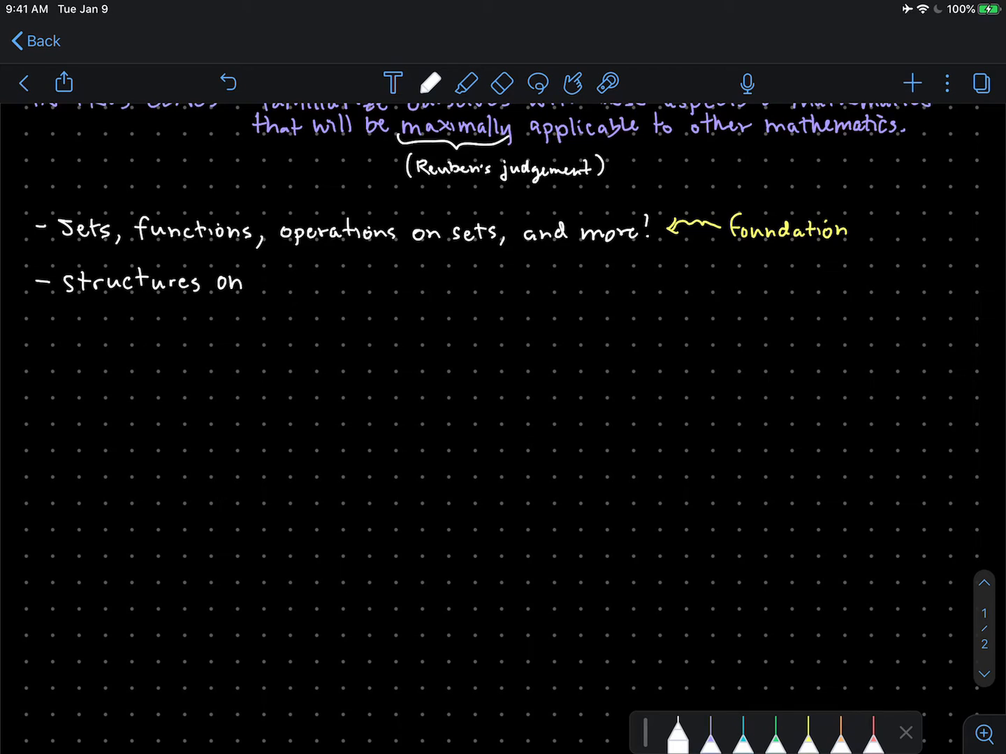
text(sets, m)
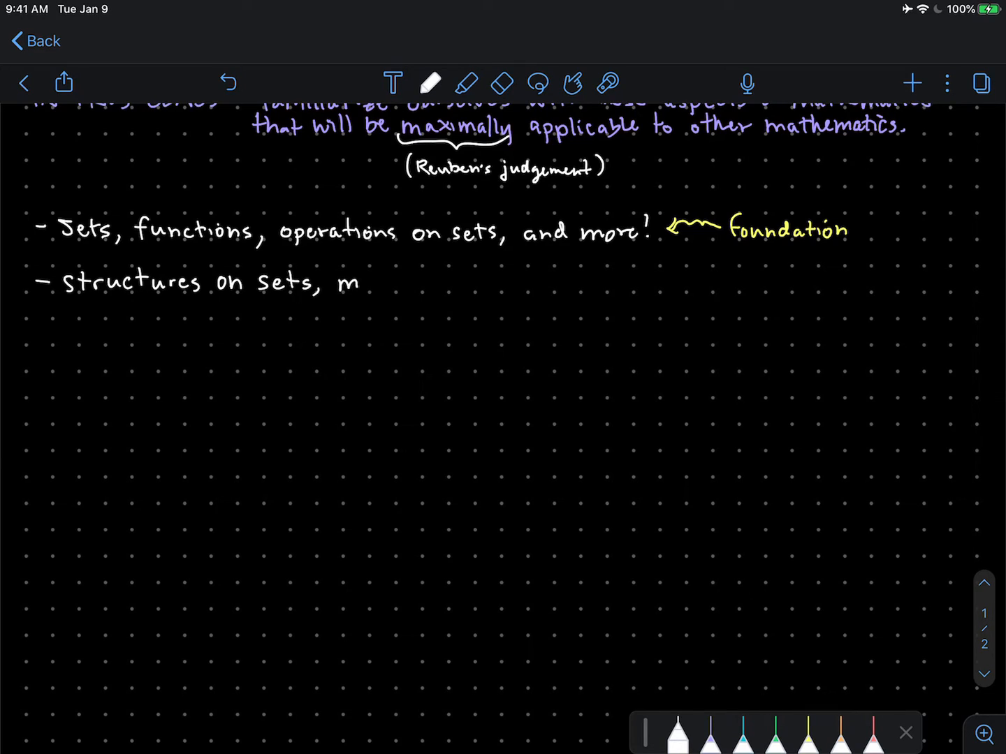
text(orphir)
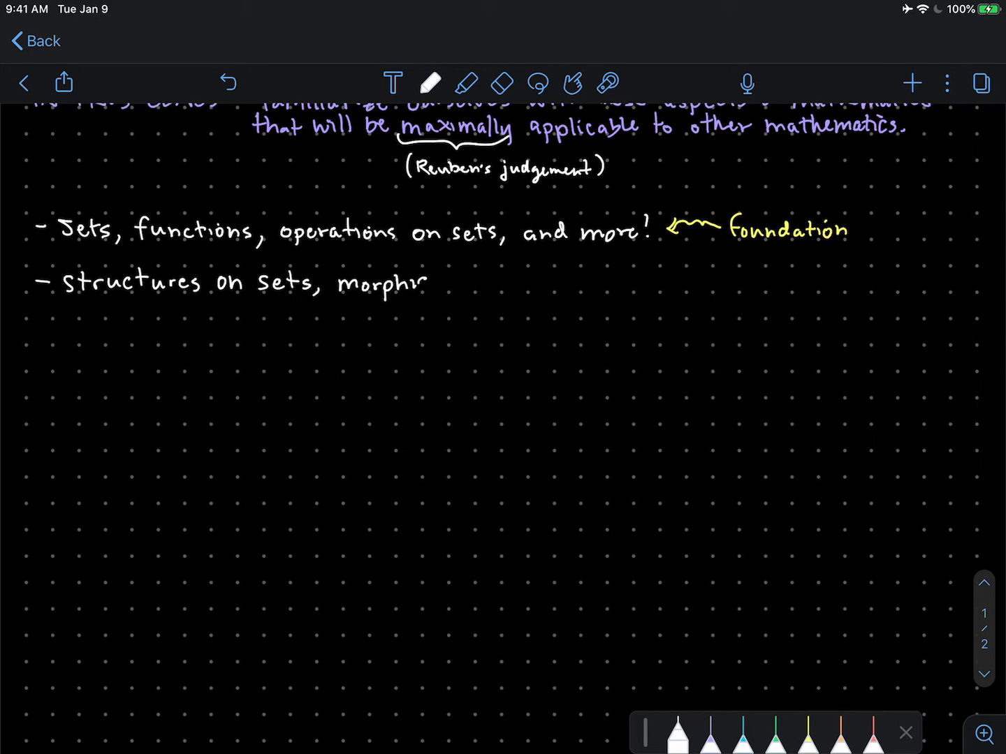
text(isms of structures, important examples)
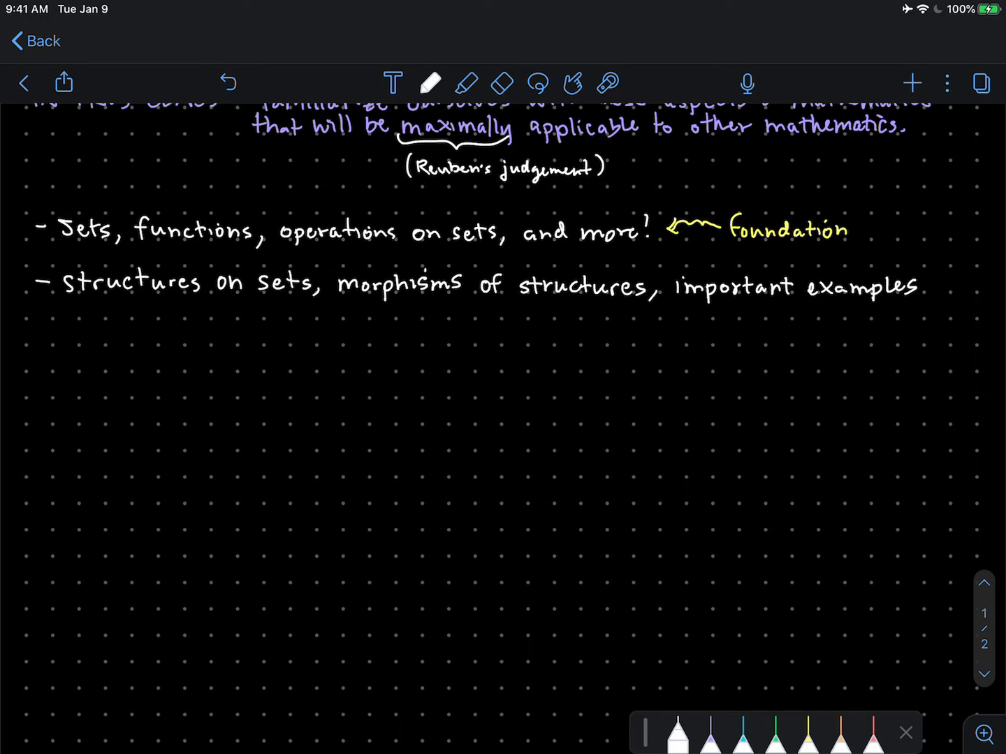
Add an arrow to 'category theory (we'll return)' and draw the next dash
drag(83, 318, 122, 331)
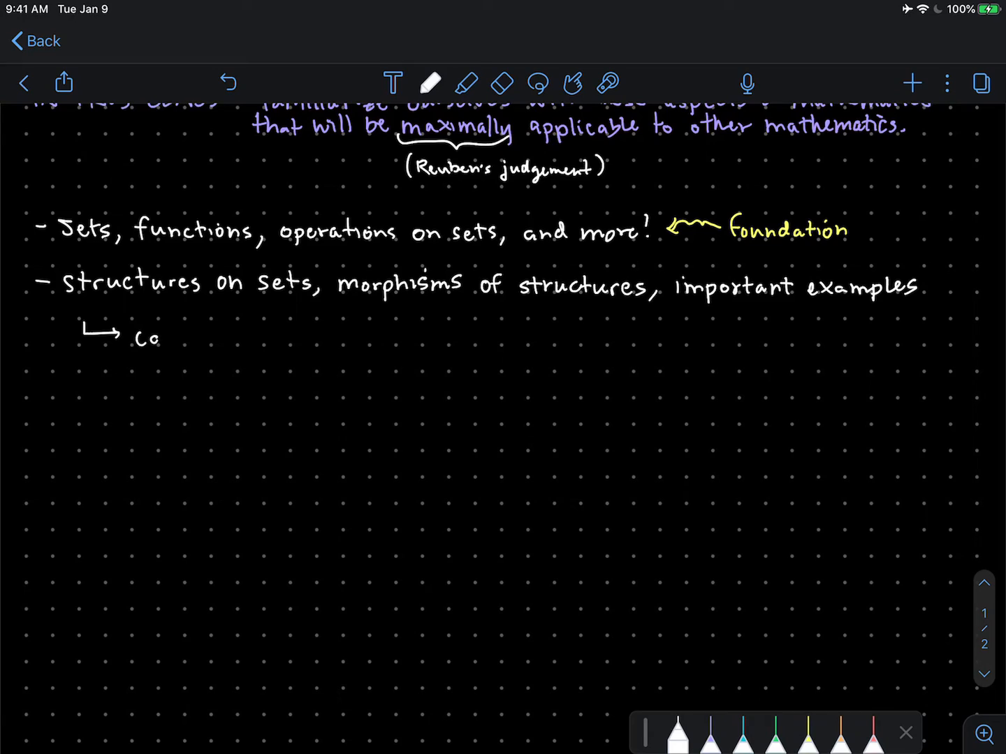
text(category)
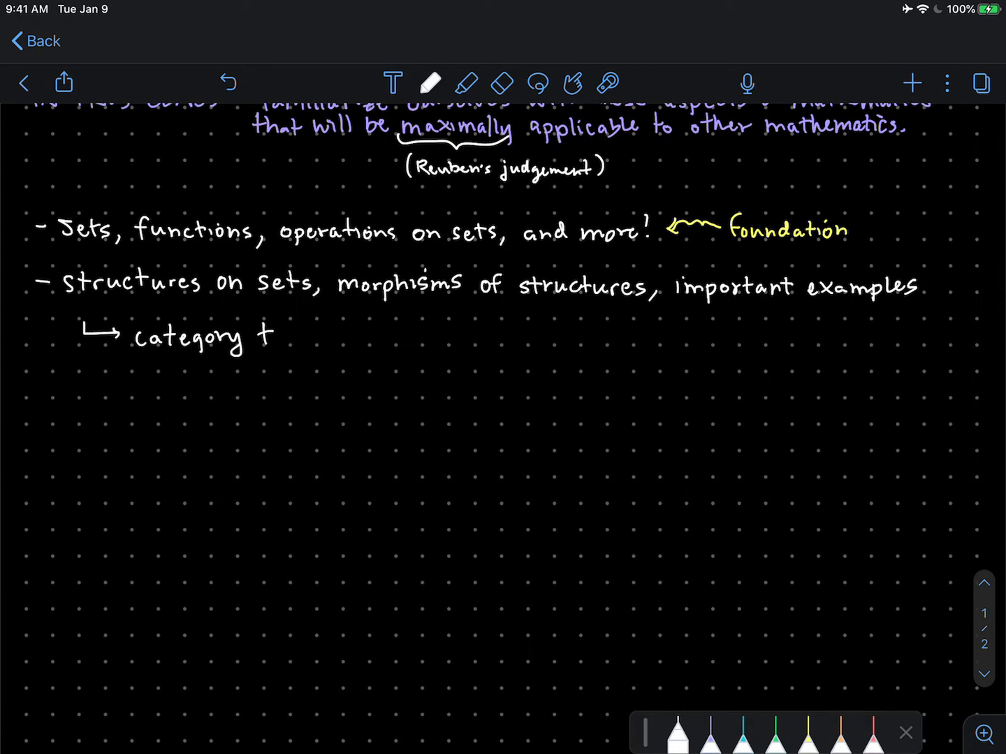
text(theory)
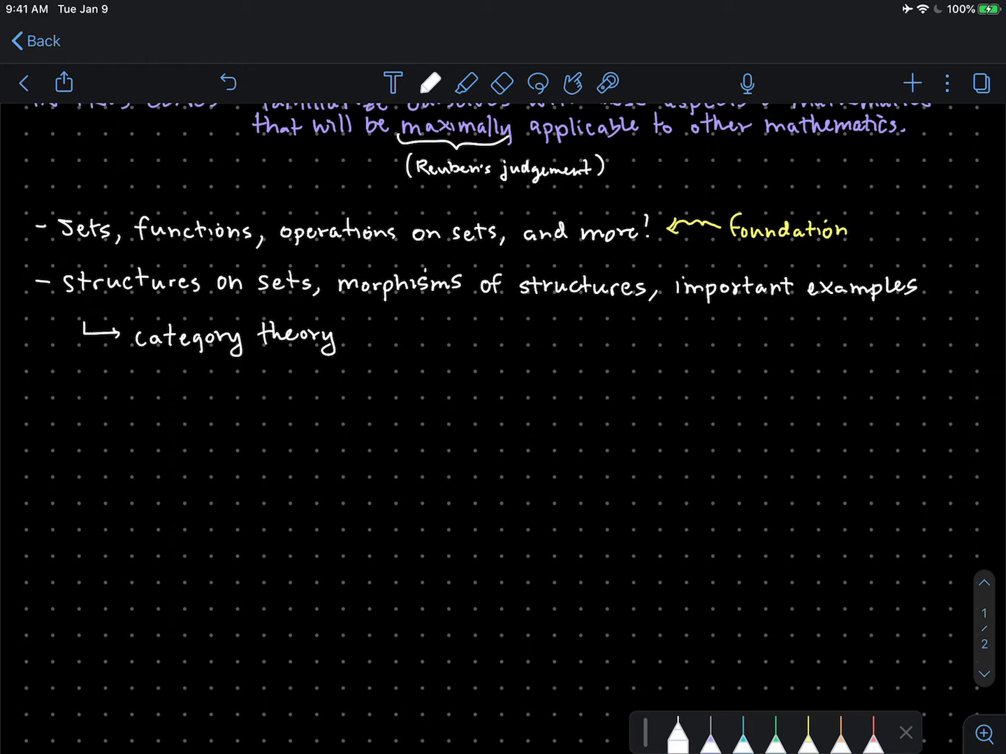
drag(364, 321, 367, 353)
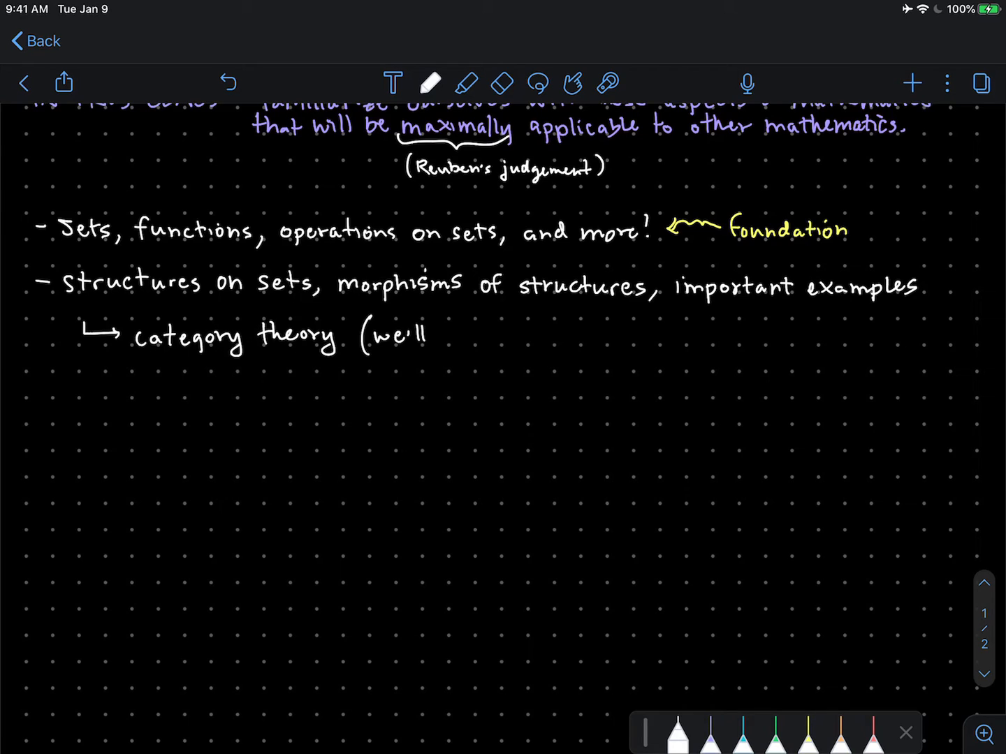
text(ret.)
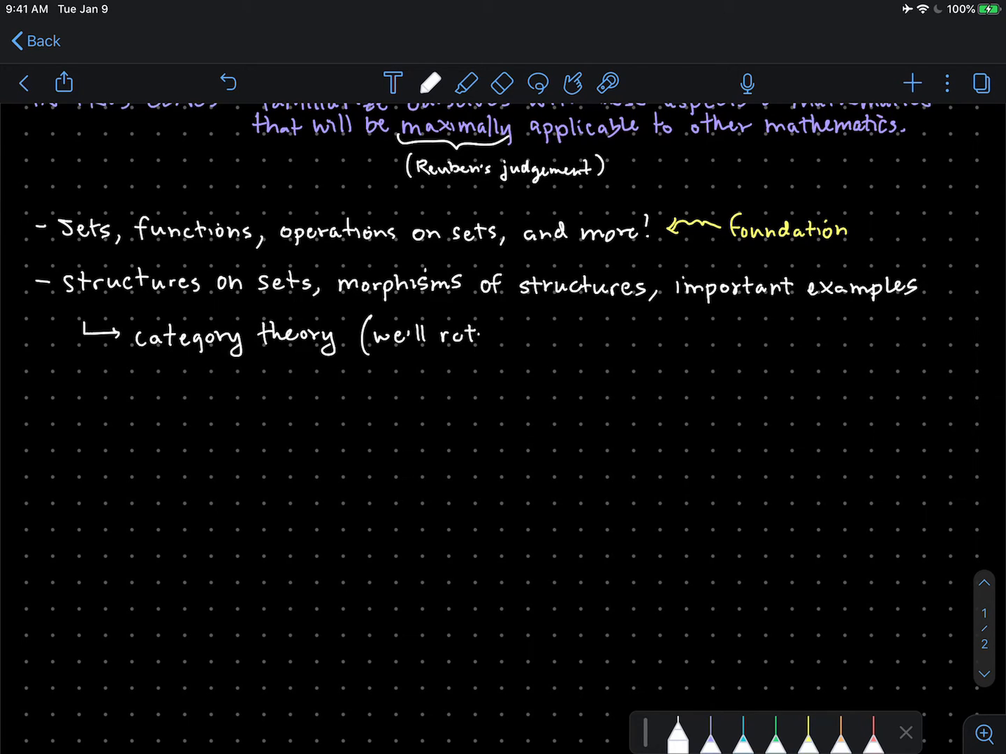
text(urn))
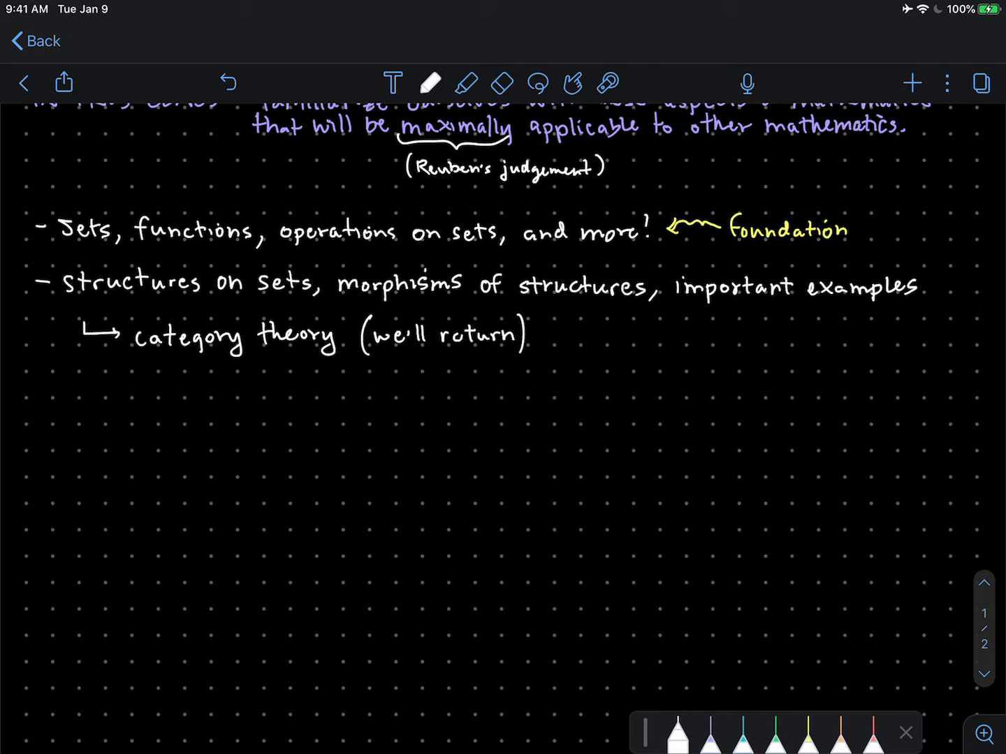
drag(34, 385, 53, 384)
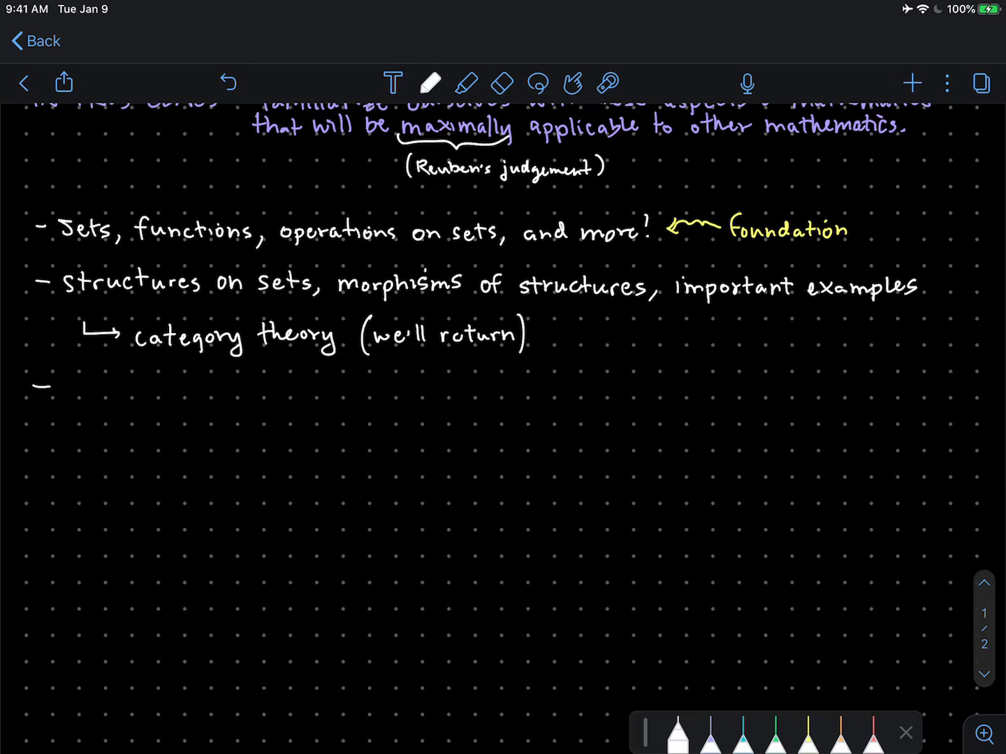
Write the arrowed bullet 'abstract algebra: math of formal properties of counting systems' plus 'elementary number theory'
drag(55, 307, 63, 370)
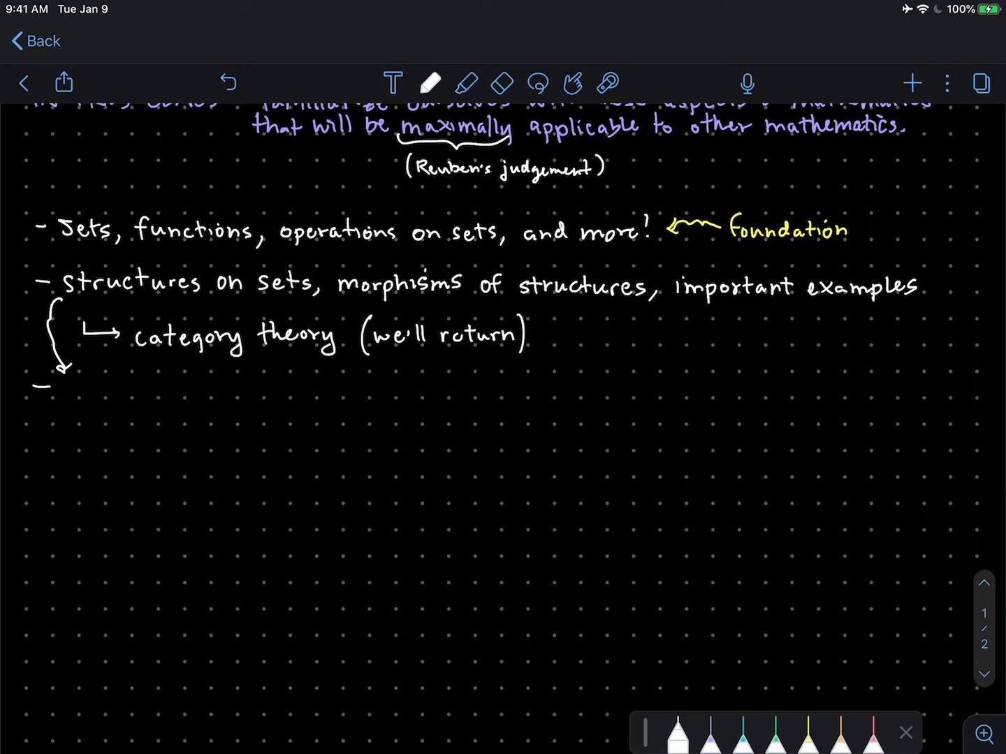
text(abst)
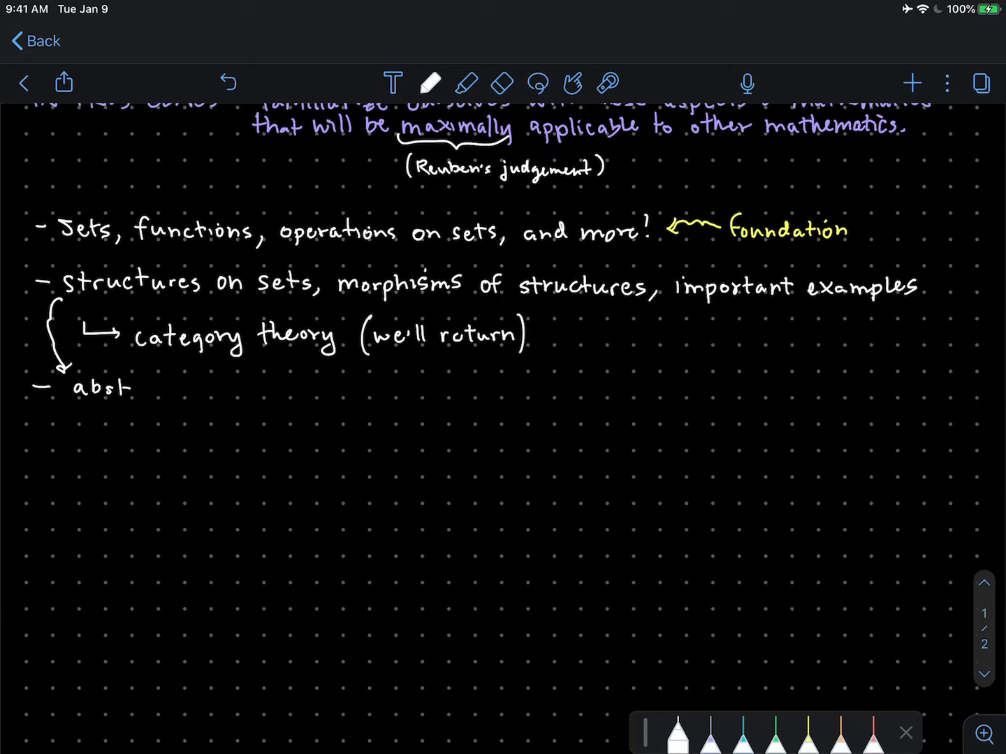
text(ract)
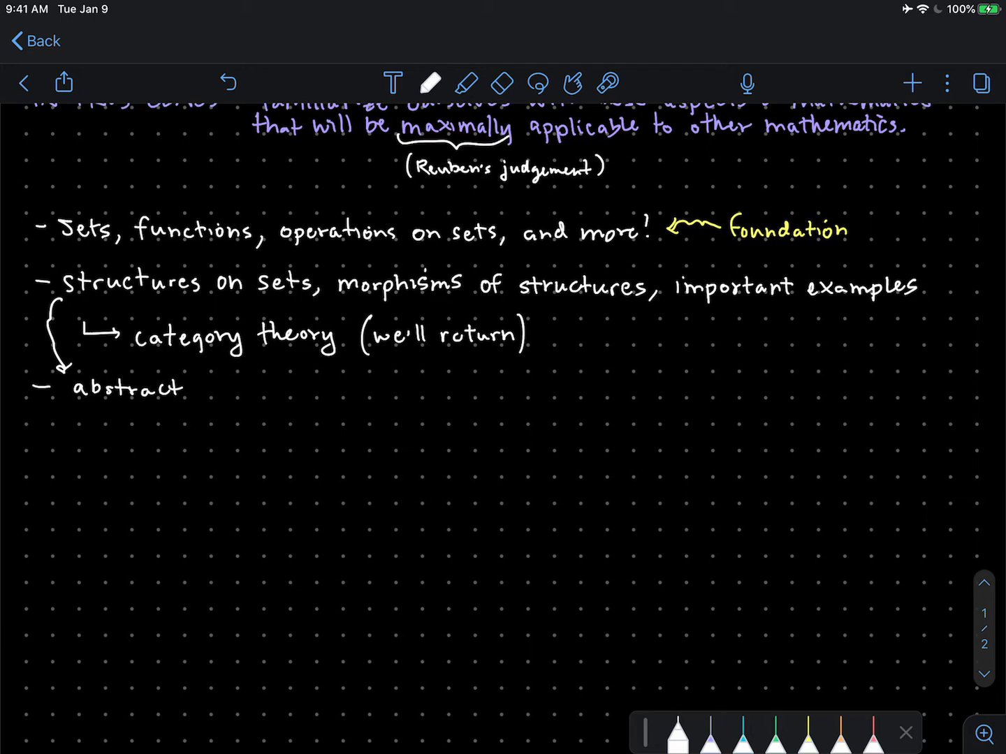
text(algel)
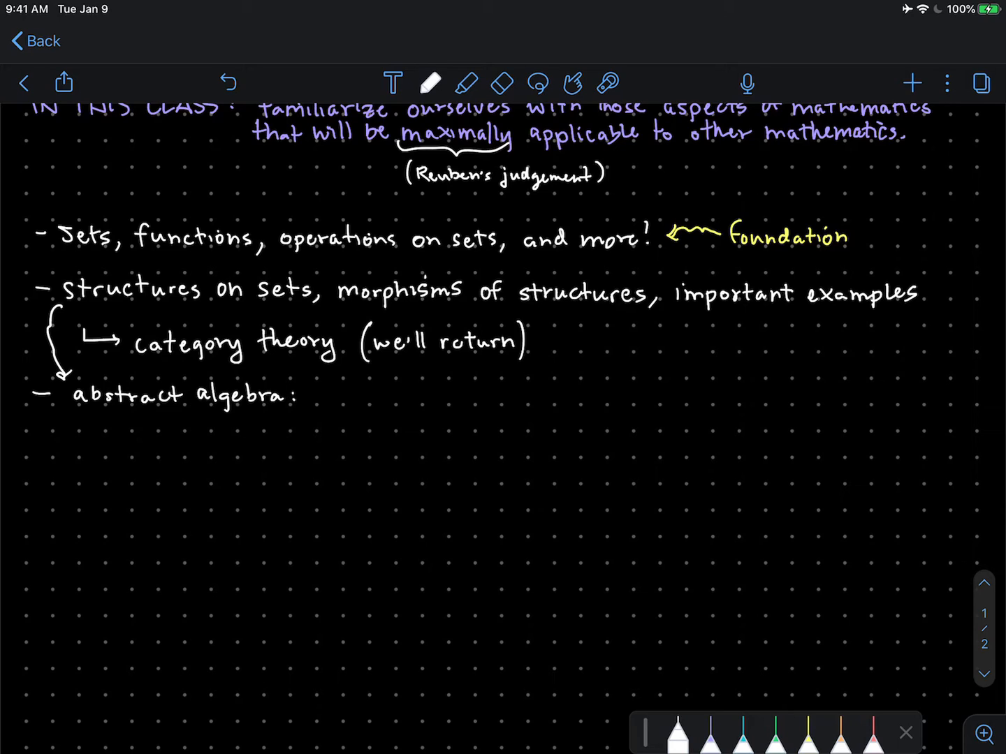
text(math of formal properties of)
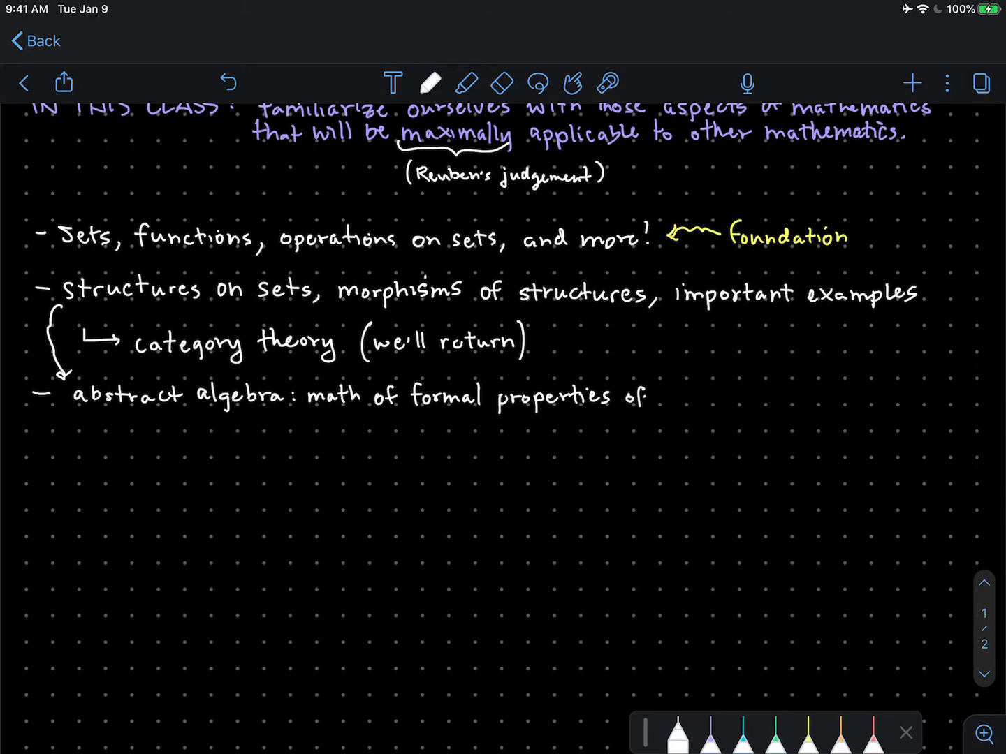
text(counting)
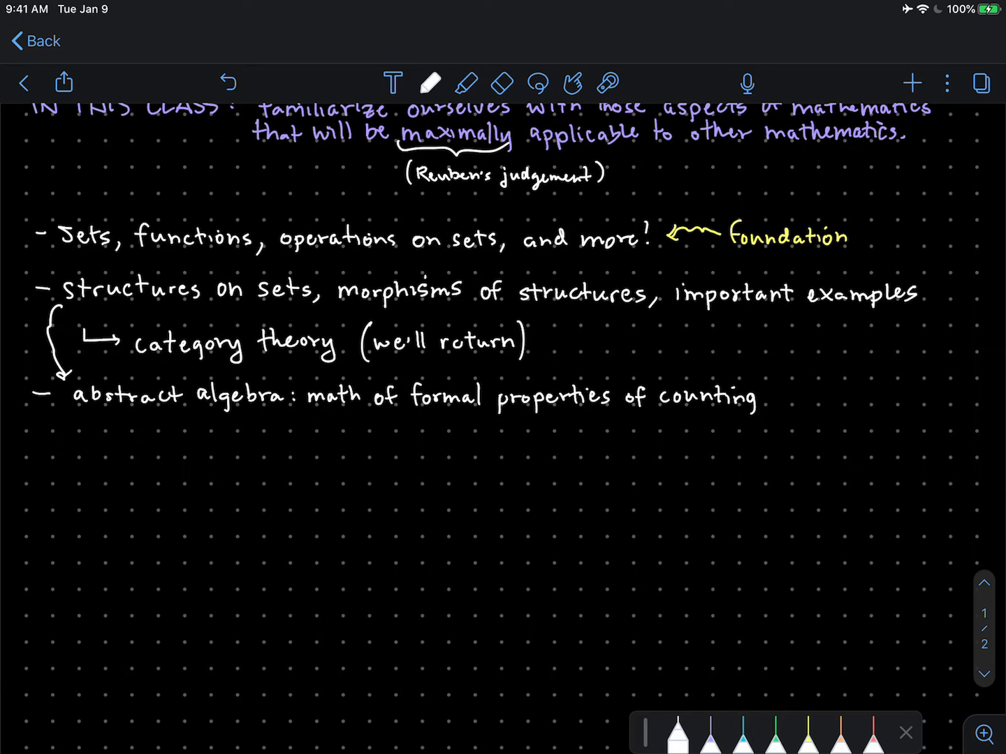
text(systes)
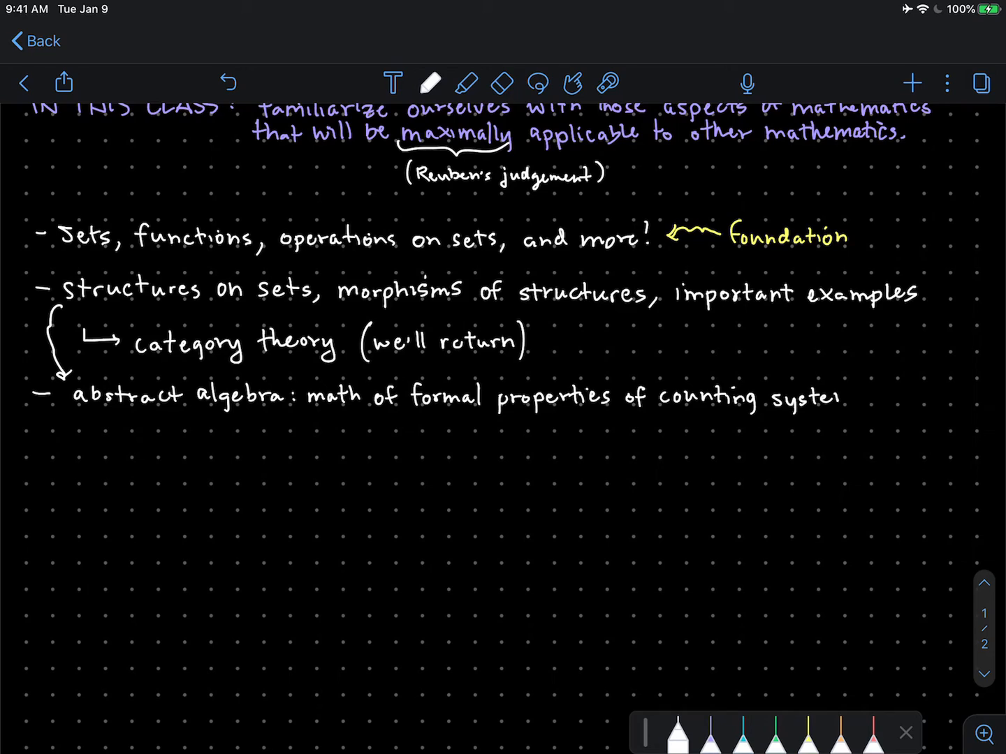
text(ms)
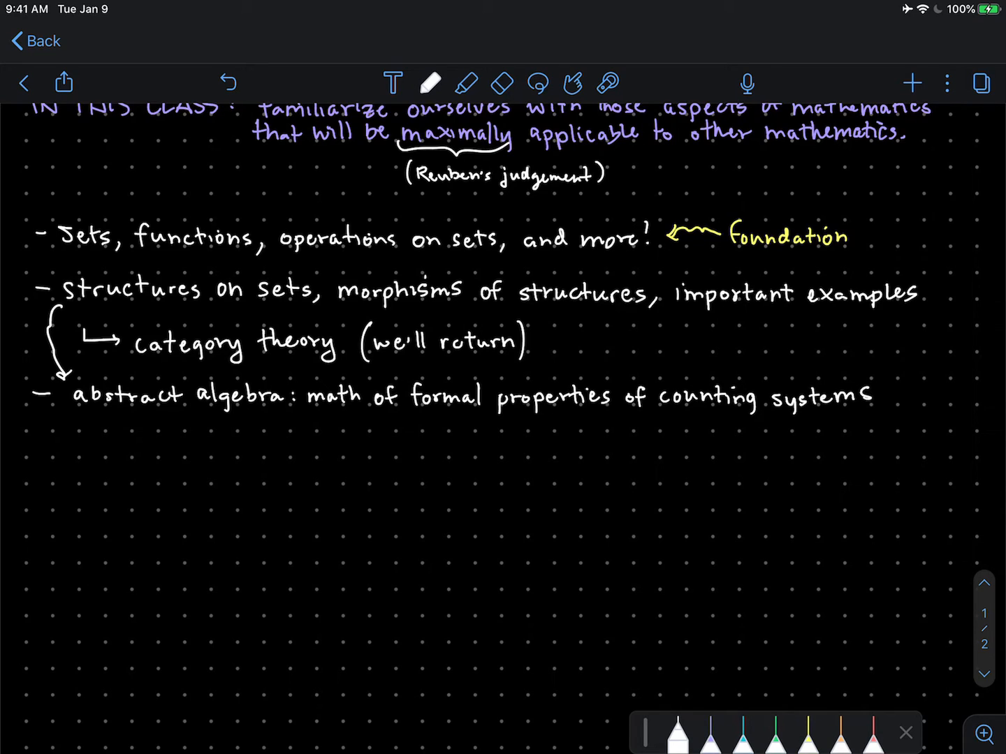
drag(88, 444, 122, 436)
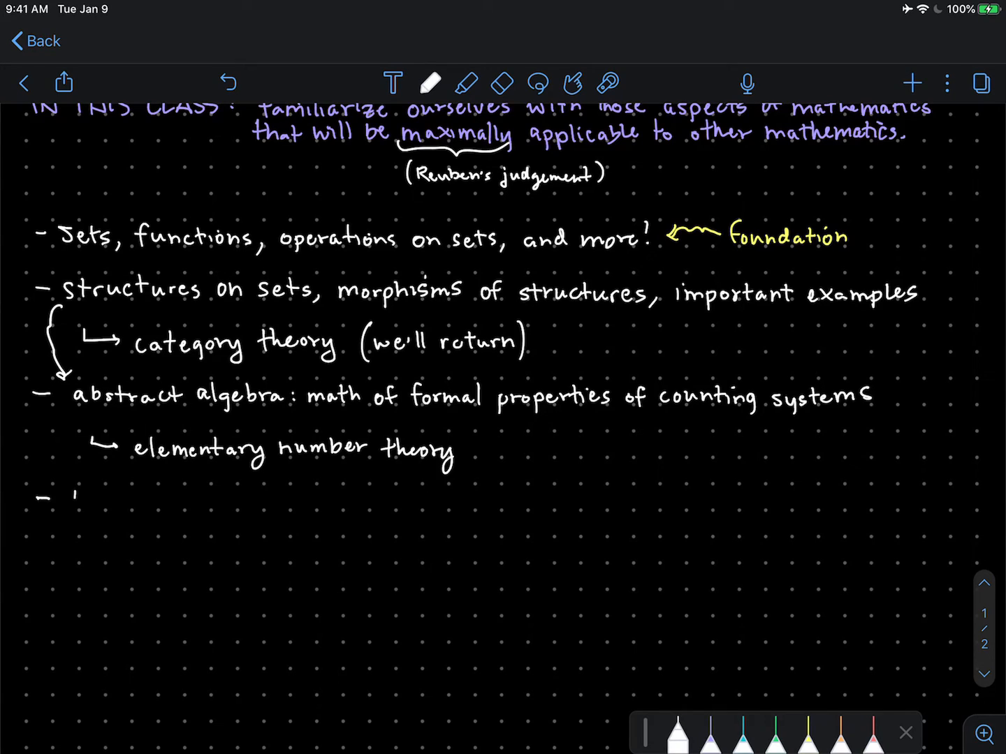
Handwrite the fourth bullet 'Real analysis and metric topology (axiomatize calculus)'
text(Real)
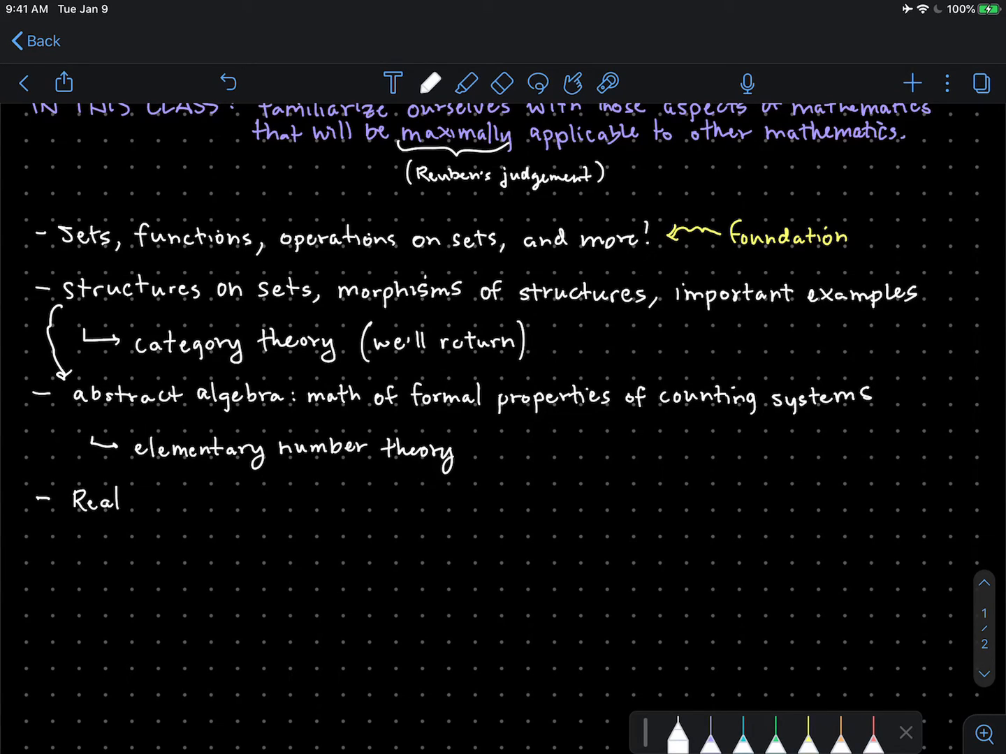
text(analy)
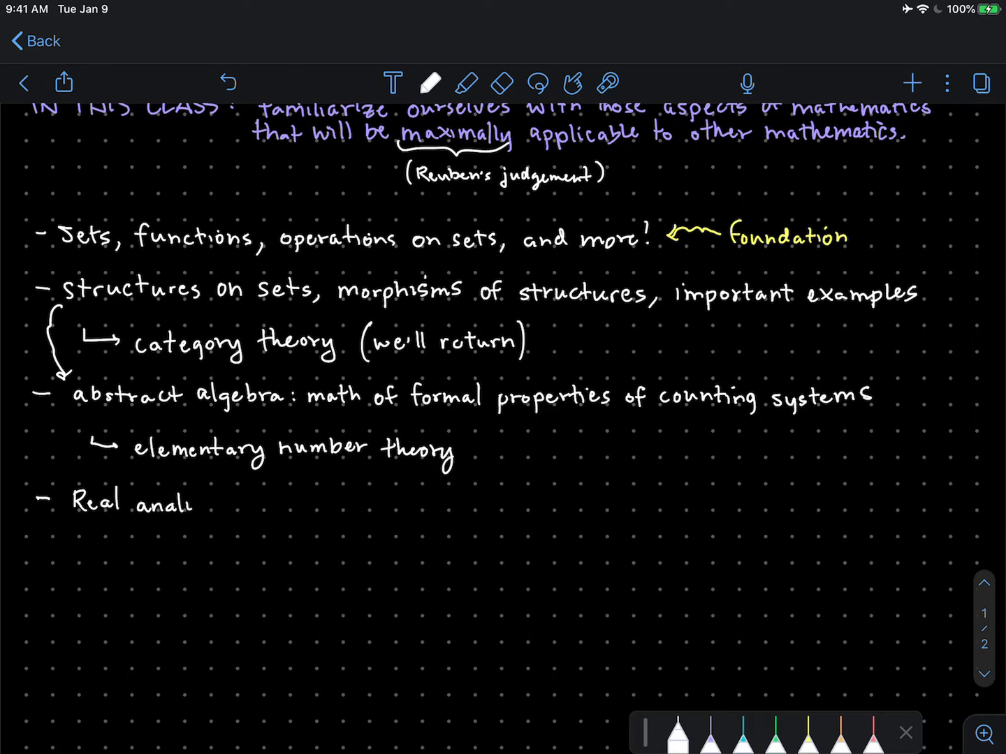
text(ysis)
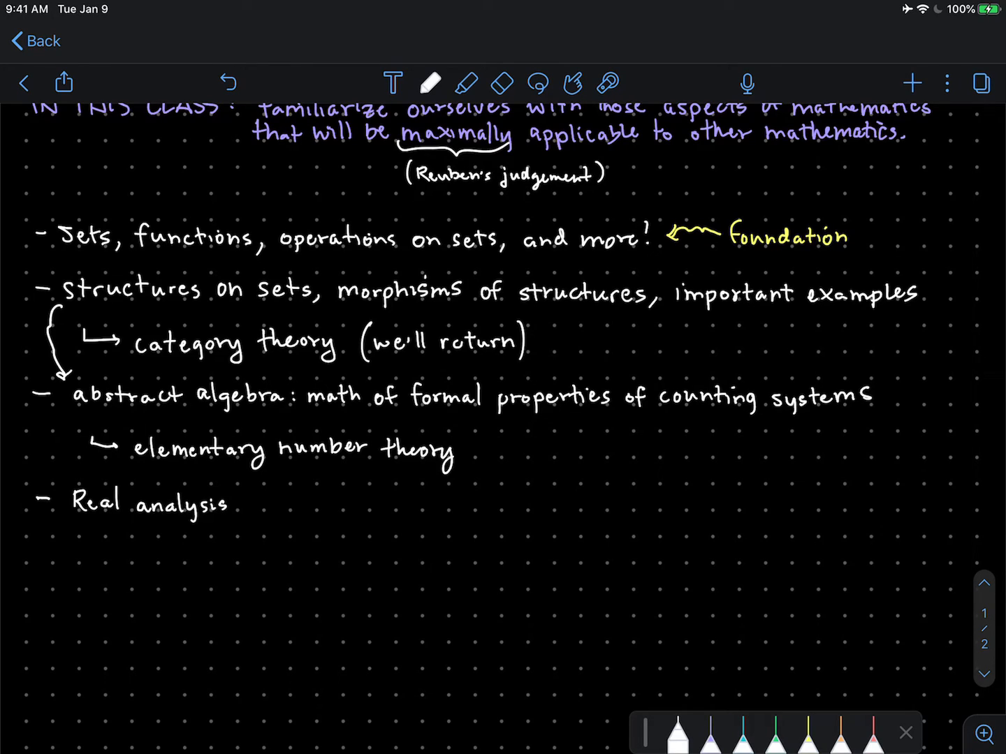
text(and)
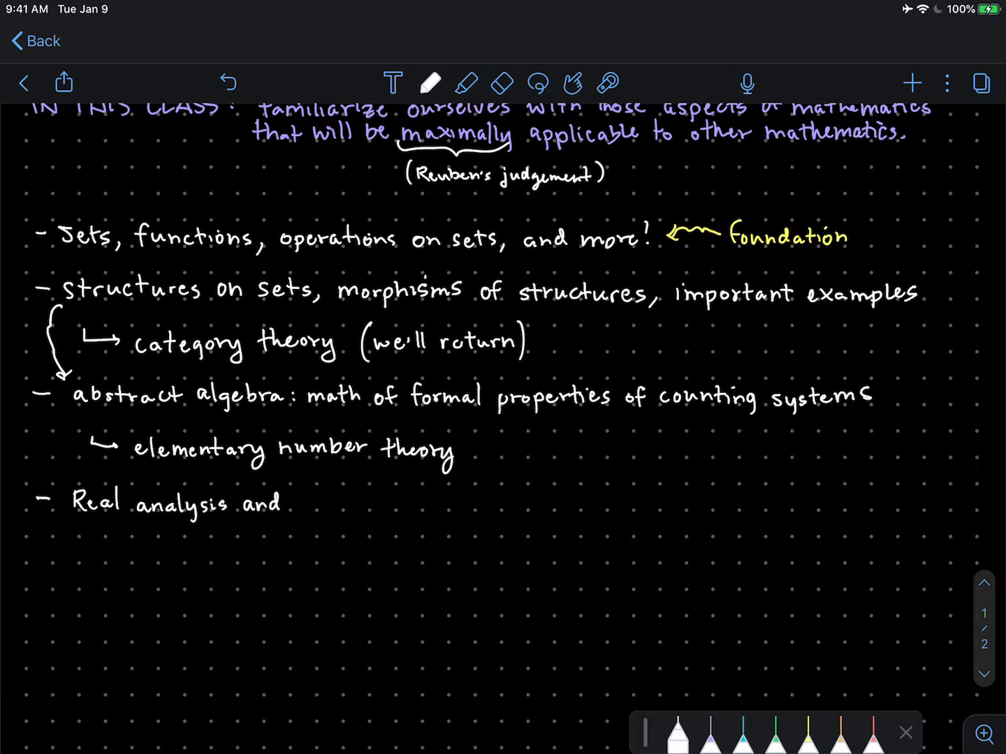
text(metric l)
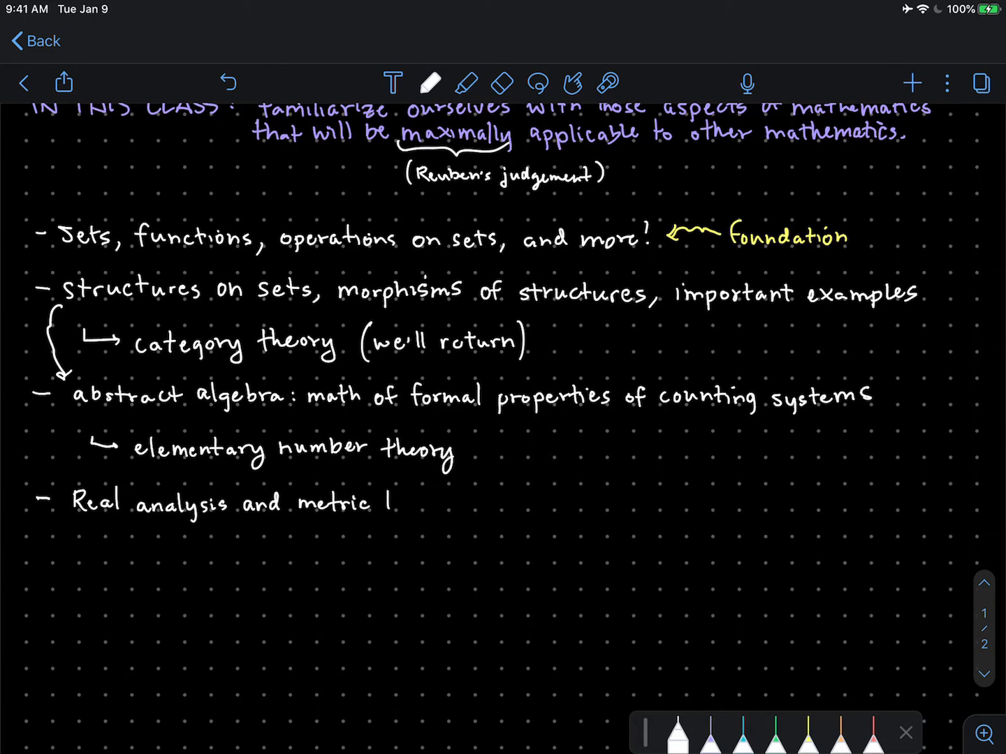
text(topology (axiom)
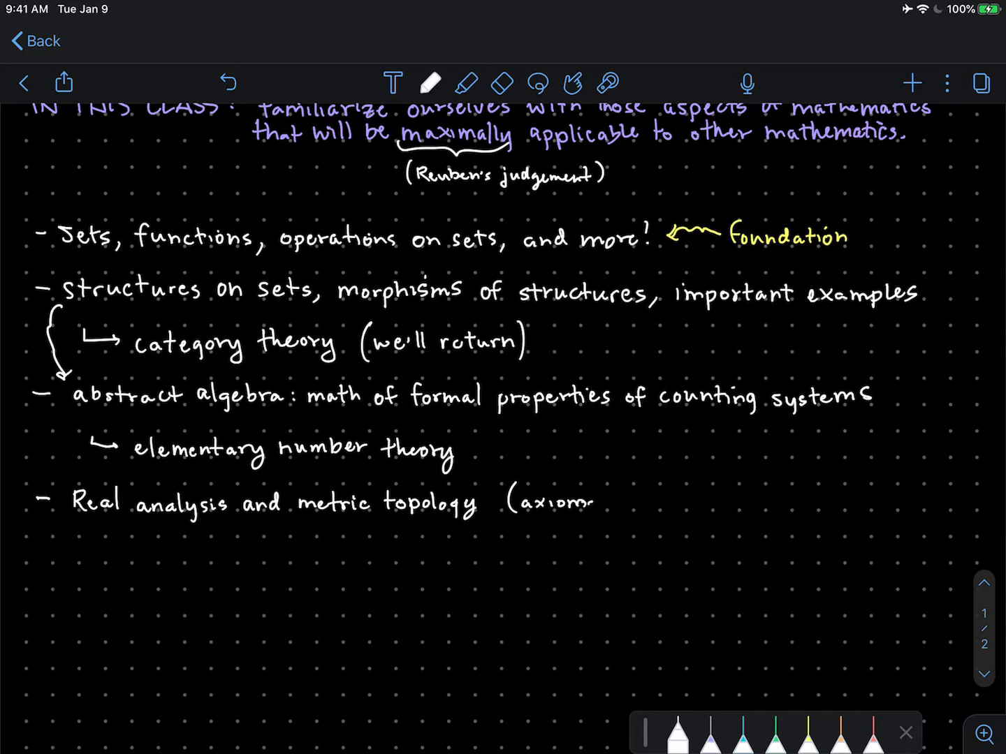
text(atize “)
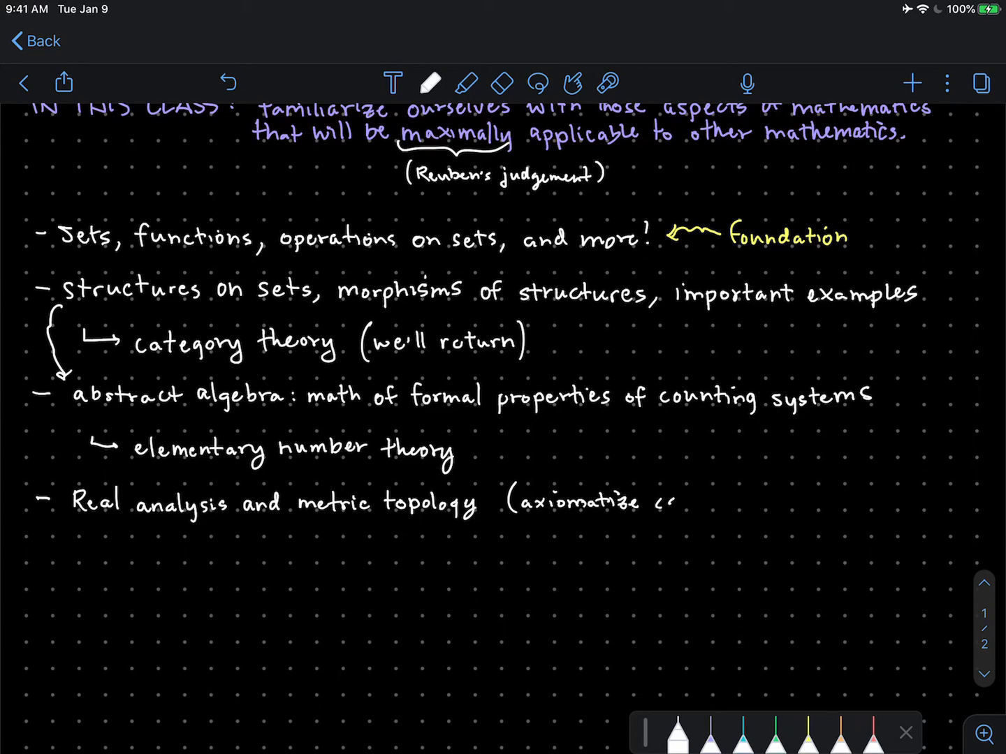
text(calculus))
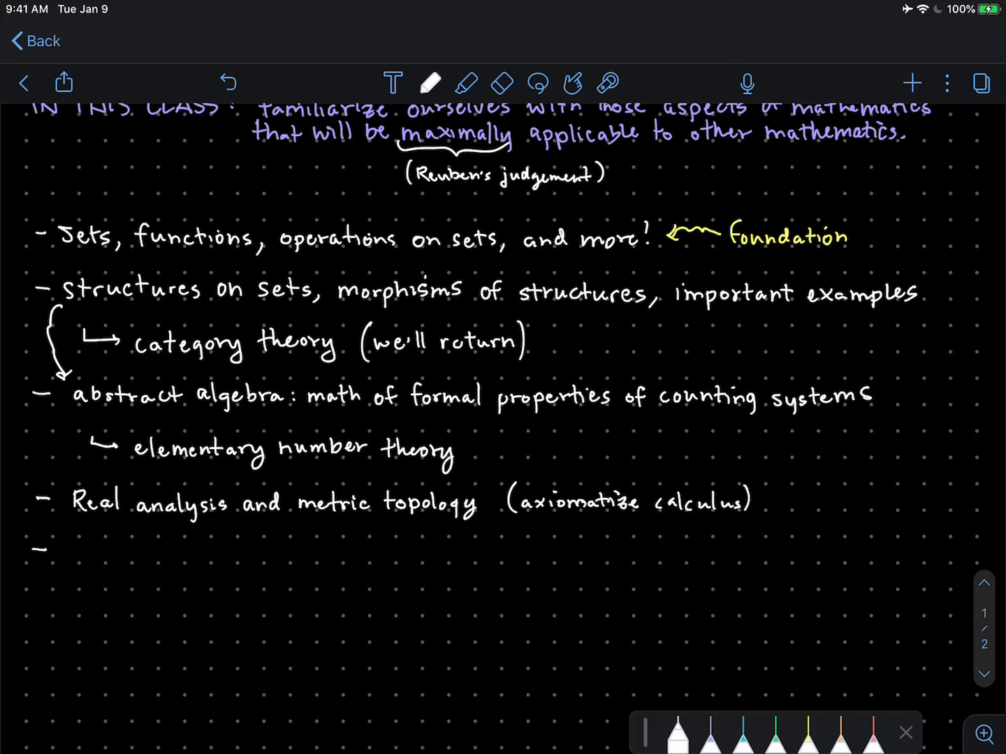
Write the fifth bullet 'topology more generally' on the new dash
drag(70, 552, 105, 551)
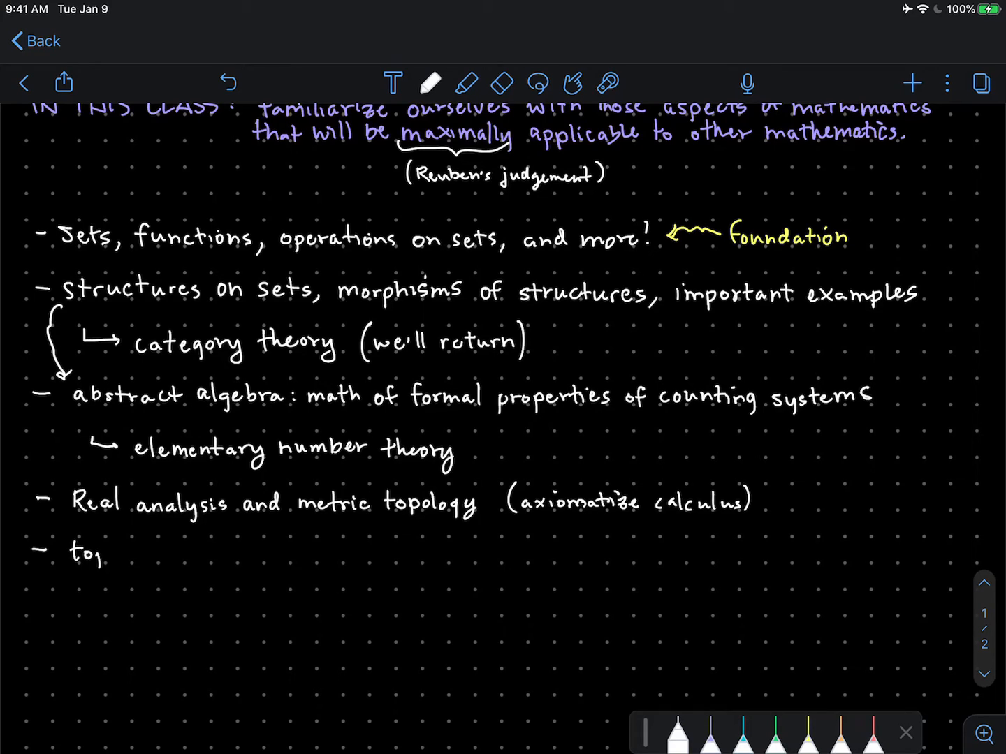
text(topology)
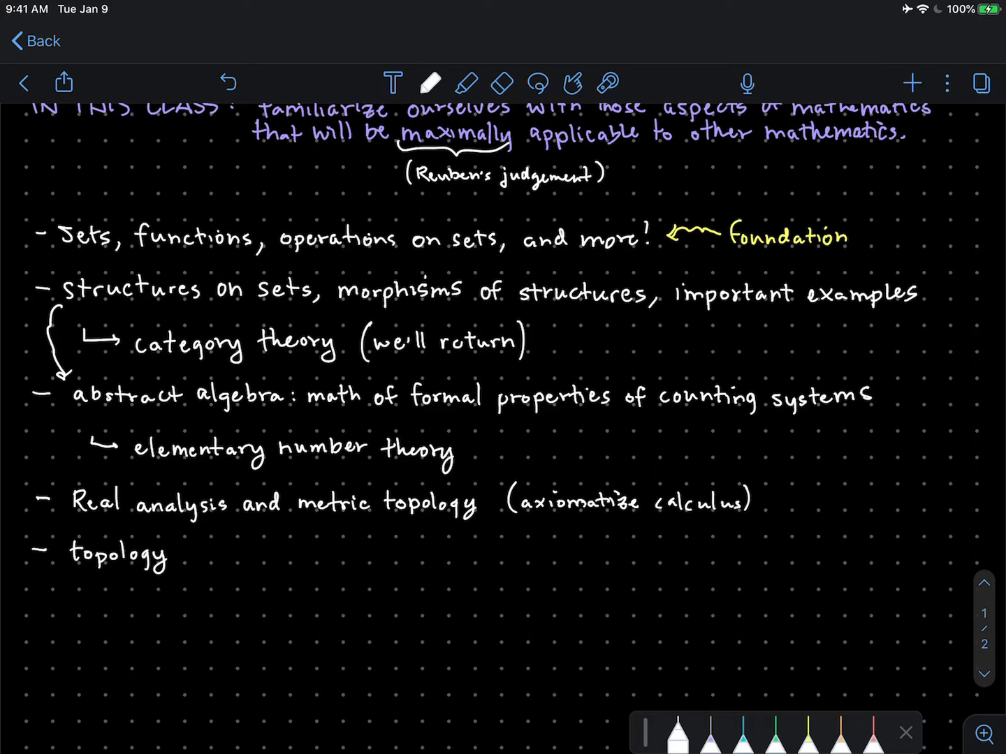
text(more)
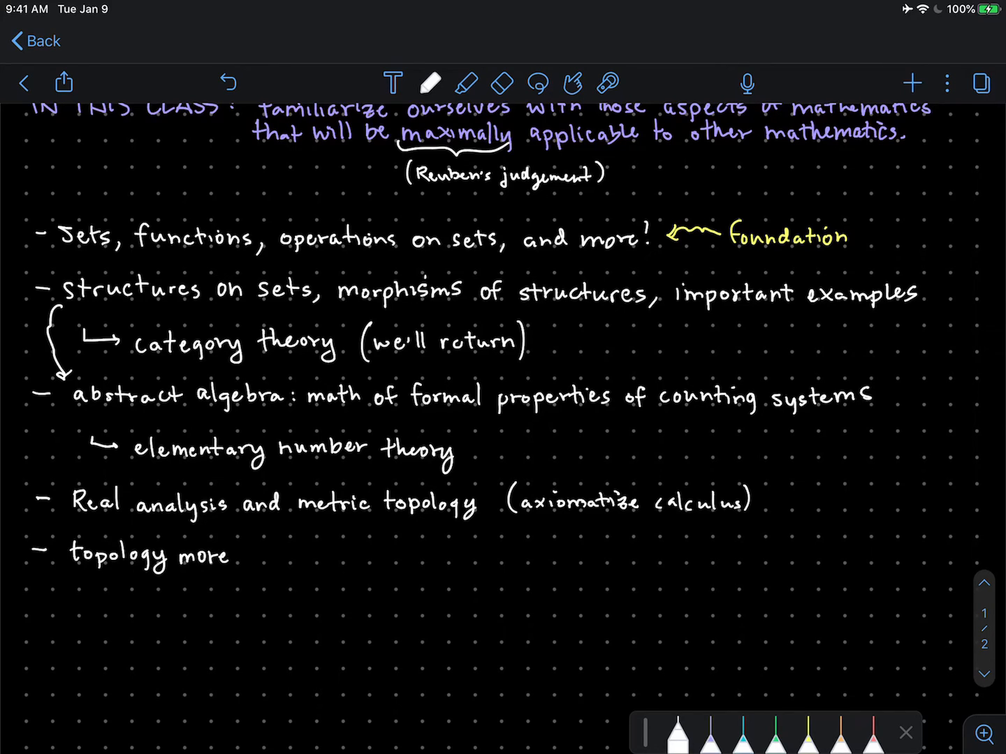
text(gener)
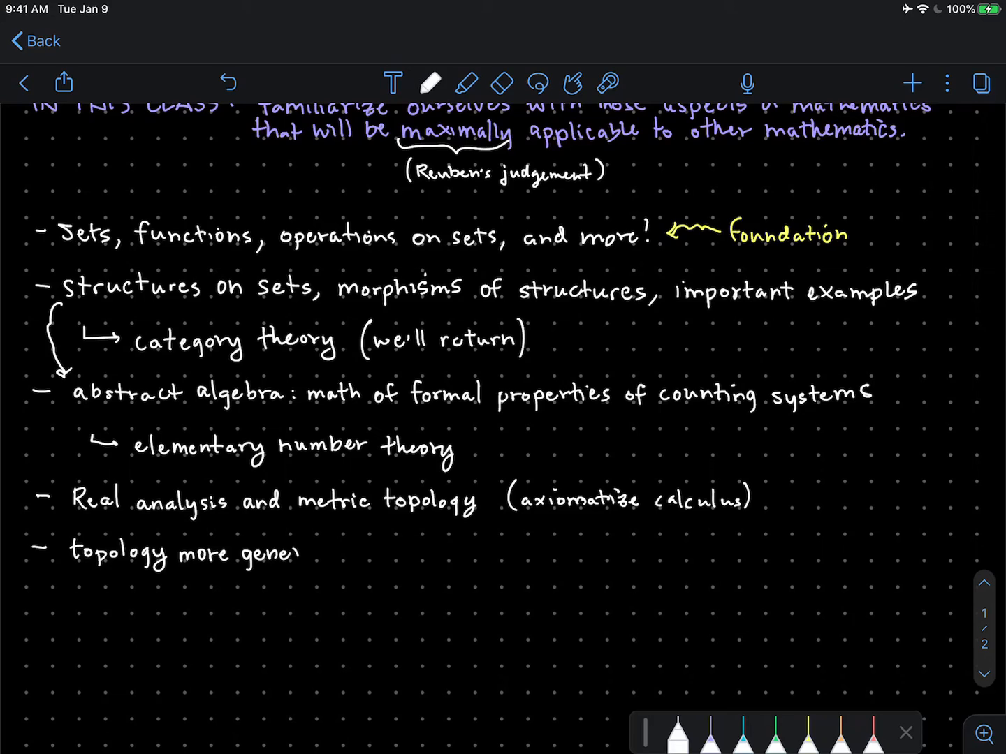
text(rally)
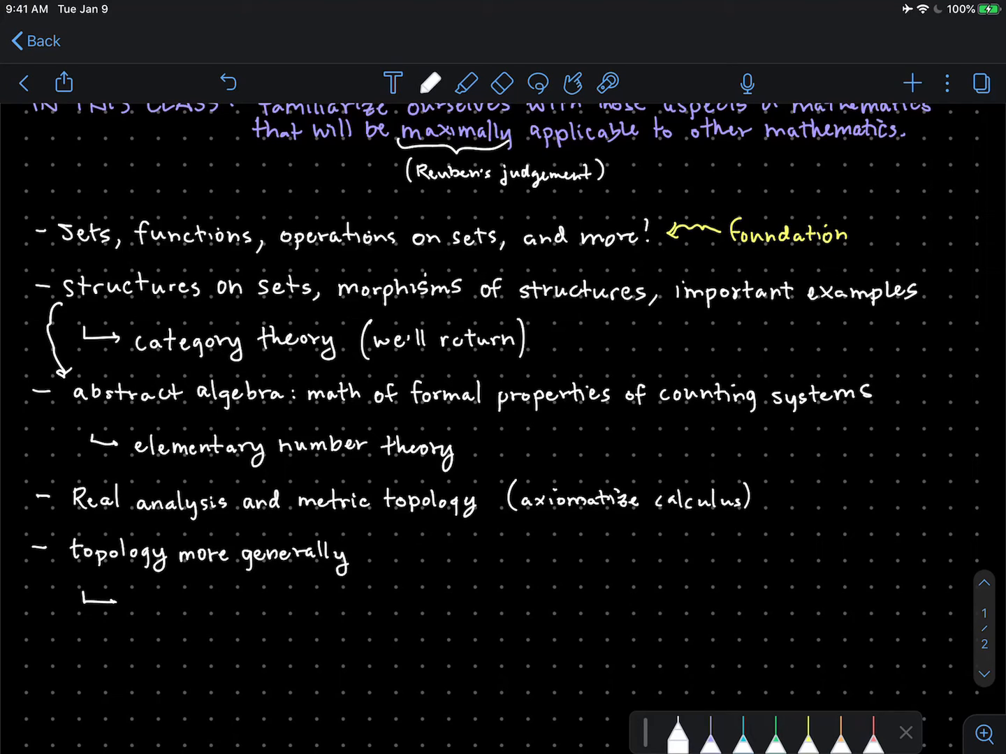
Add the sub-note 'bringing some abstract algebra into topology.' beneath it
text(b)
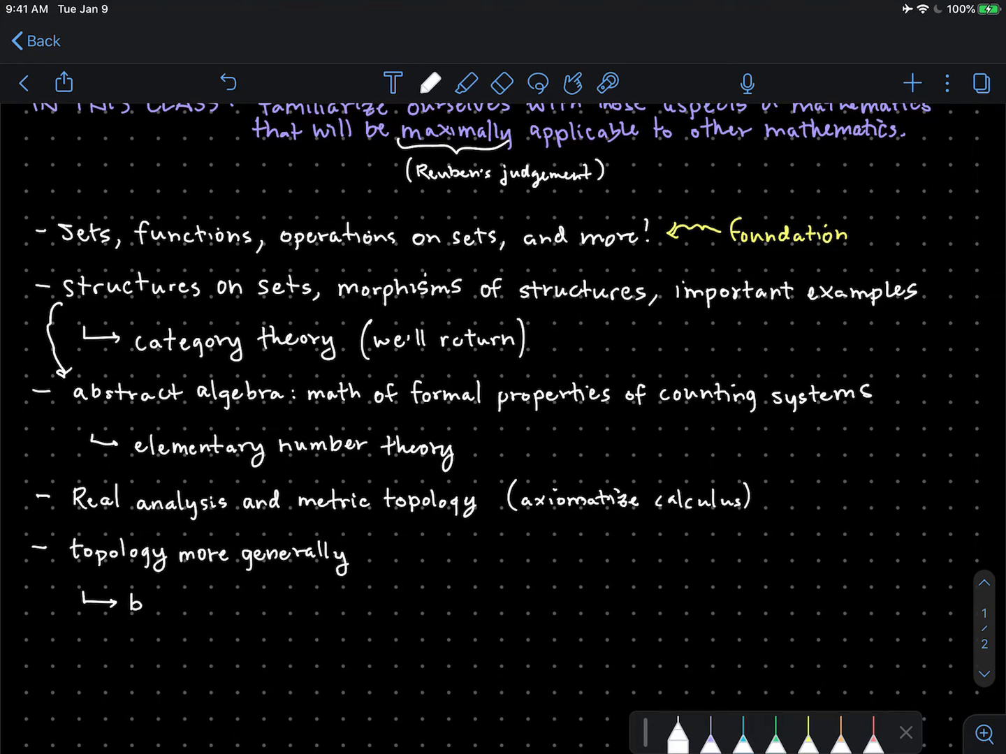
text(ringir)
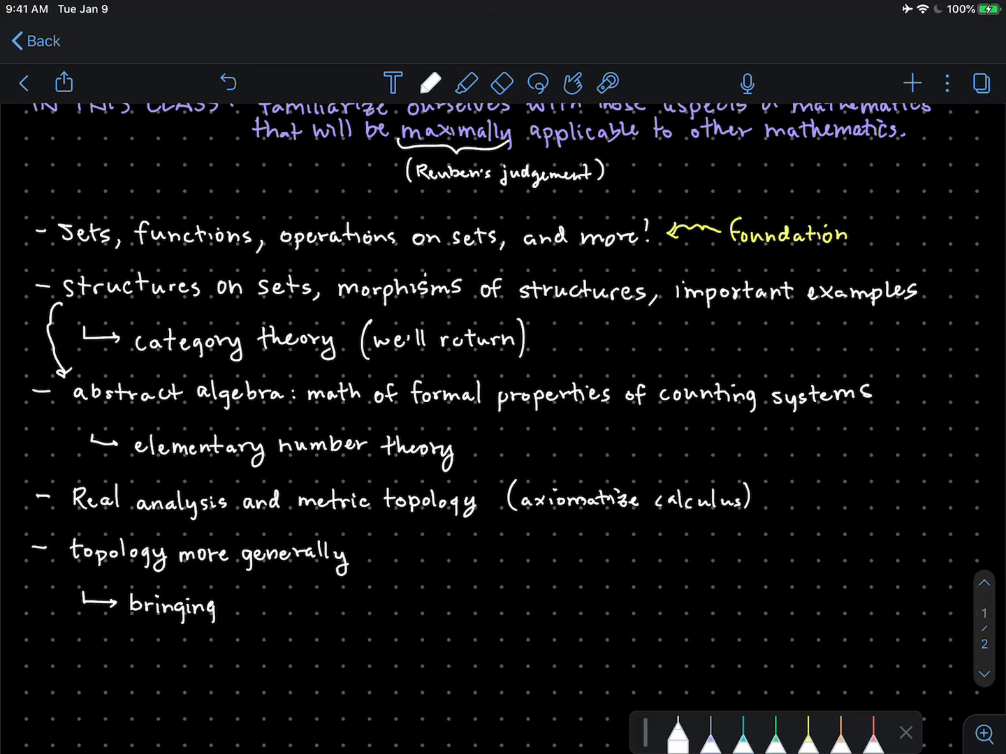
text(some)
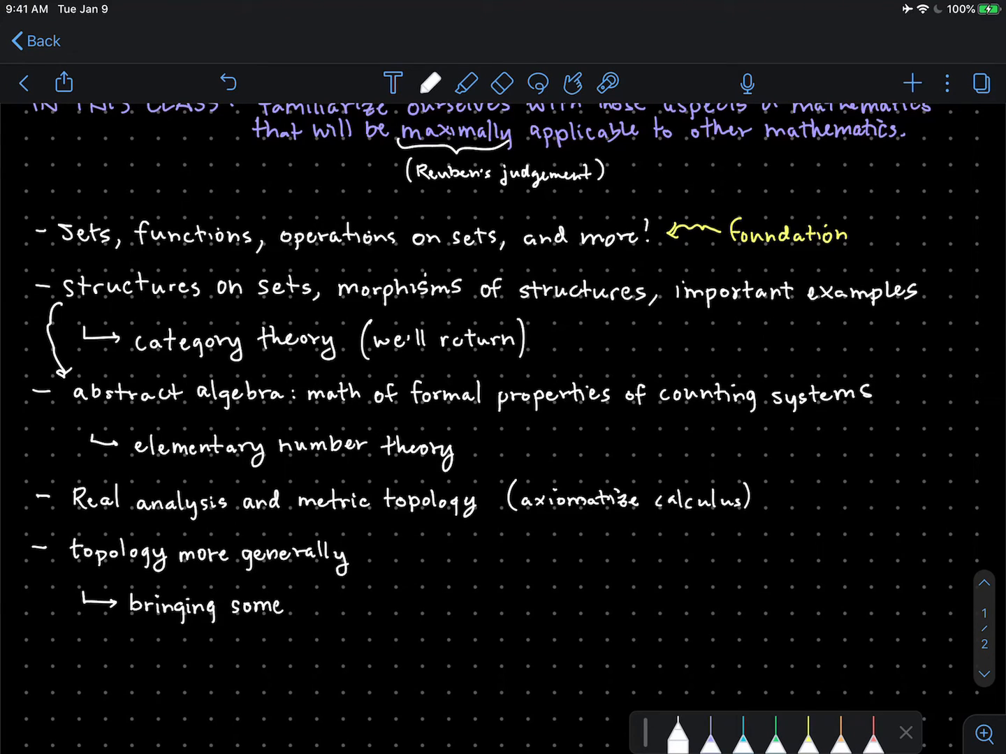
text(abstract algebra into)
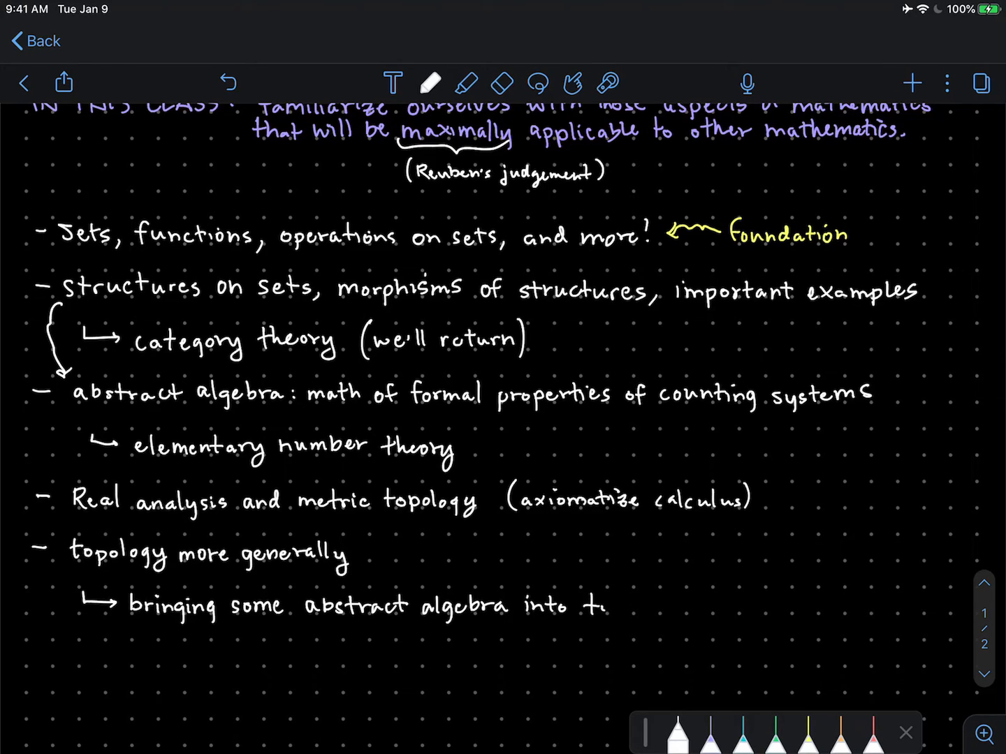
text(topology.)
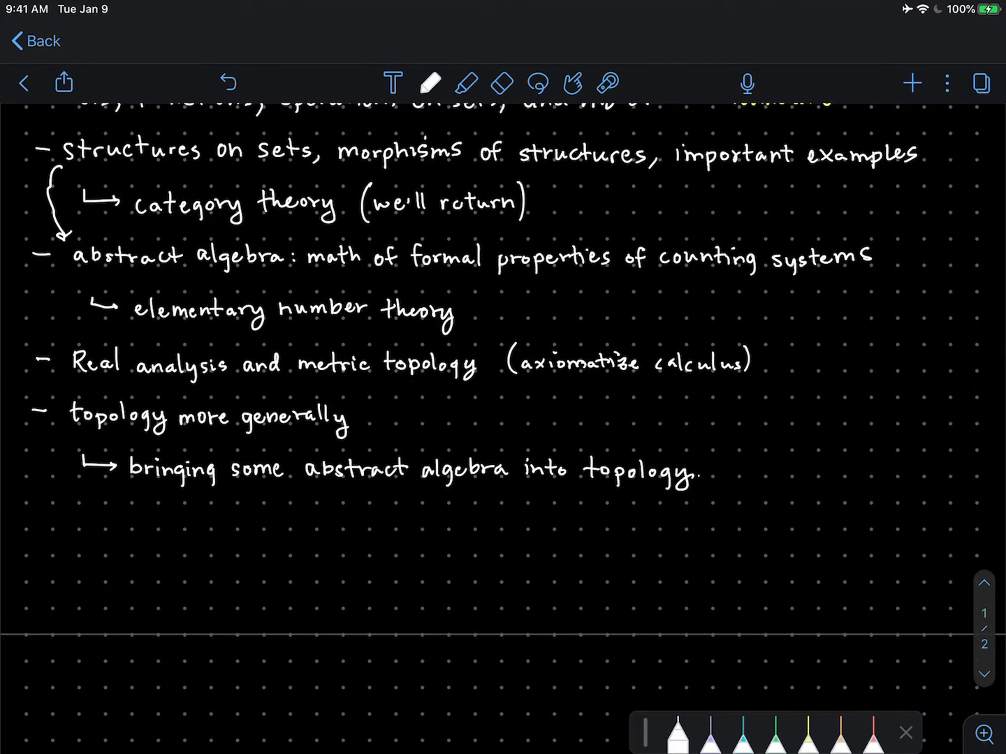
Write the last bullet 'Whatever you all want! Please leave comments about…'
drag(41, 517, 56, 516)
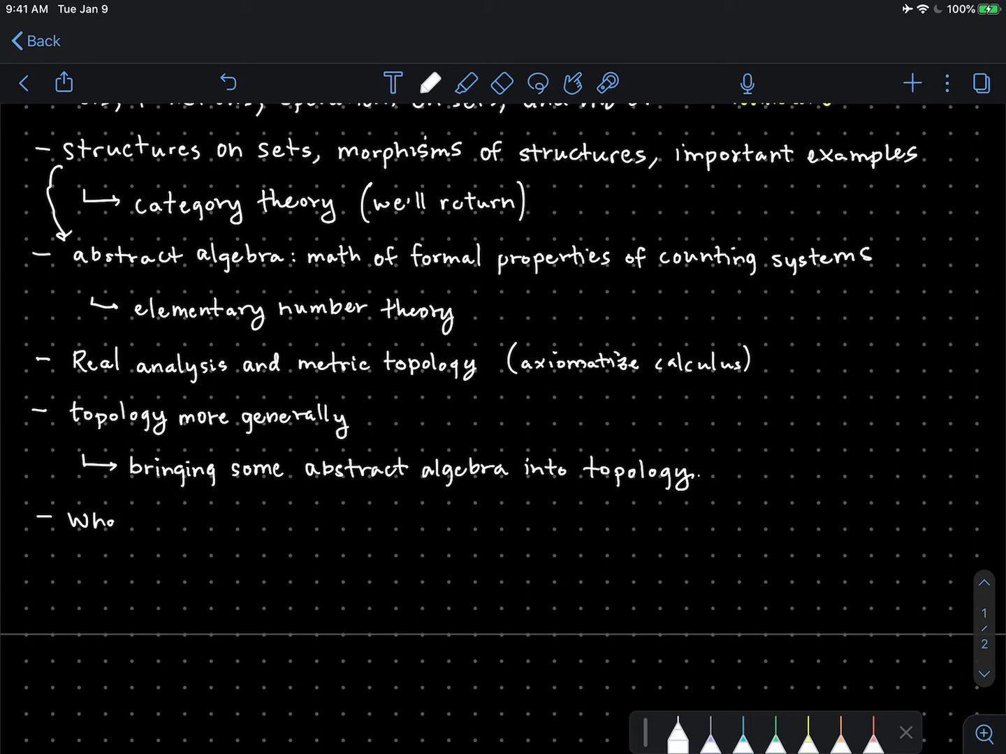
text(atever you all wo)
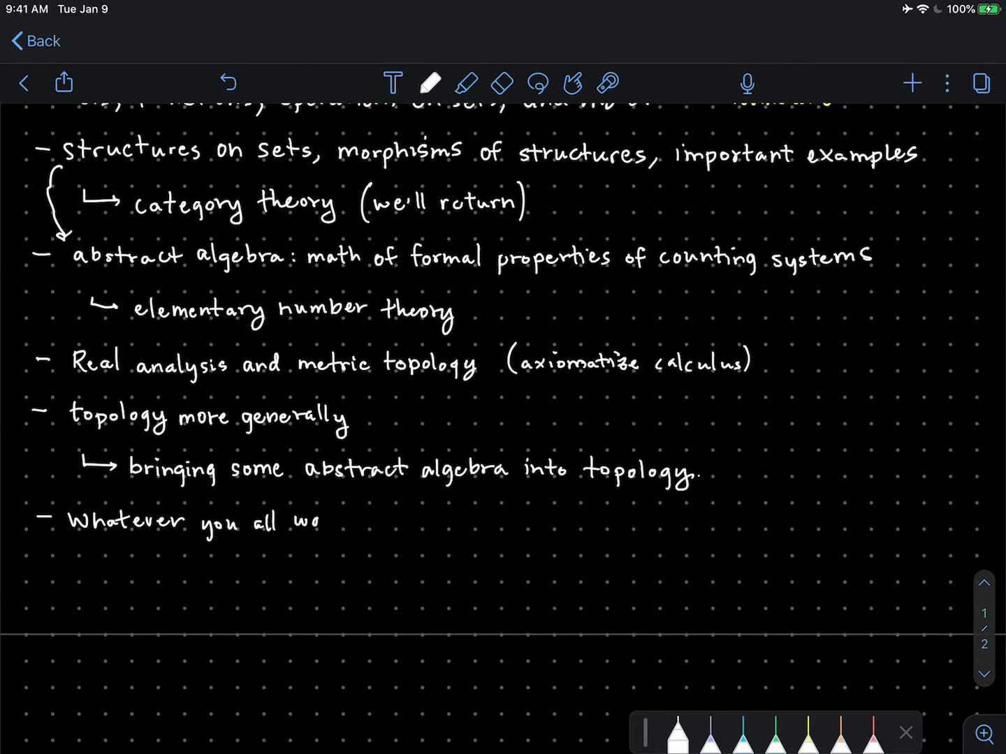
text(want! Please leave c)
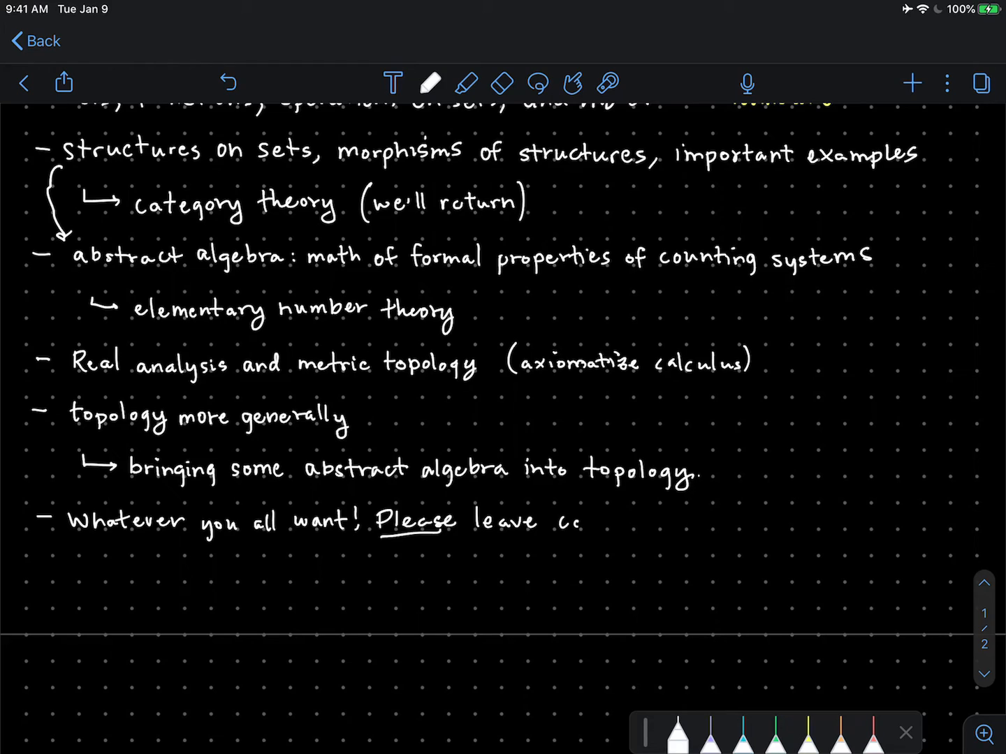
text(comments o)
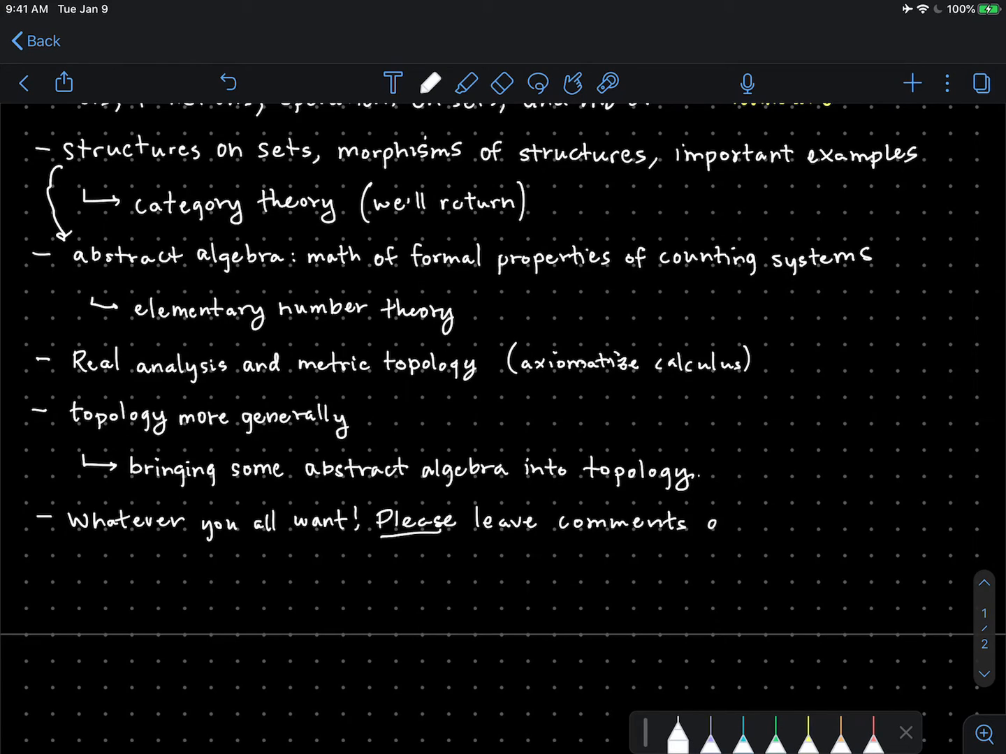
text(about)
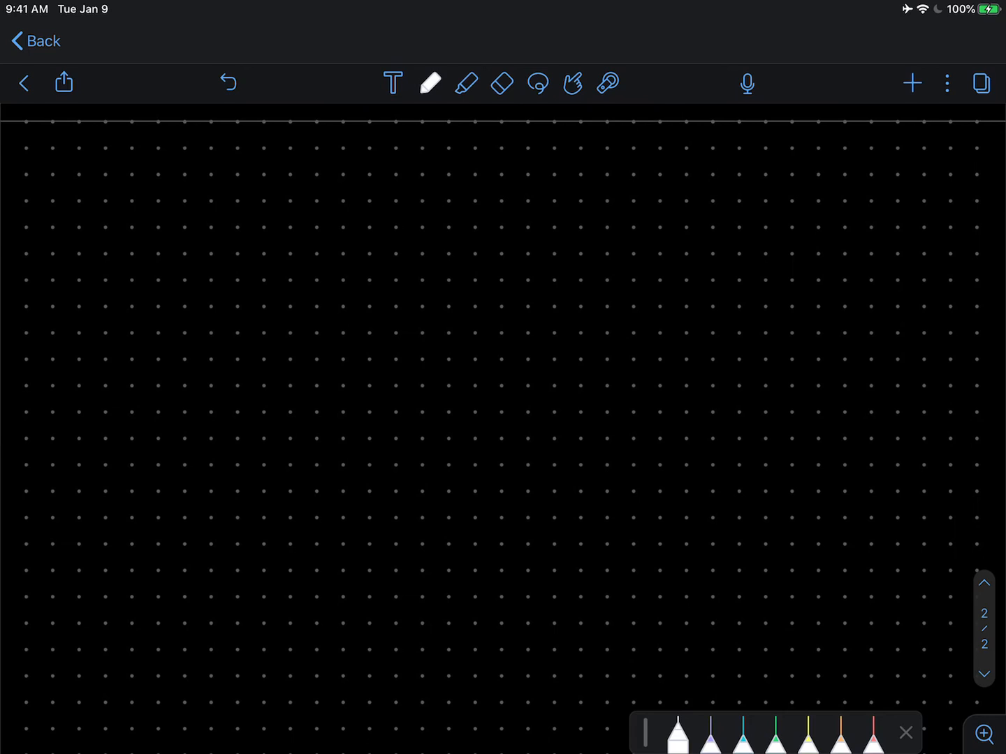
Write 'GENERAL IDEA OF LECTURES:' in purple ink at the top of page 2, then restore white
click(430, 83)
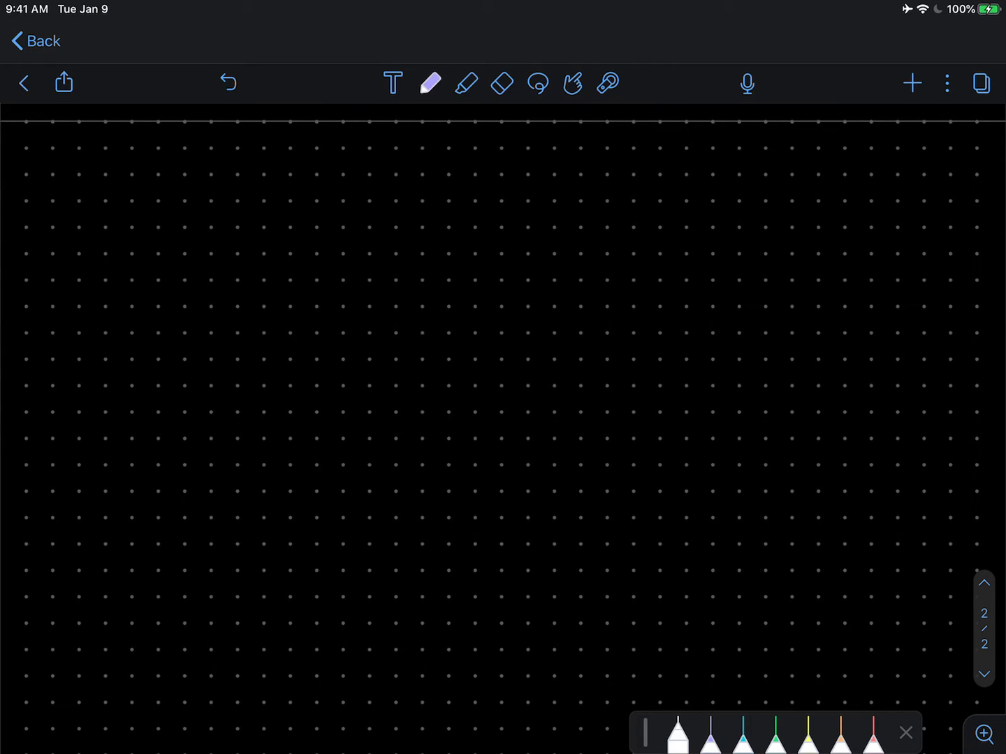
click(712, 733)
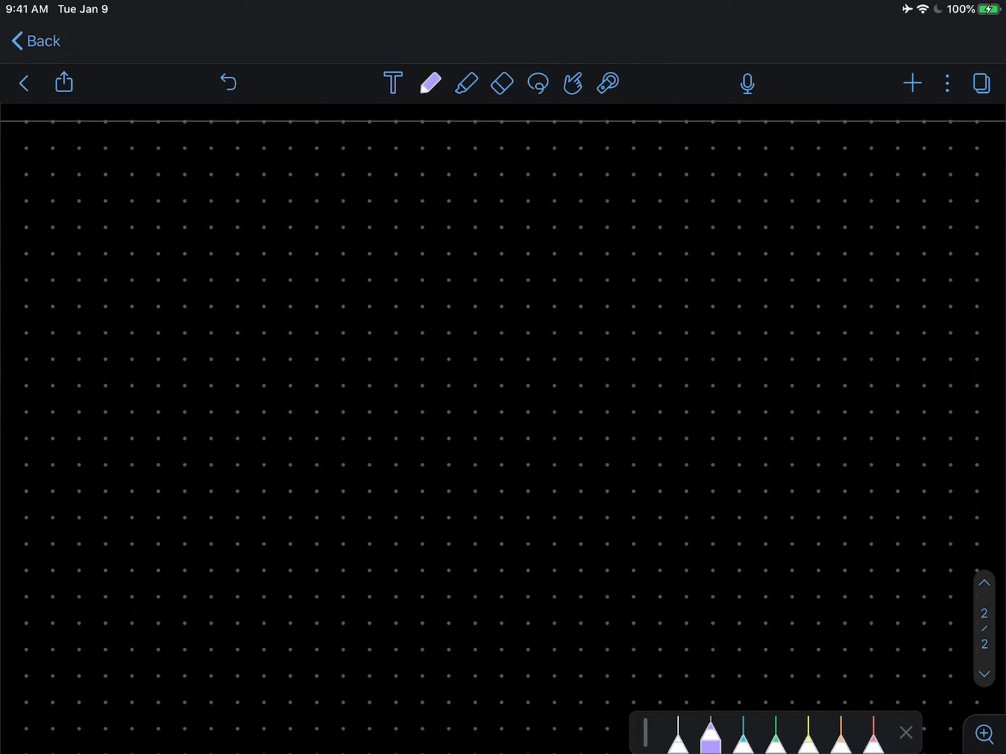
drag(31, 164, 63, 164)
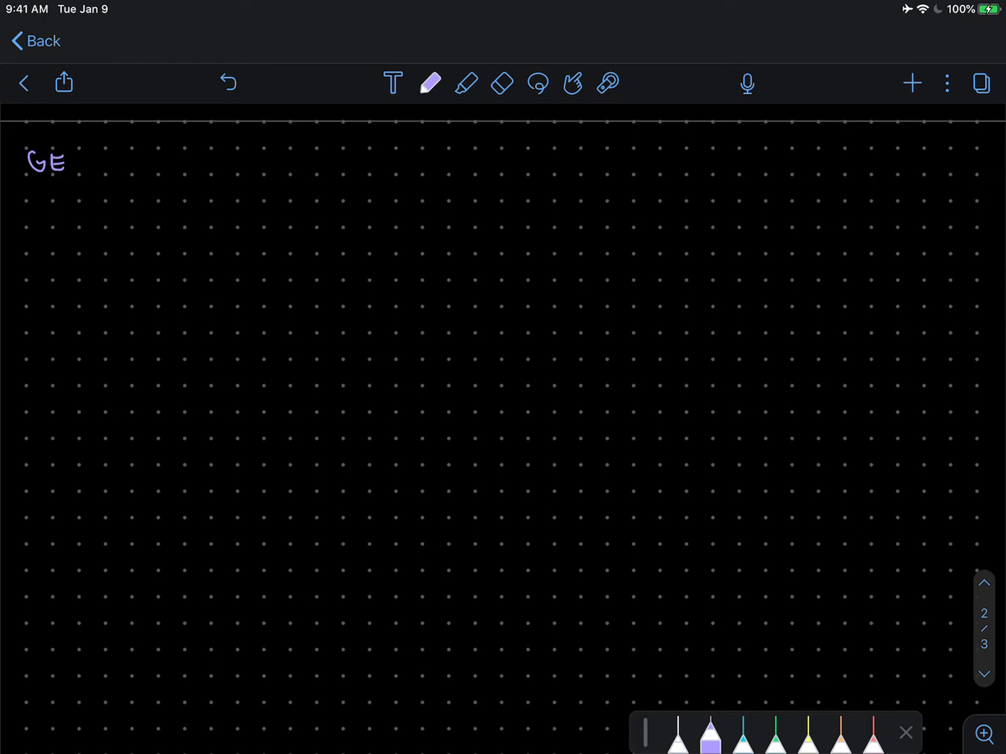
drag(67, 160, 91, 164)
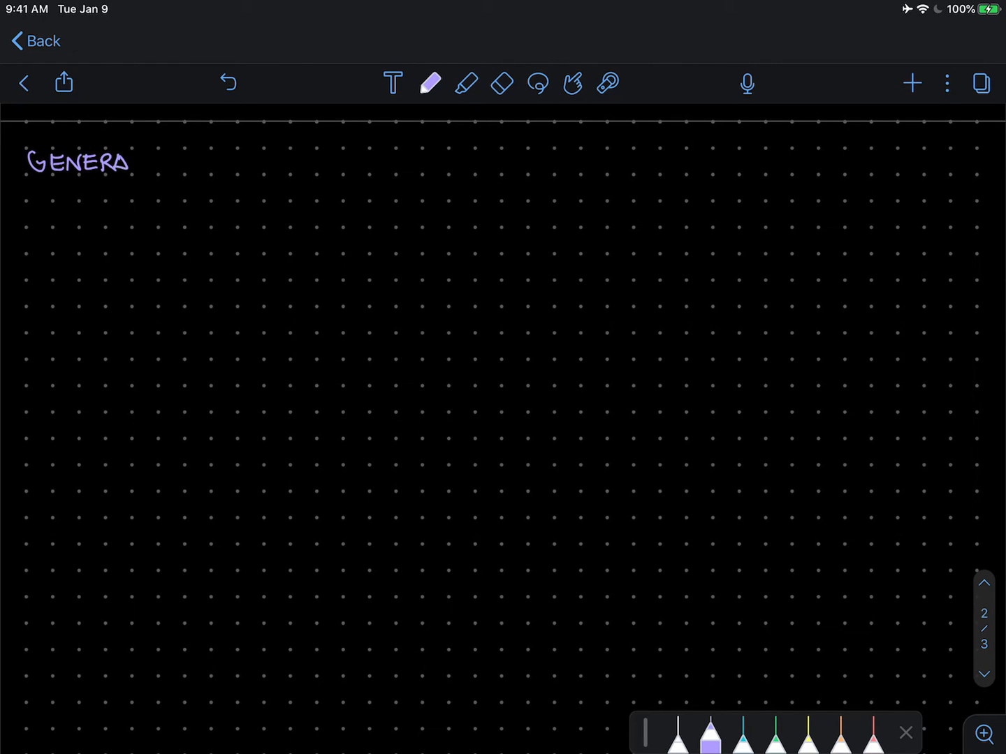
drag(123, 164, 202, 164)
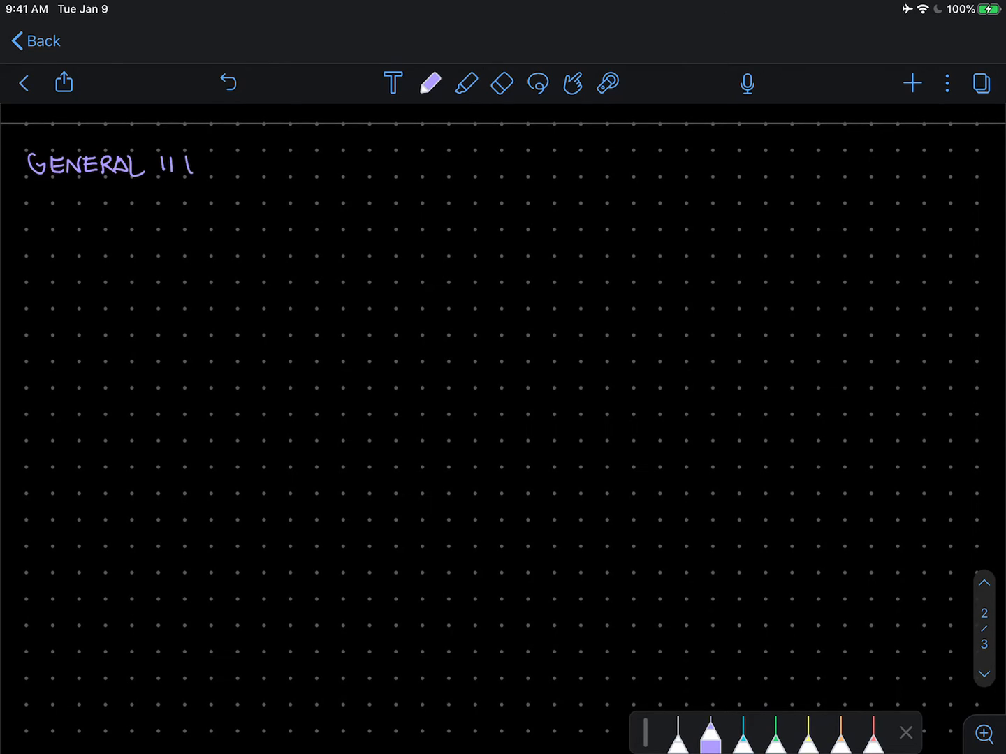
text(IDEA OF LECTUR)
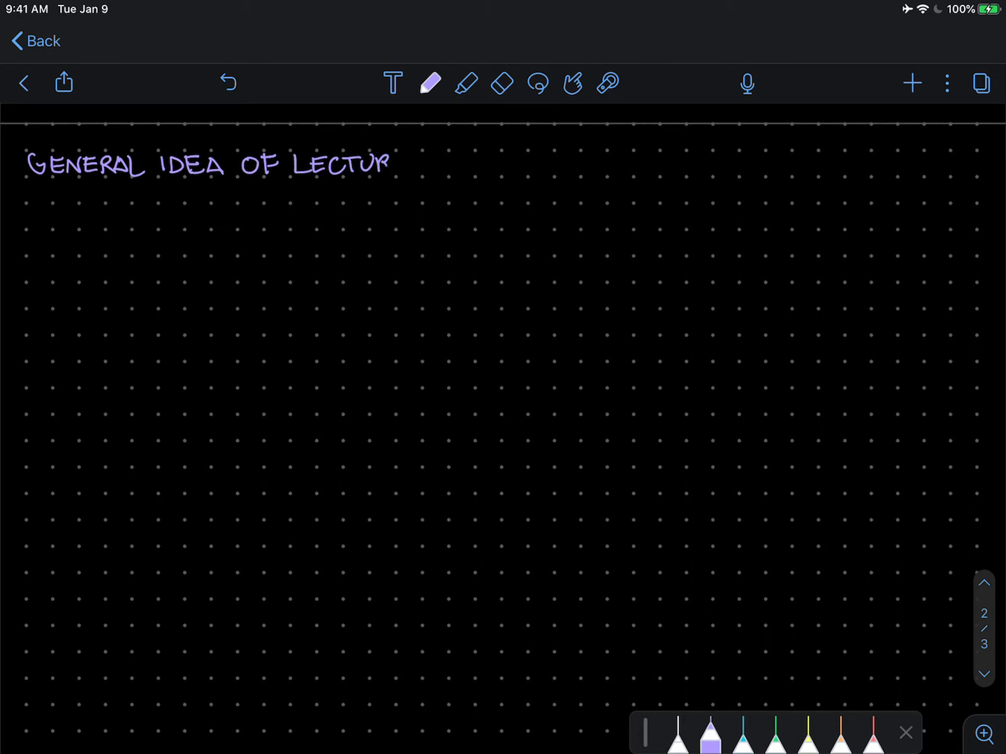
text(ES:)
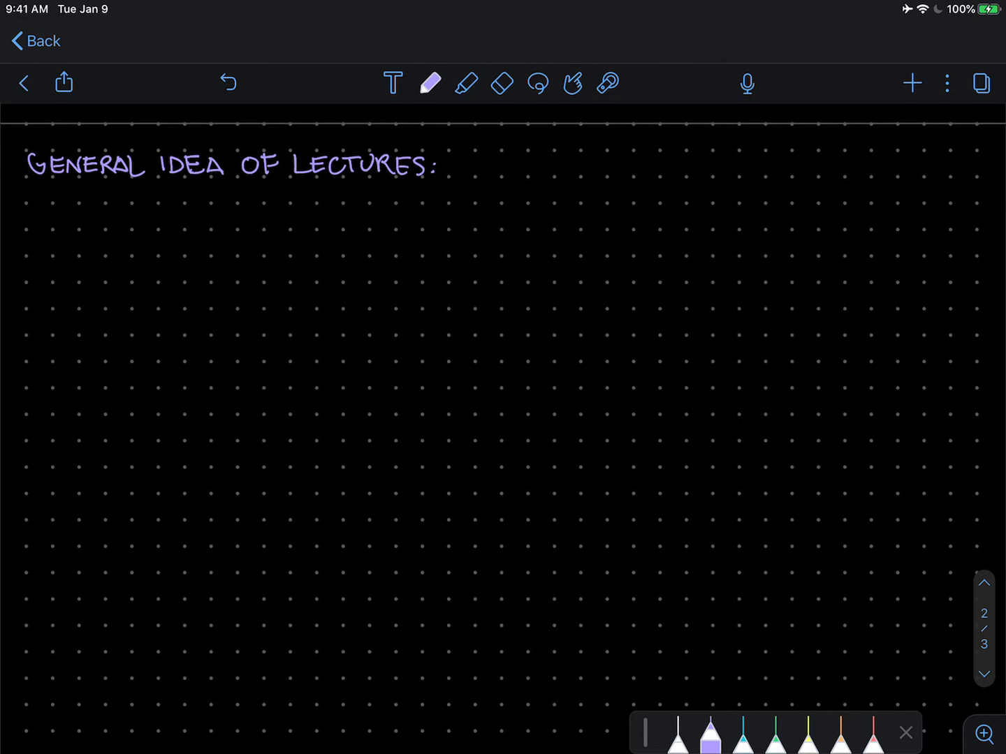
click(678, 732)
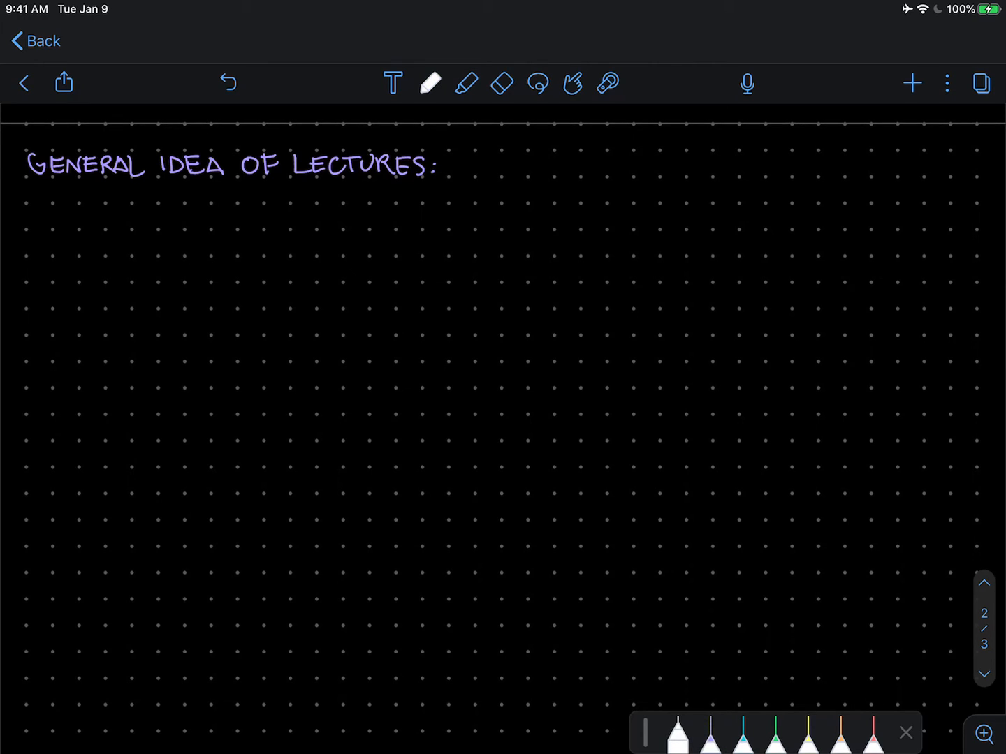
Write the first bullet 'begin with a list of takeaways… these should help orient you'
drag(29, 215, 48, 218)
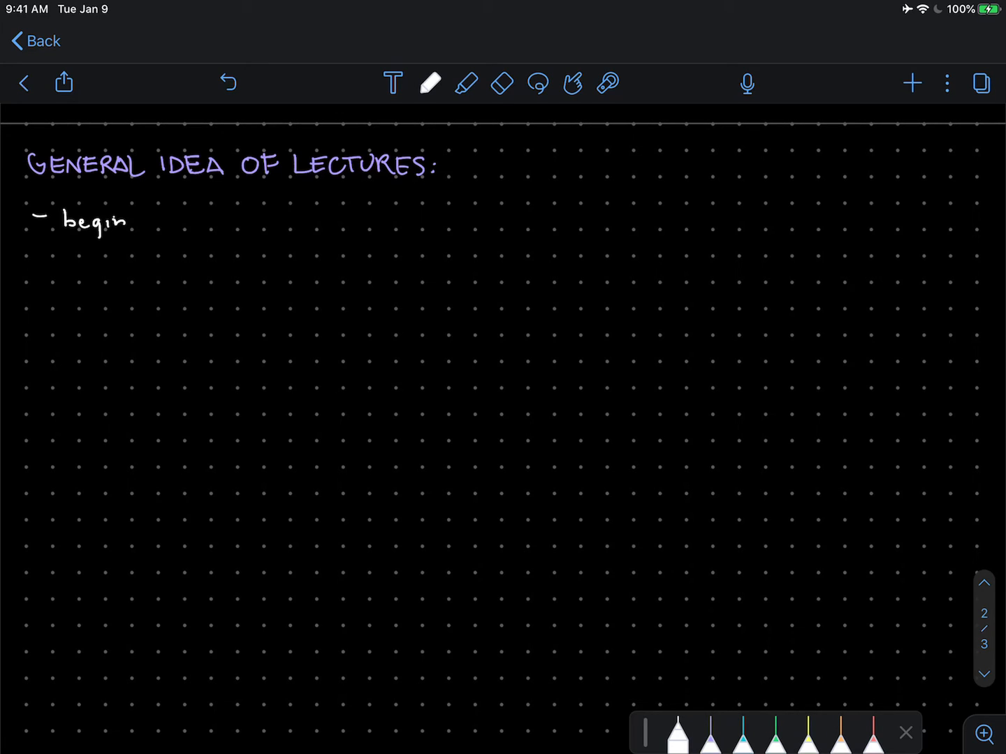
text(with)
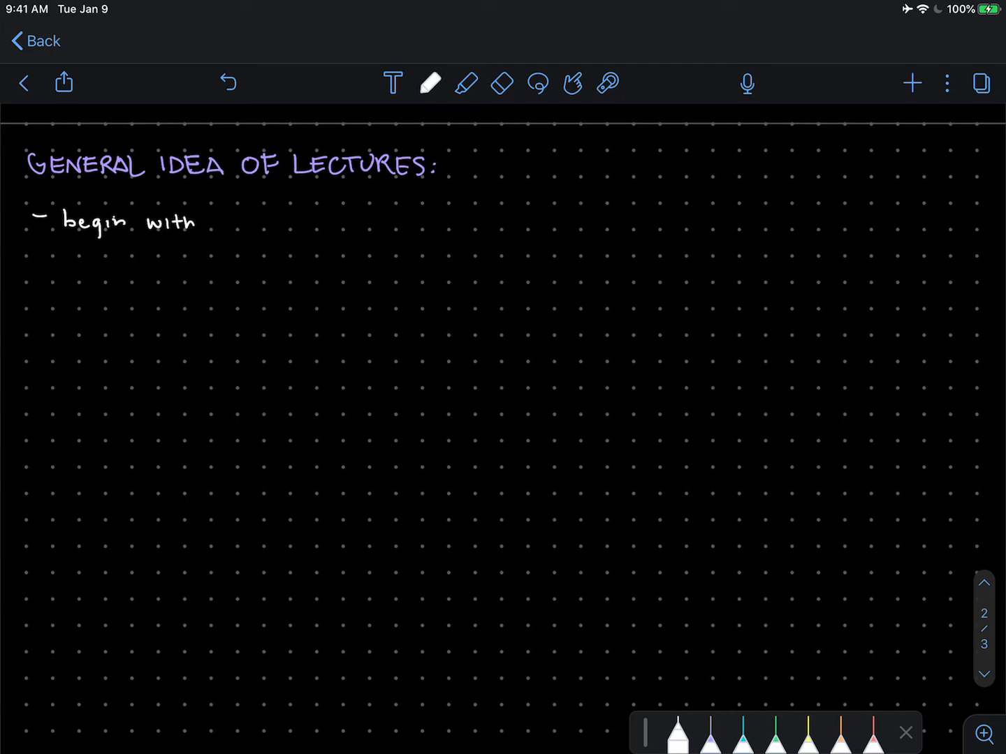
text(a)
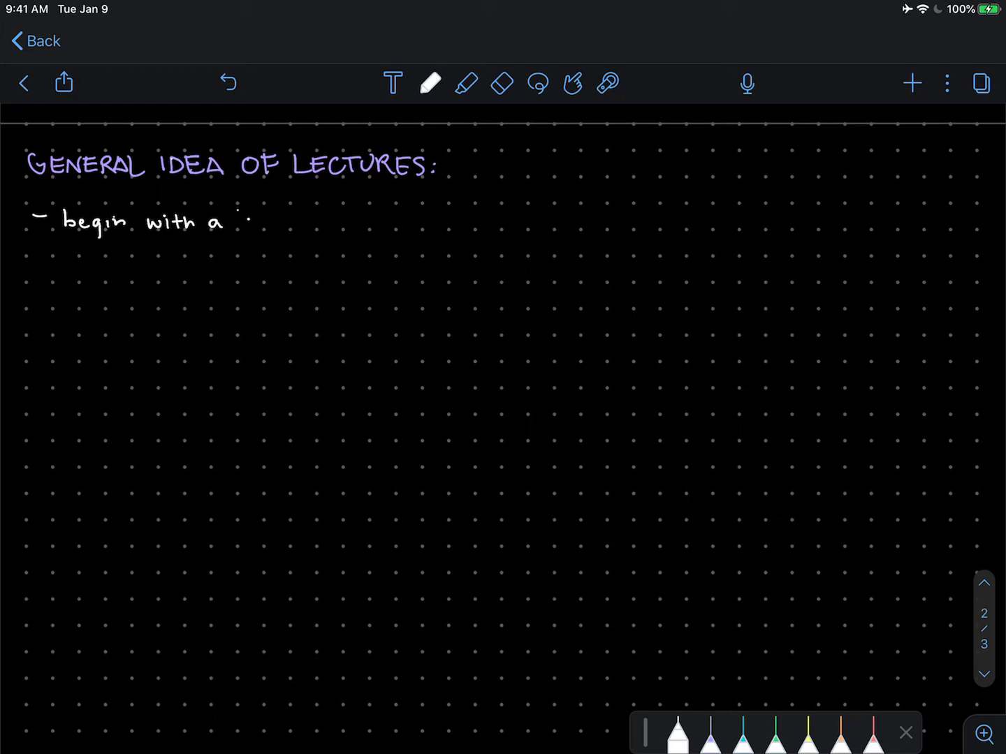
drag(244, 213, 251, 230)
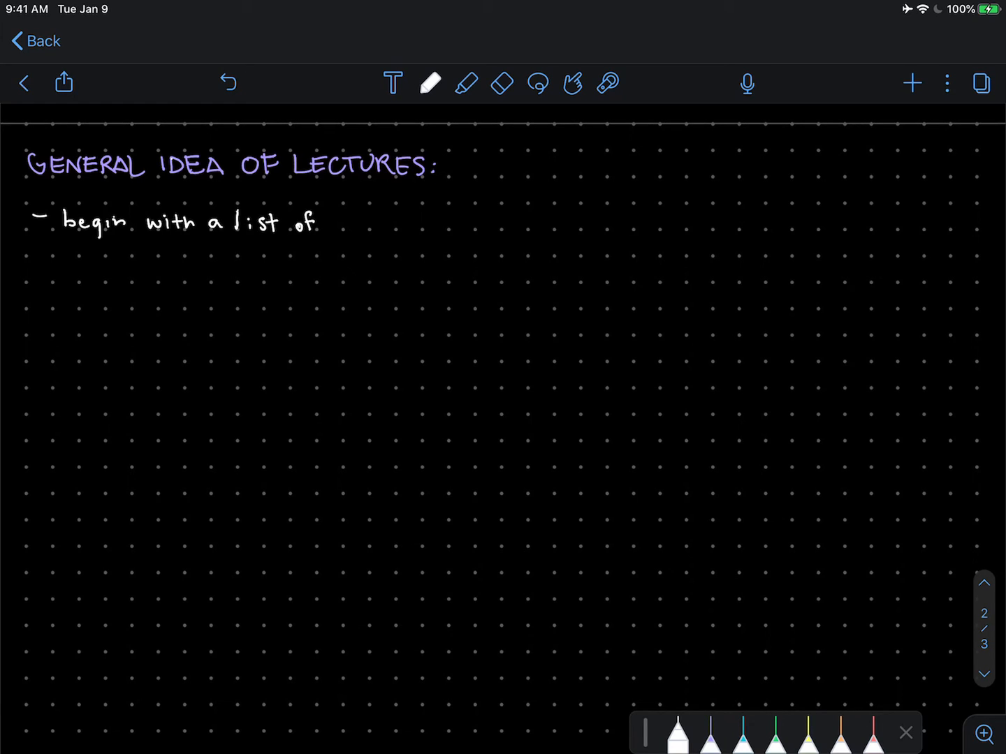
text(takeaways.)
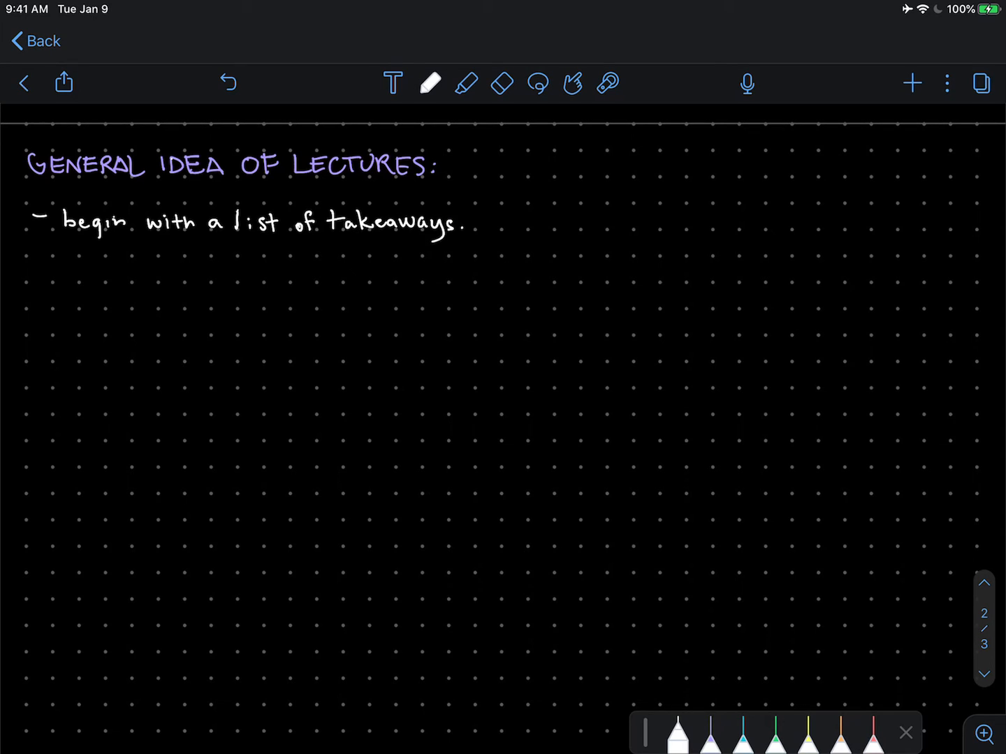
click(492, 211)
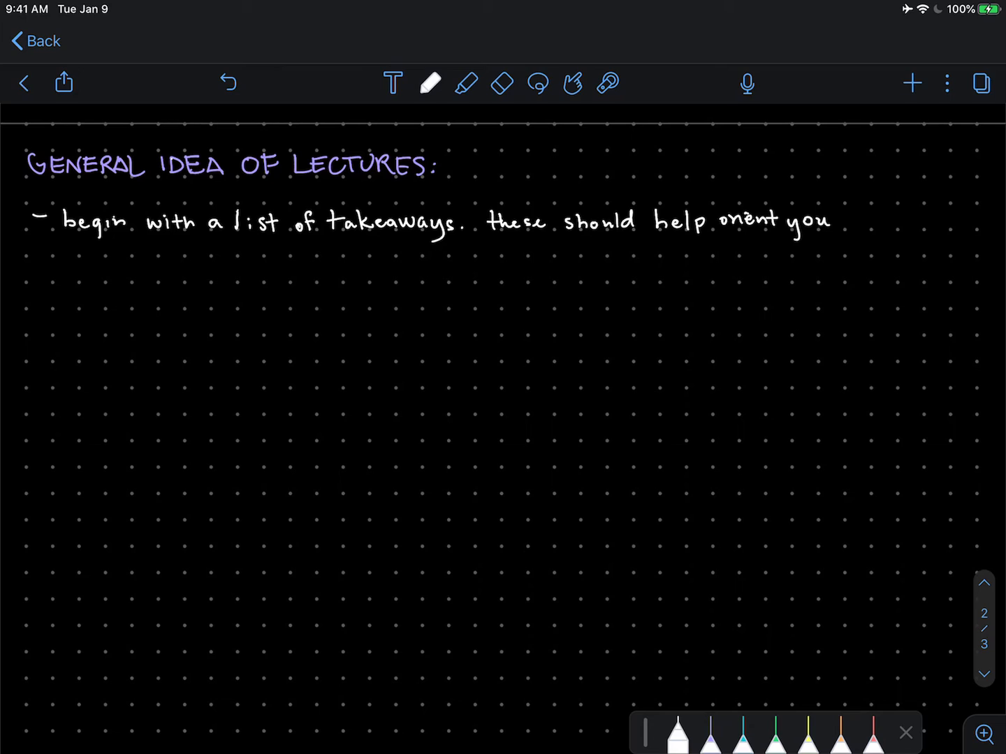
Add the 'go through the lecture' bullet with an indented sub-dash
drag(31, 273, 53, 271)
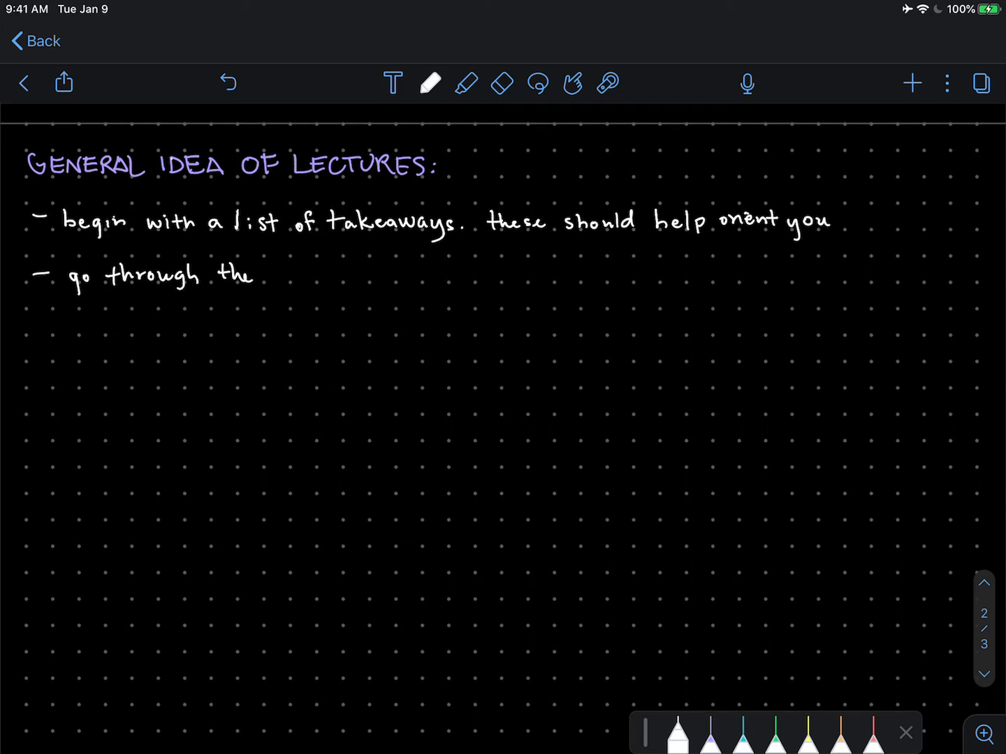
drag(262, 273, 342, 273)
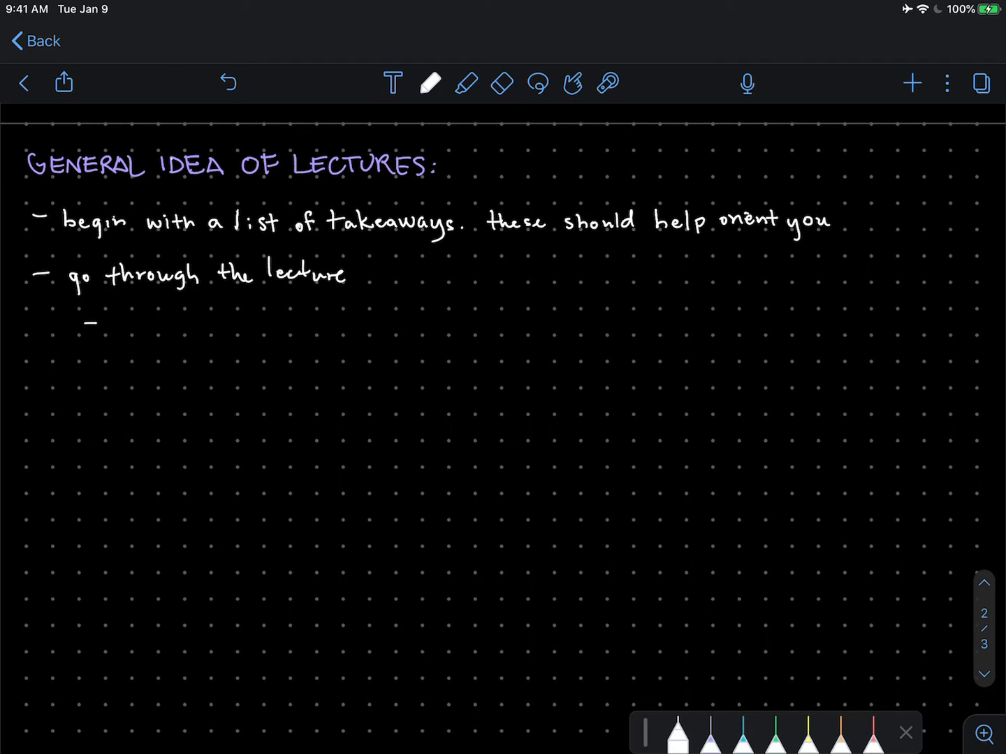
click(741, 733)
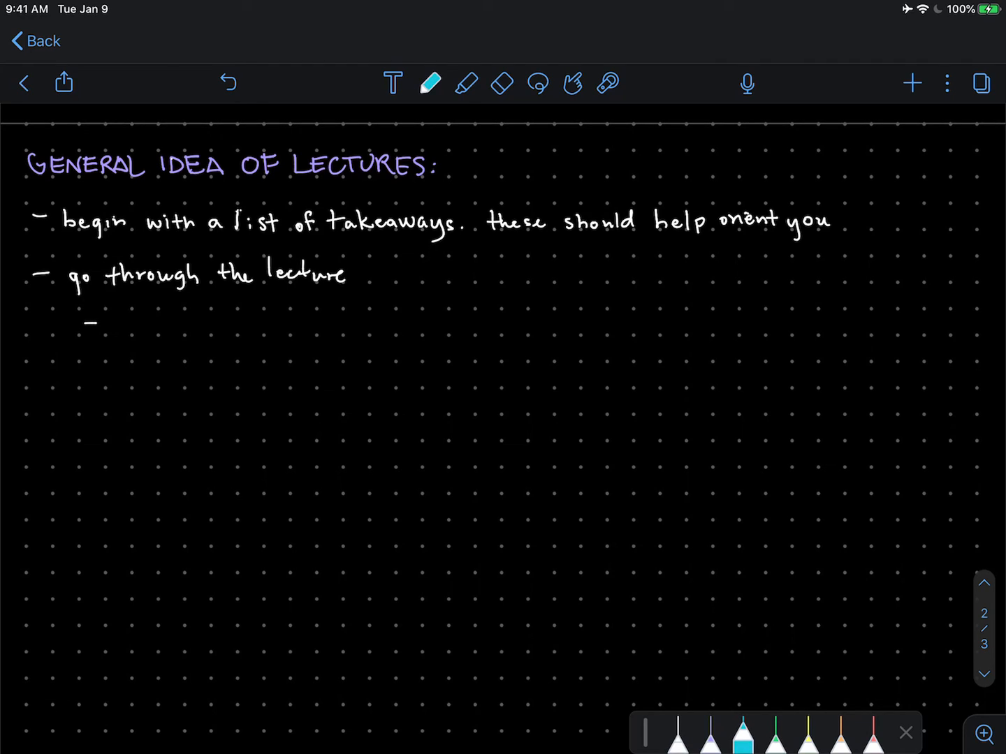
Add sub-dashes 'PROBLEM: (this is the problem)' in teal and 'Solution.', then start the next bullet
text(P)
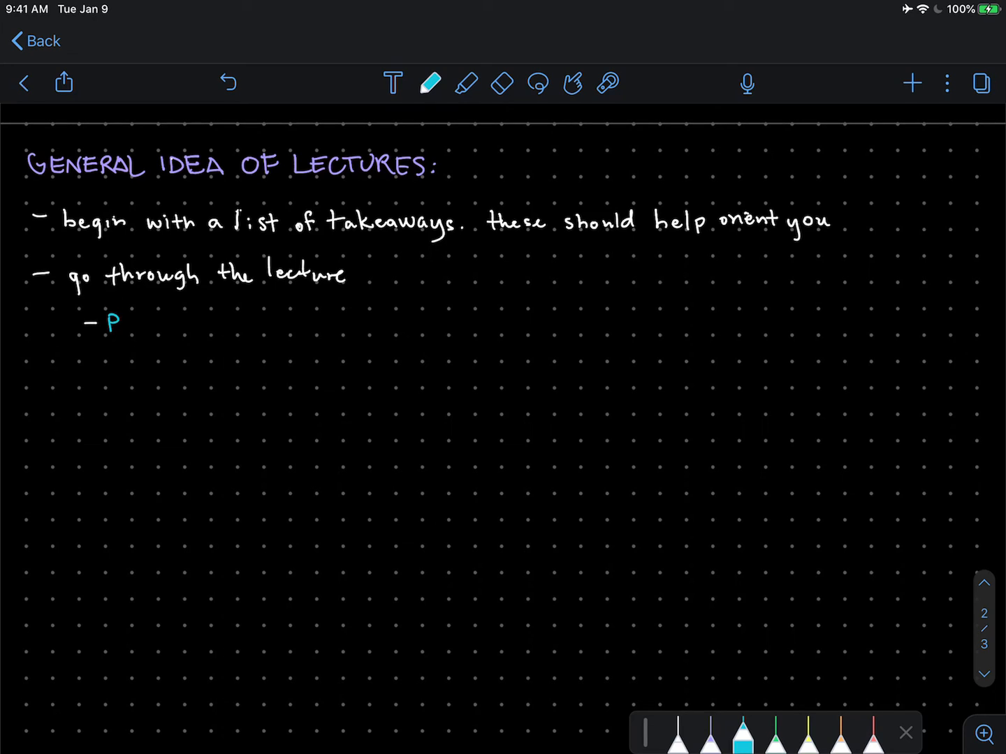
text(ROBL)
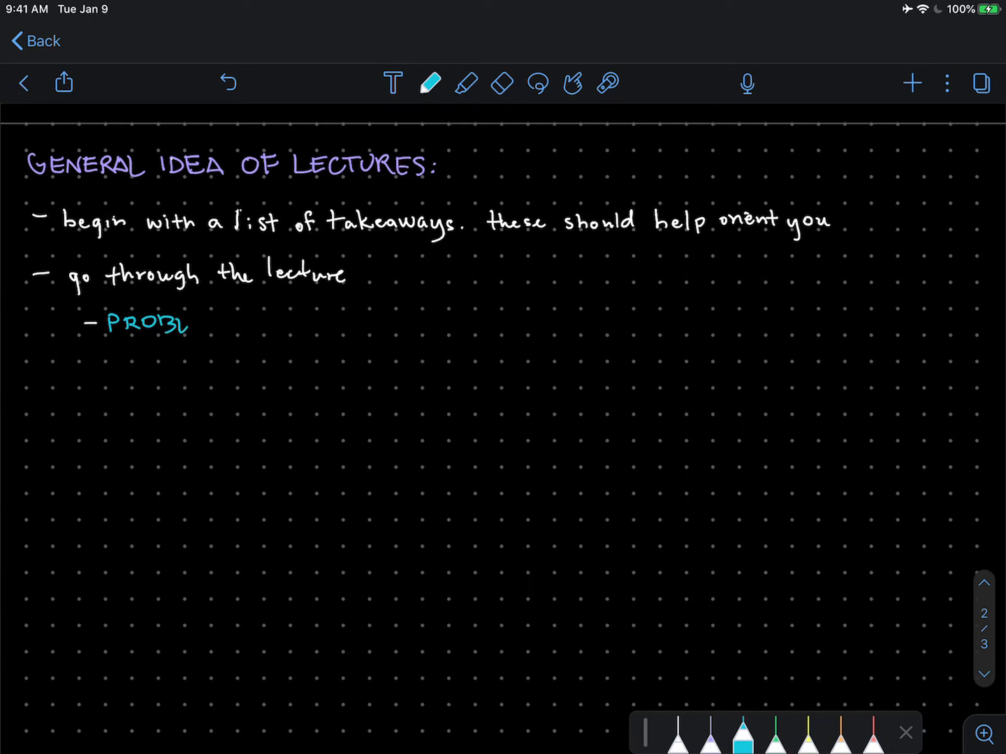
drag(185, 325, 241, 325)
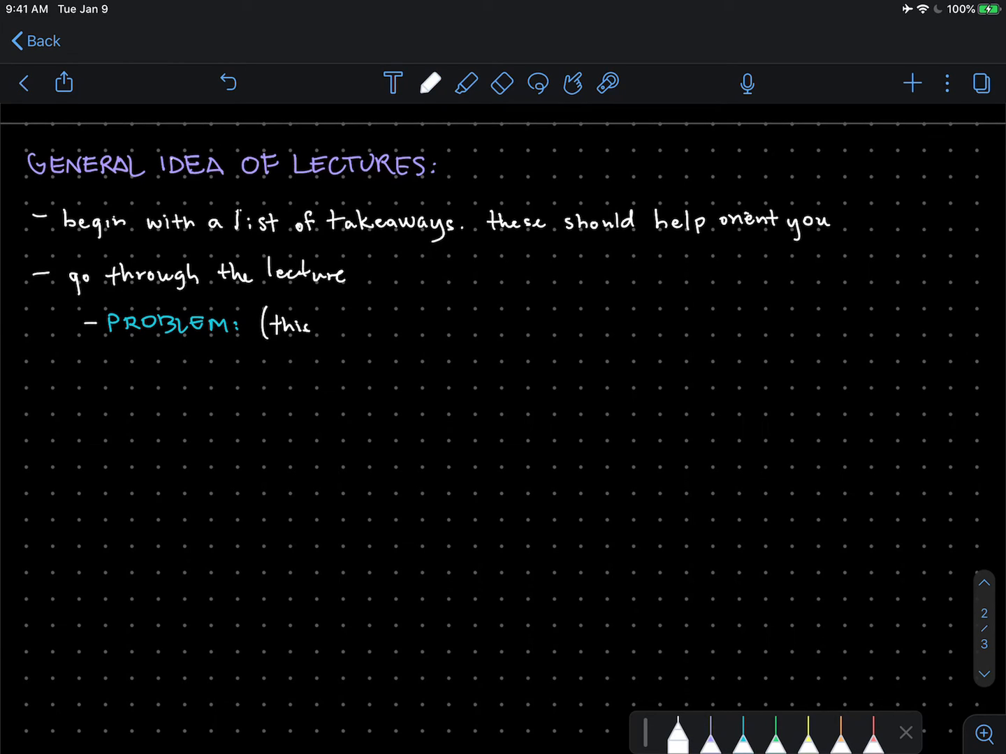
text(is the problem))
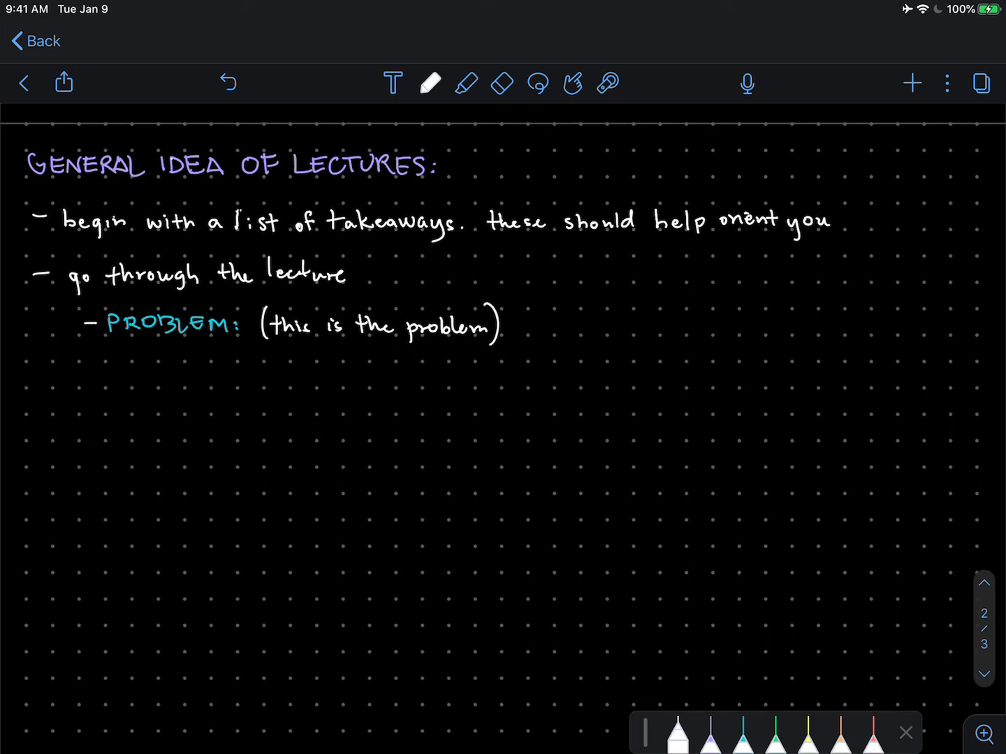
drag(94, 377, 122, 363)
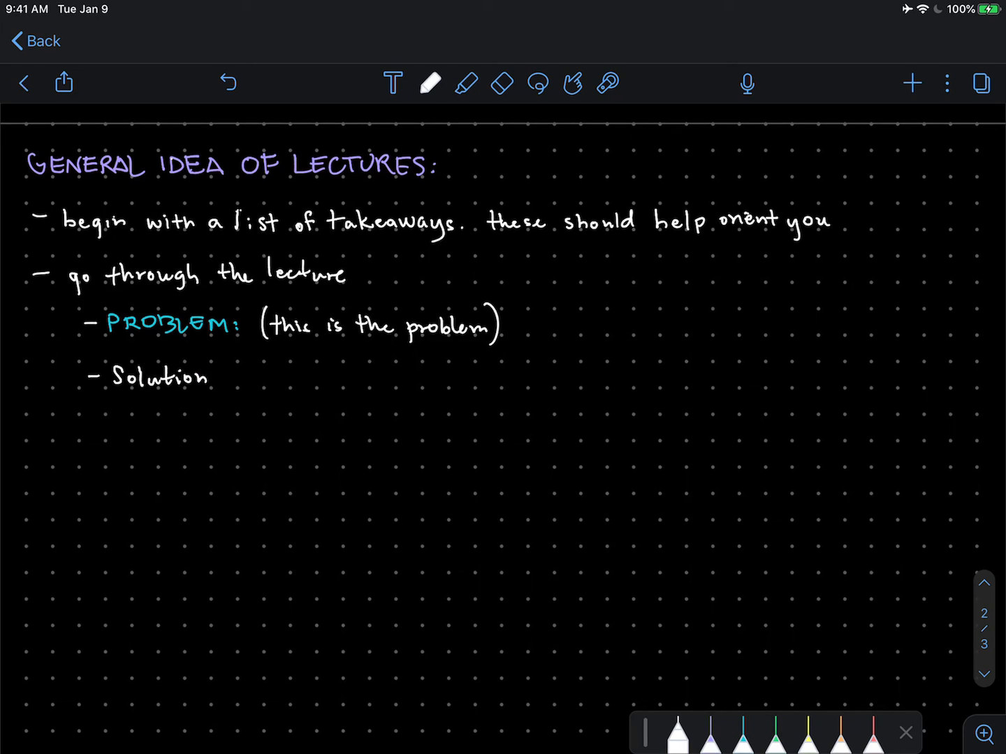
click(216, 383)
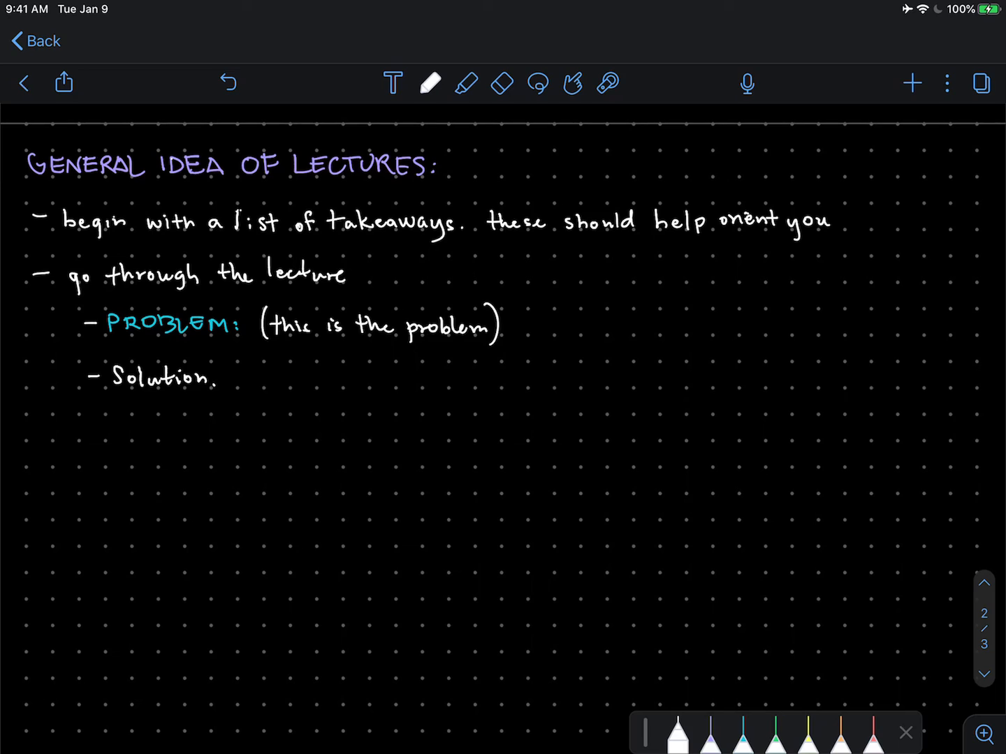
drag(33, 430, 53, 429)
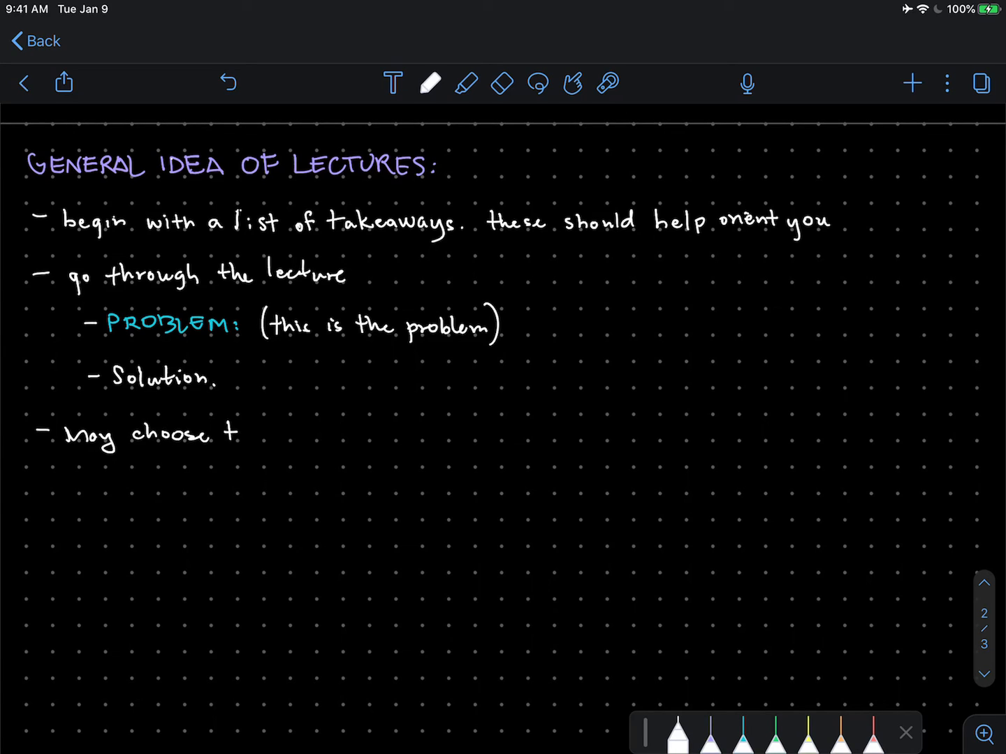
Finish the bullet that complicated proofs may be relegated to the end but 'won't omit!'
drag(237, 433, 251, 433)
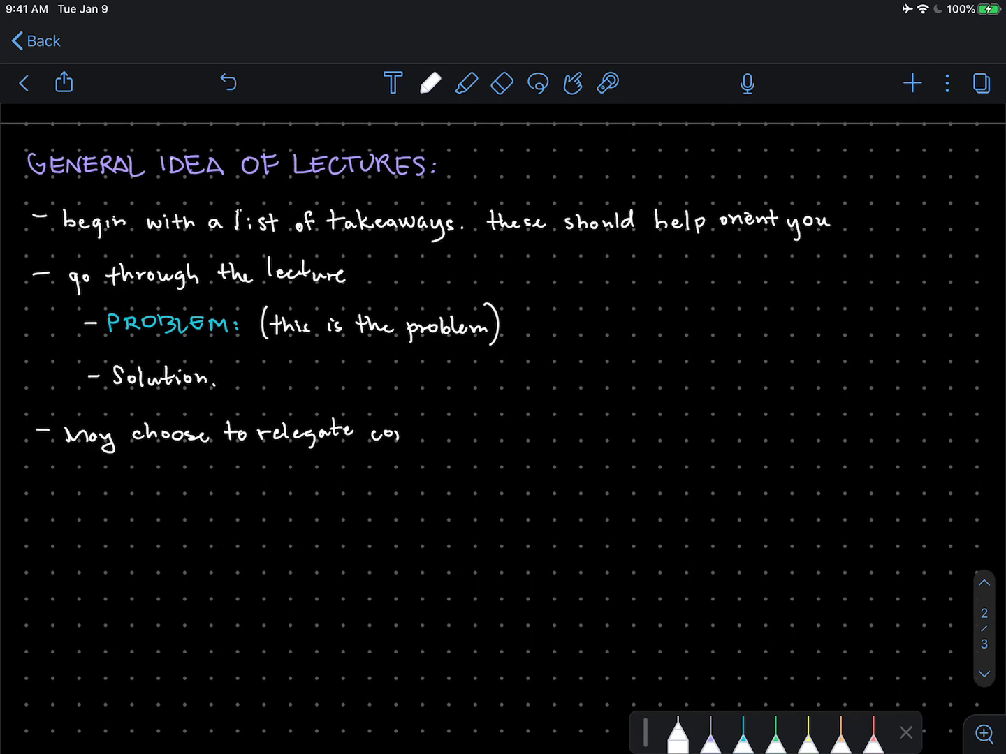
text(complical)
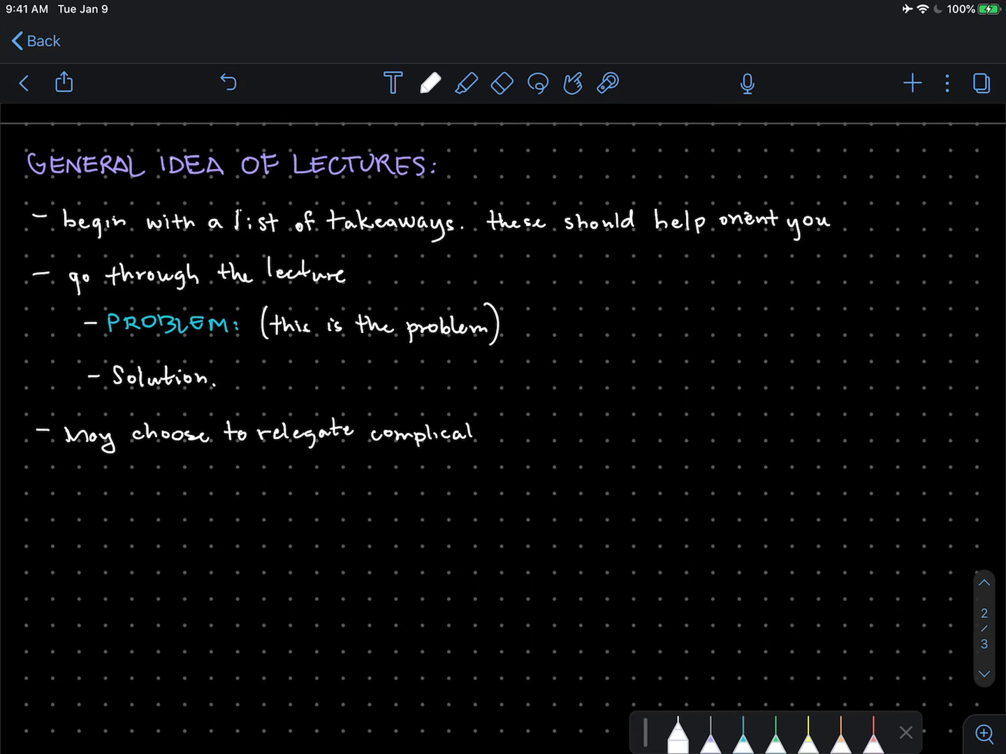
text(ated)
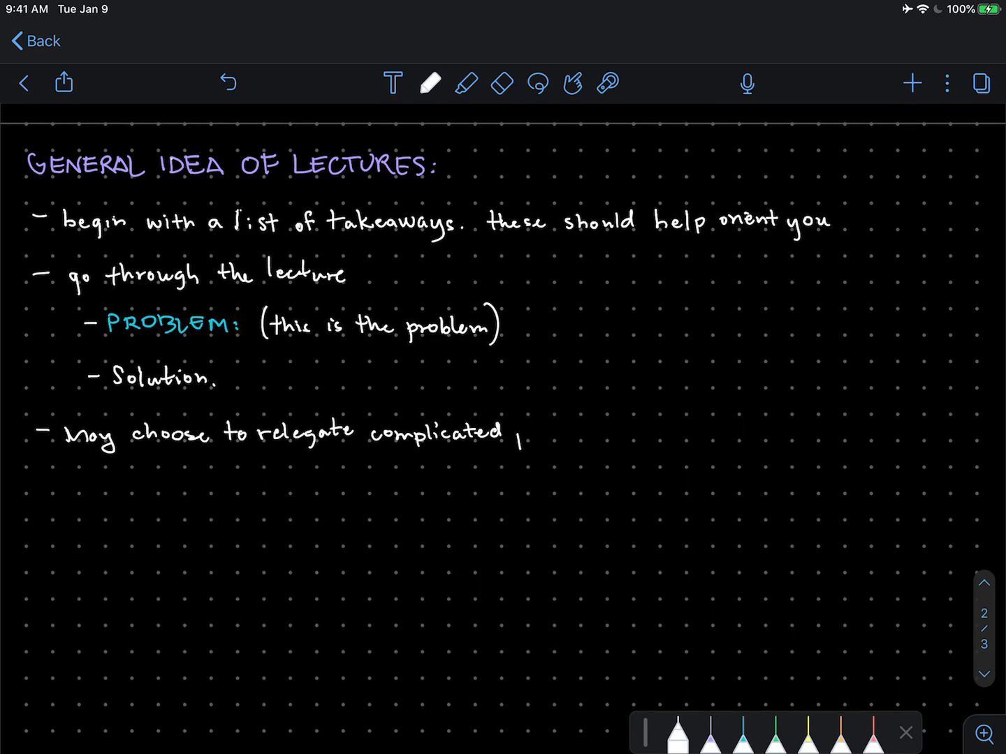
text(proofs to th end. won't omit)
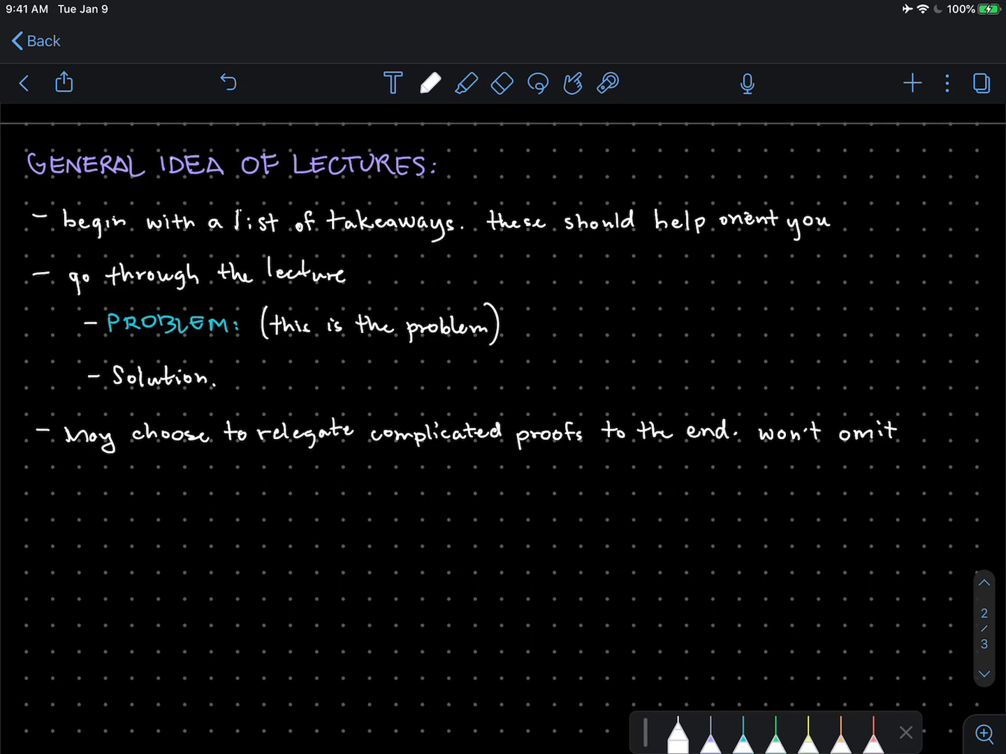
text(!)
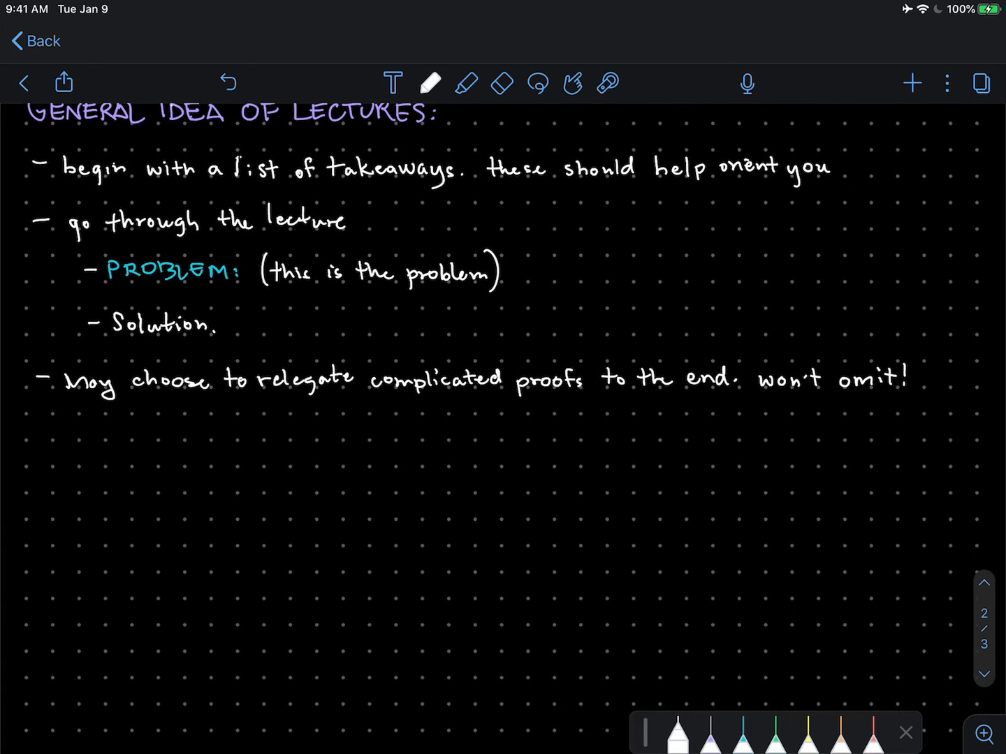
Add a bullet promising resources in the video description to help you learn
drag(35, 430, 51, 430)
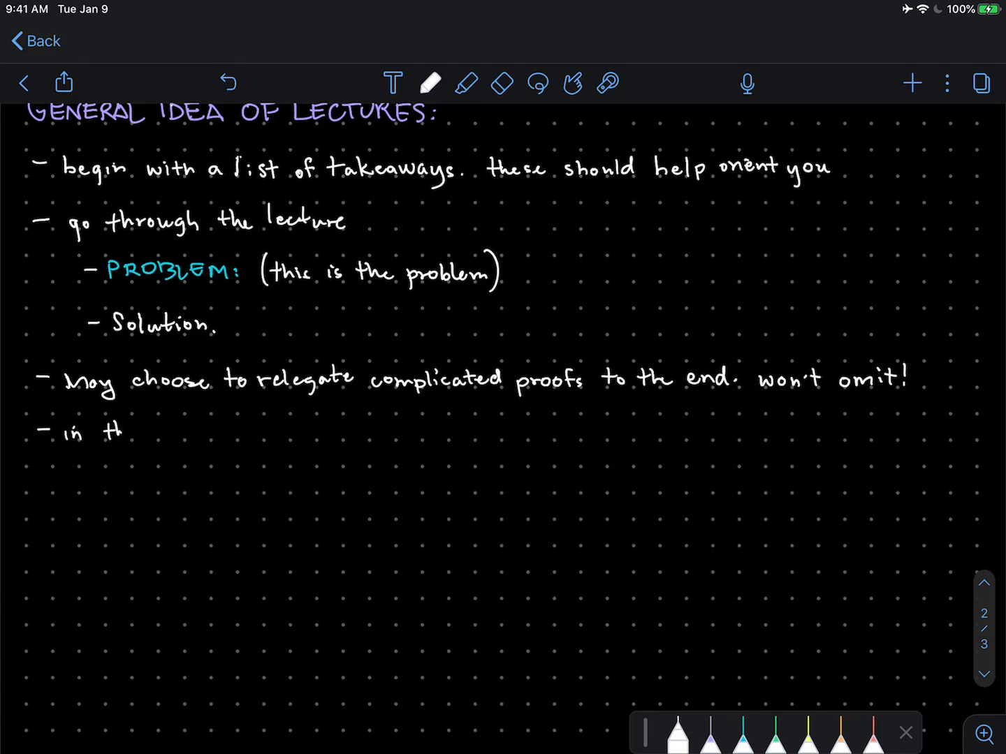
text(the ude)
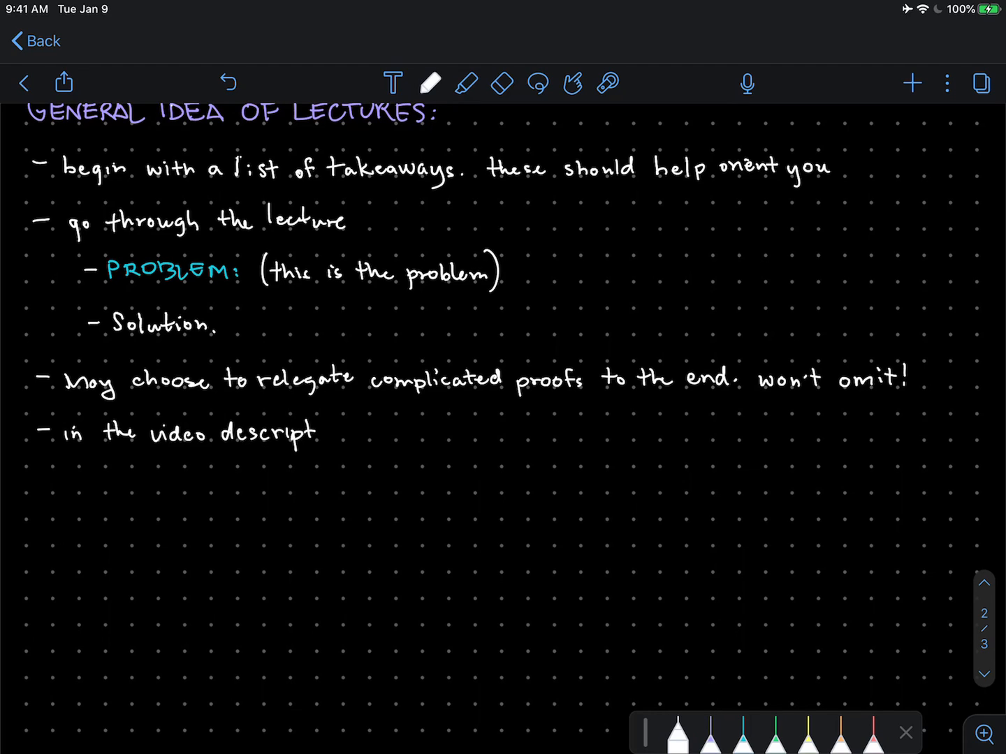
text(ion I wil)
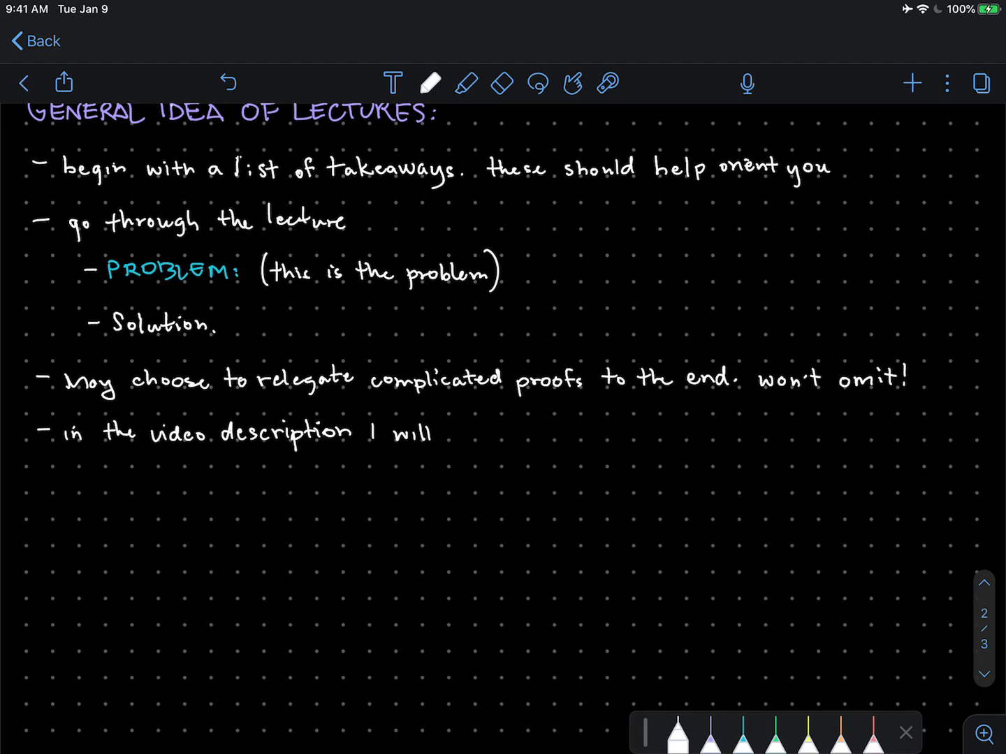
text(leave re)
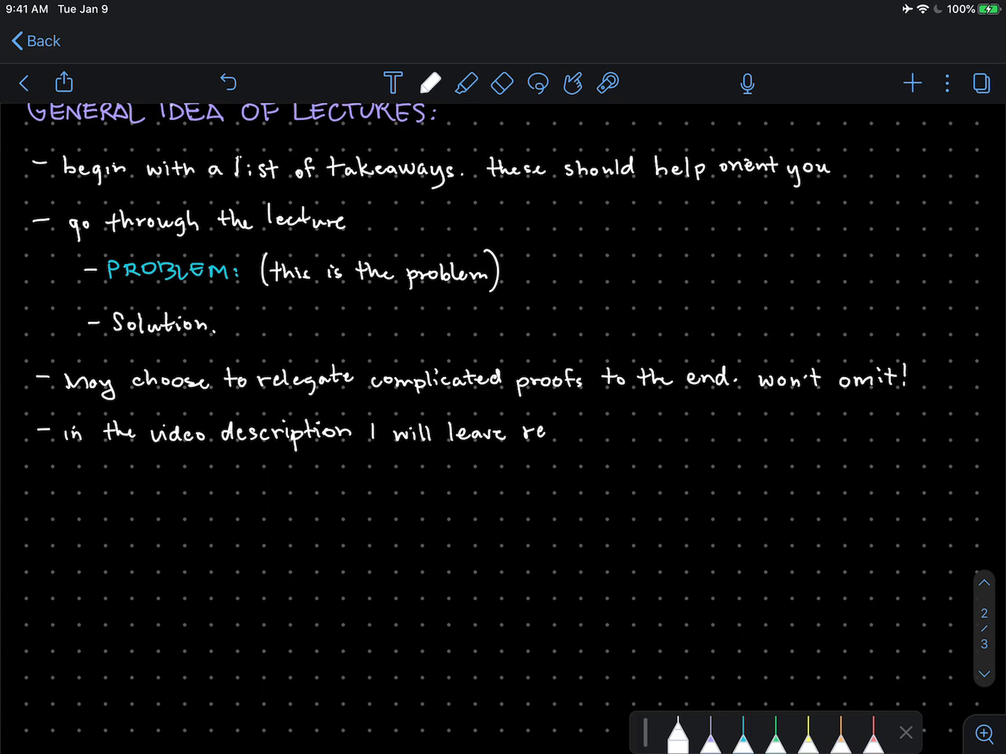
text(source)
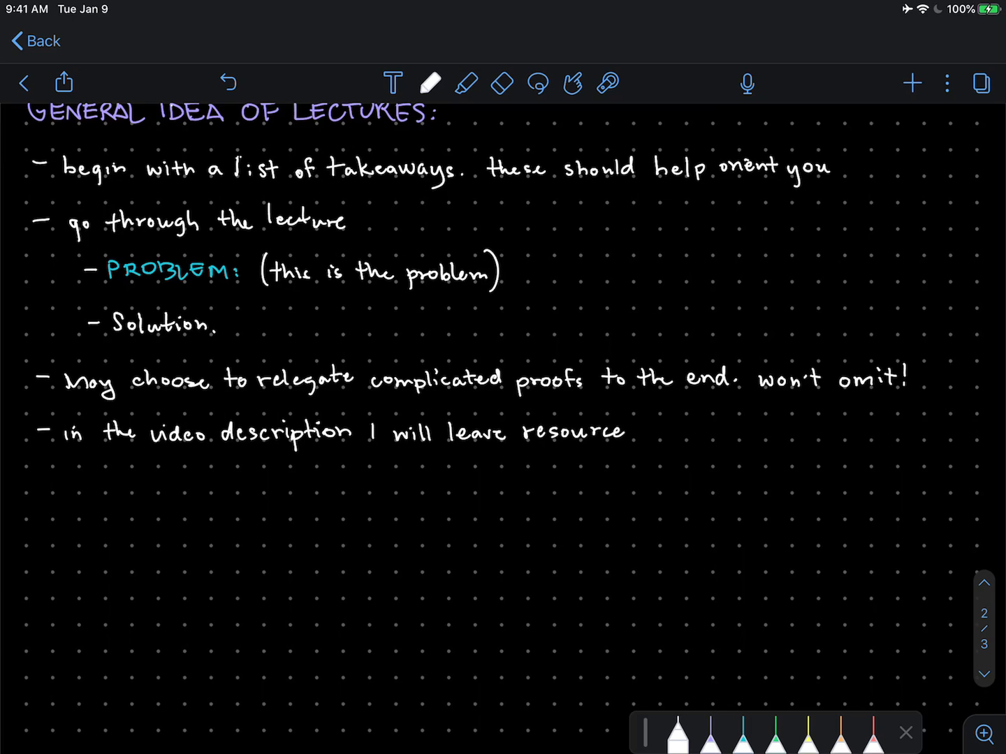
text(s)
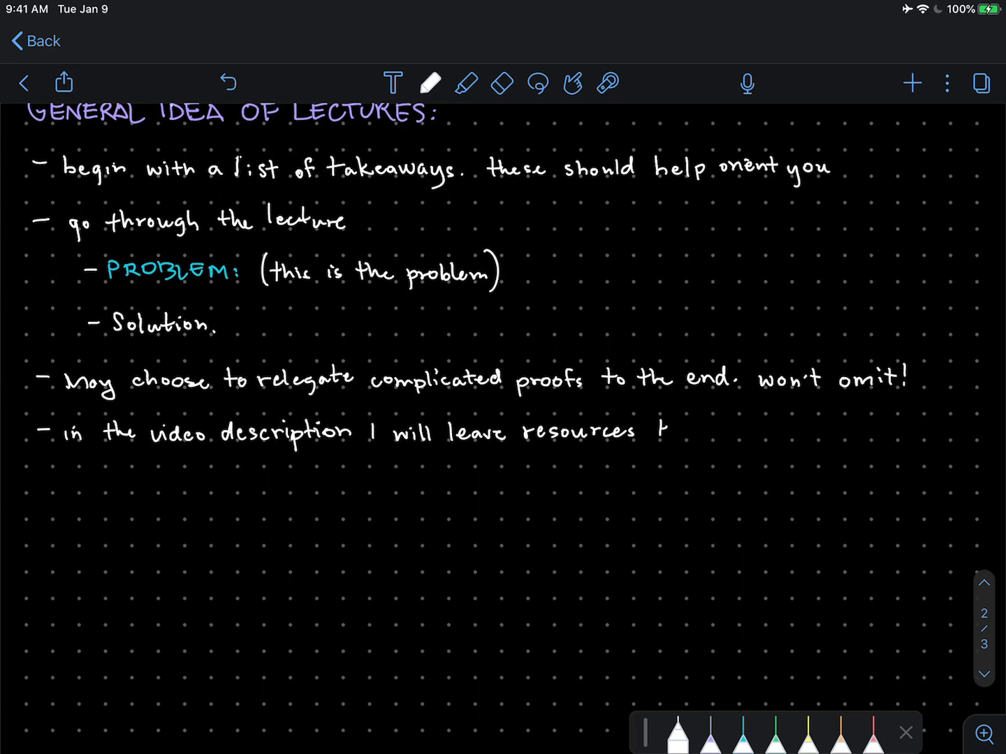
text(to help you learn!)
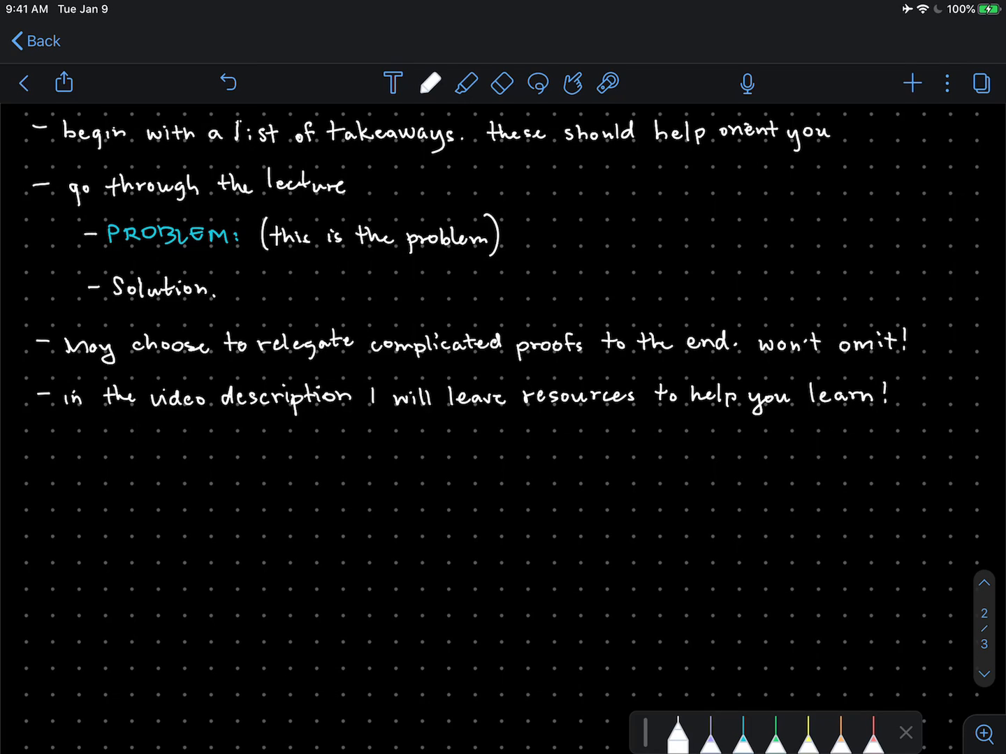
click(797, 731)
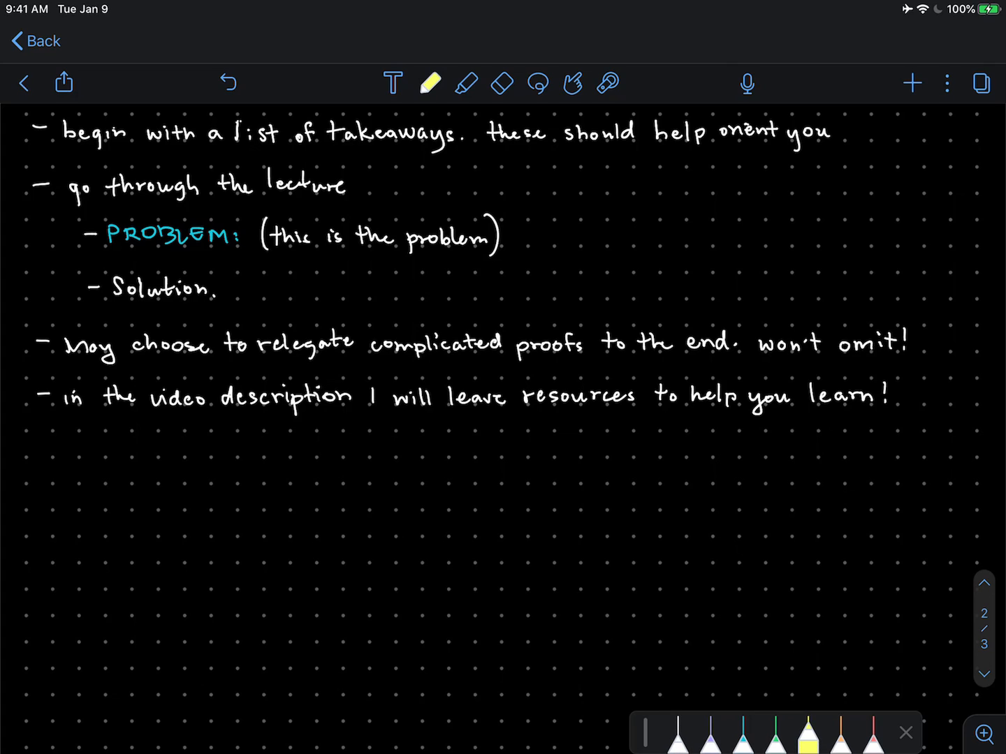
Handwrite 'Support: buy me a coffee!' in yellow below the bullets
drag(153, 489, 171, 461)
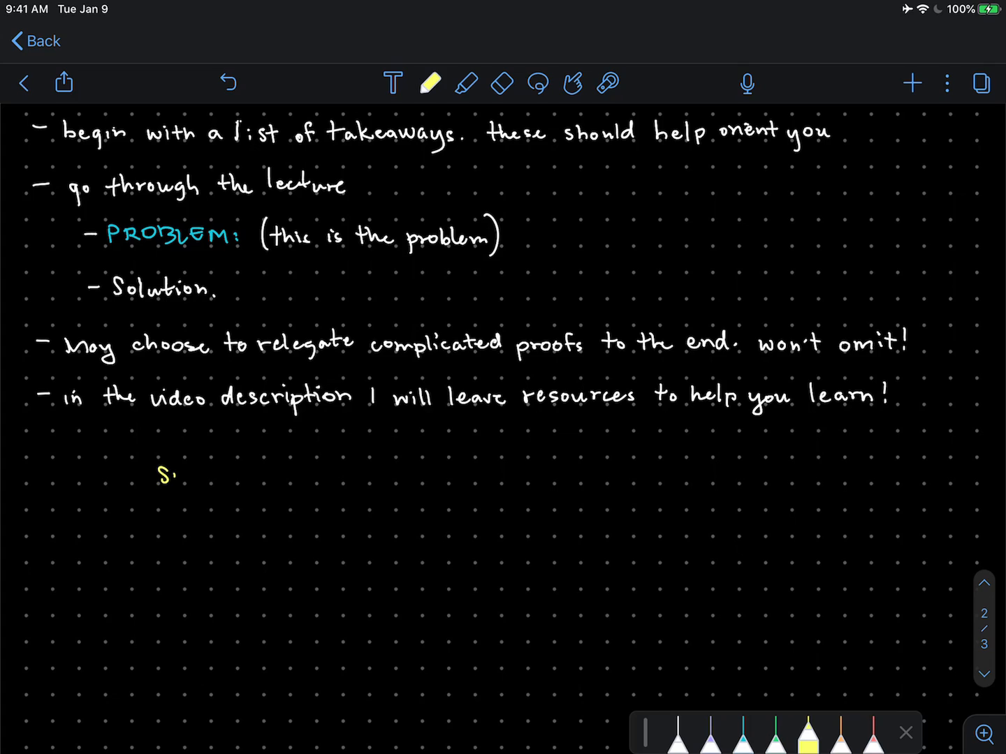
drag(167, 475, 244, 478)
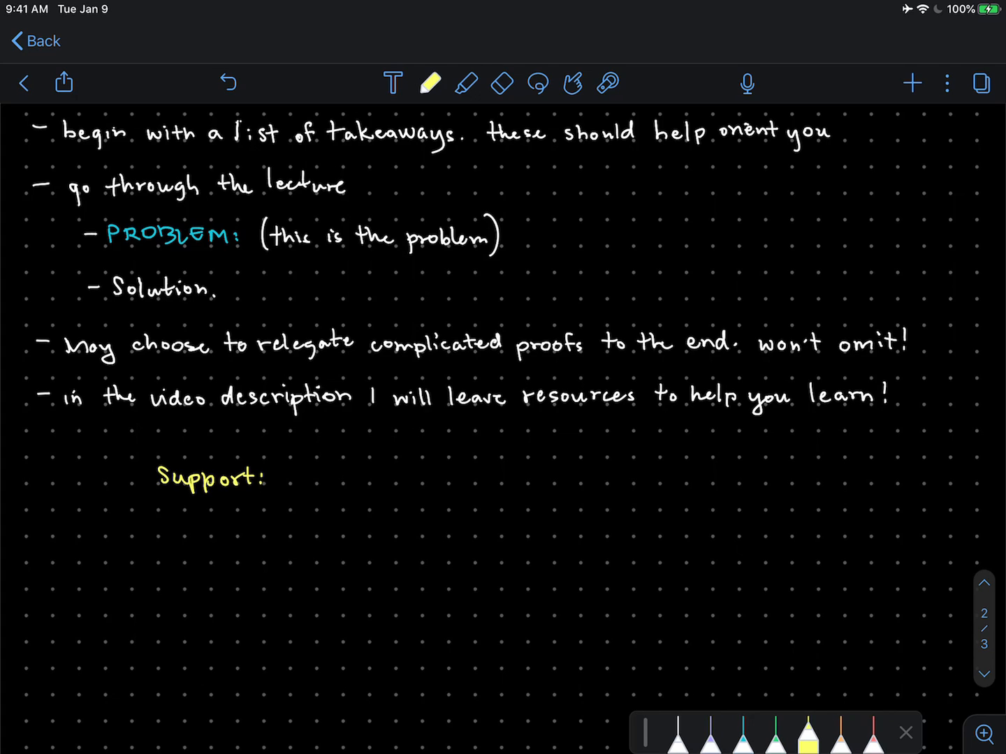
text(buy me a coffee!)
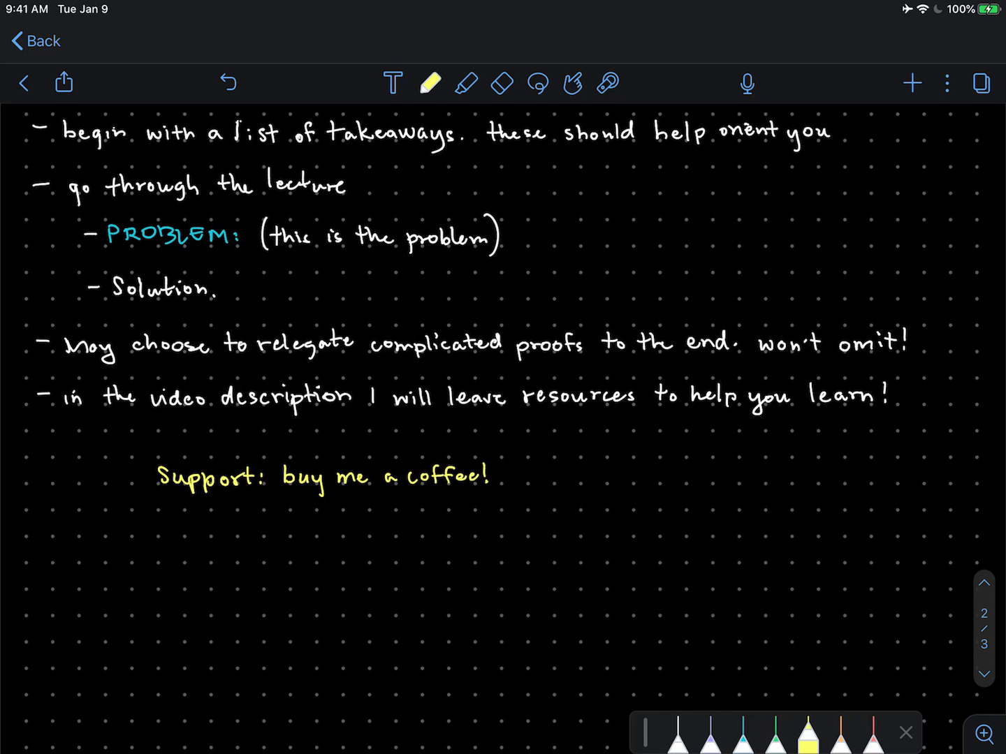
drag(514, 478, 566, 479)
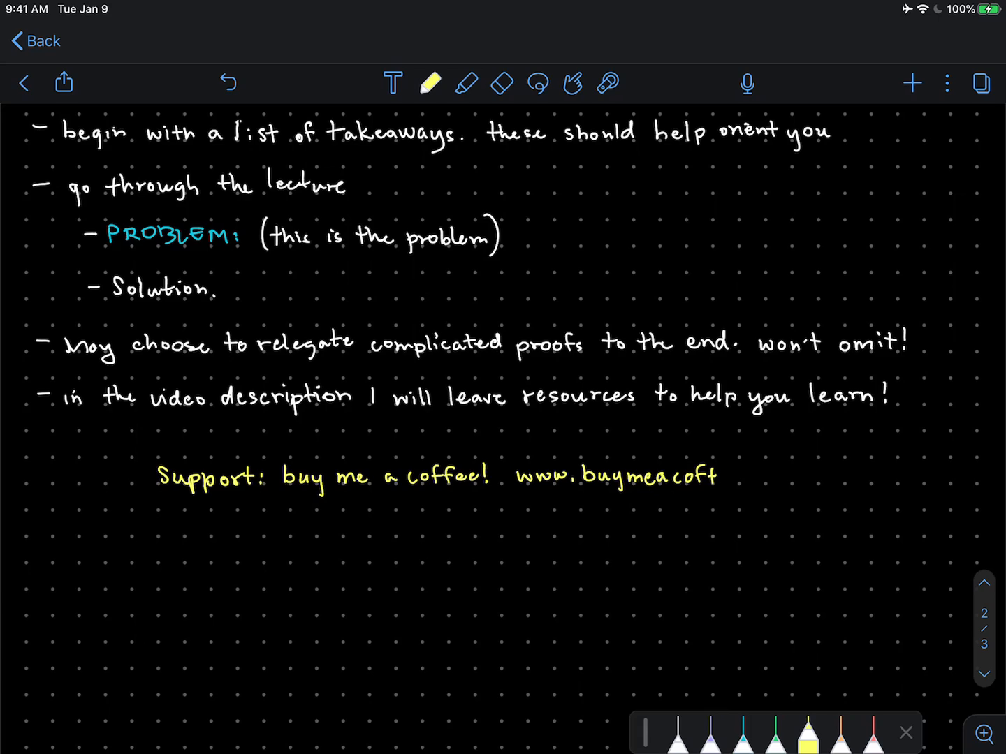
text(ee.cor)
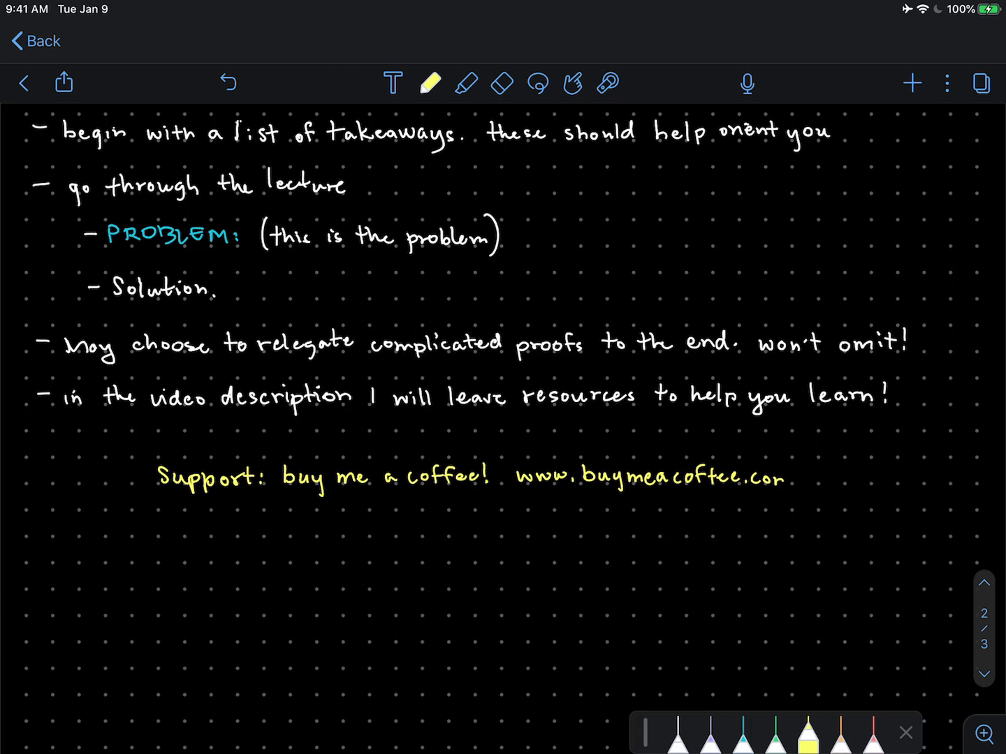
text(m/re)
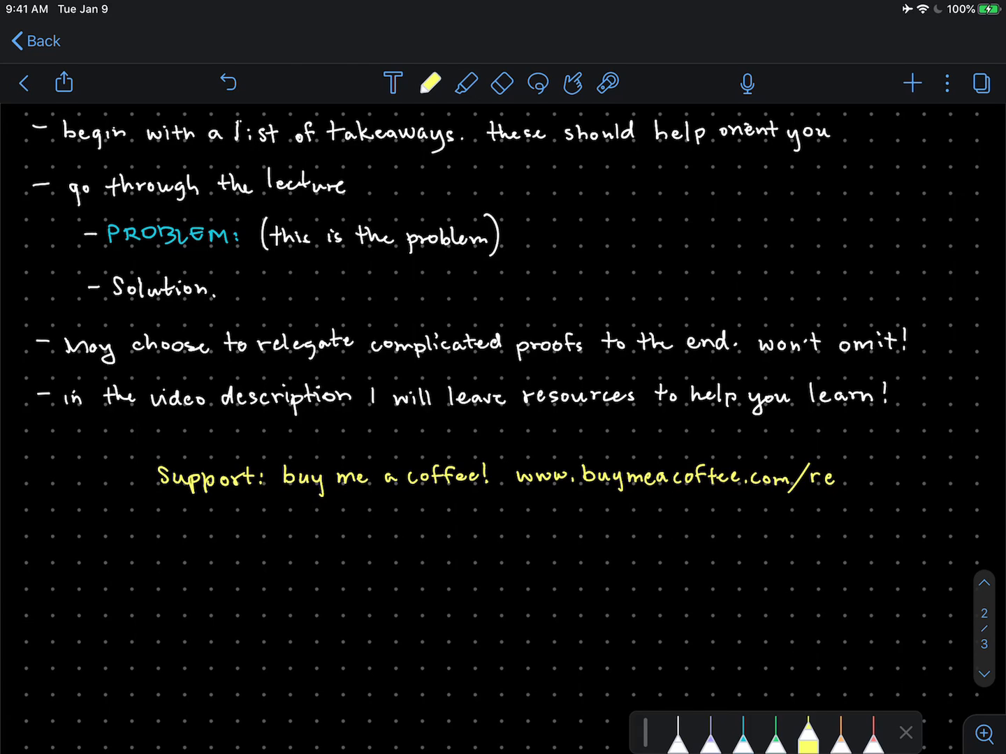